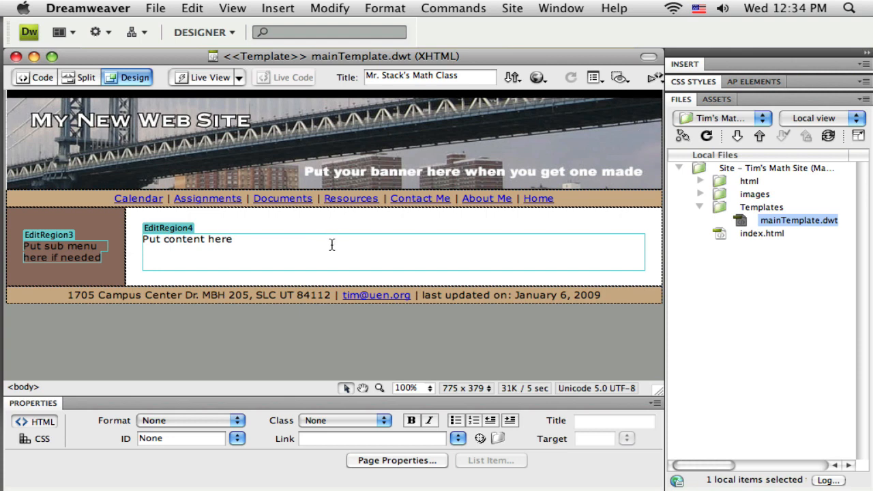
- Select the banner placeholder, then switch to Fireworks and select the 1000 × 750 globe bitmap
click(232, 240)
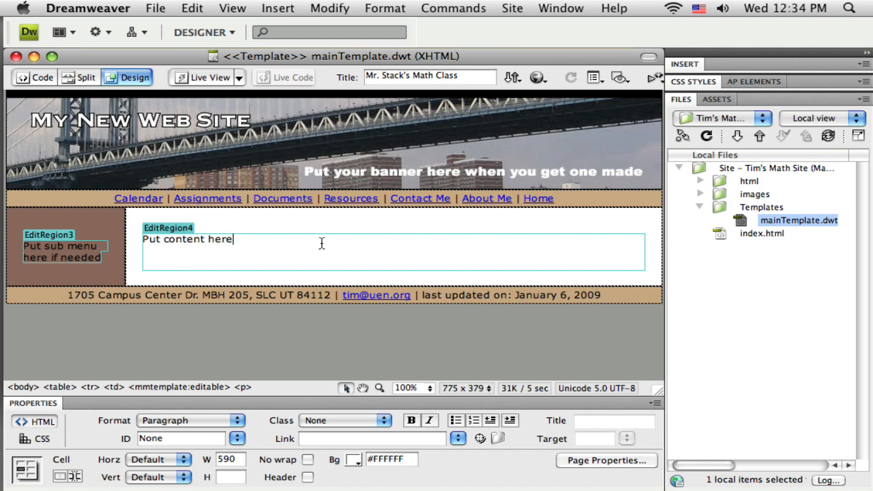
mouse_move(443, 128)
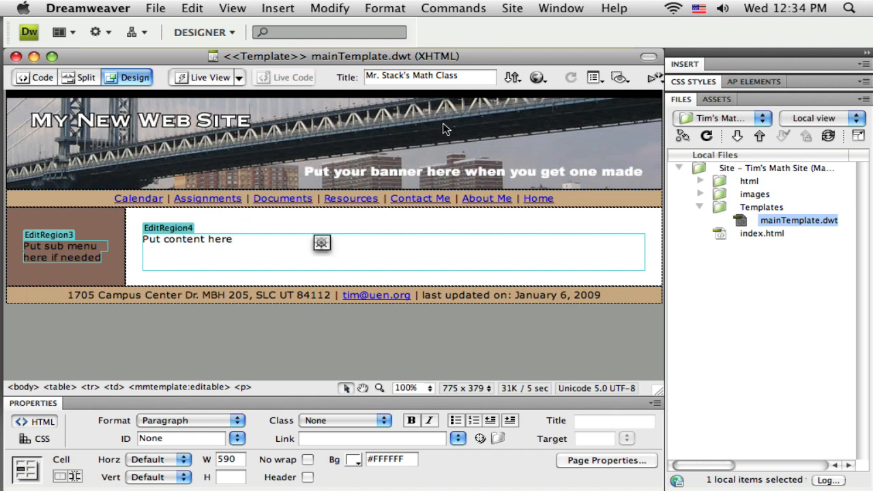
mouse_move(326, 63)
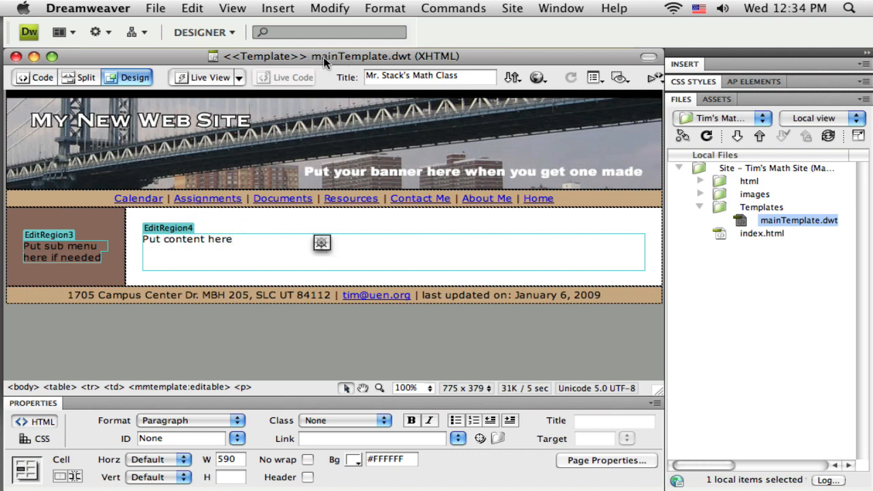
mouse_move(404, 66)
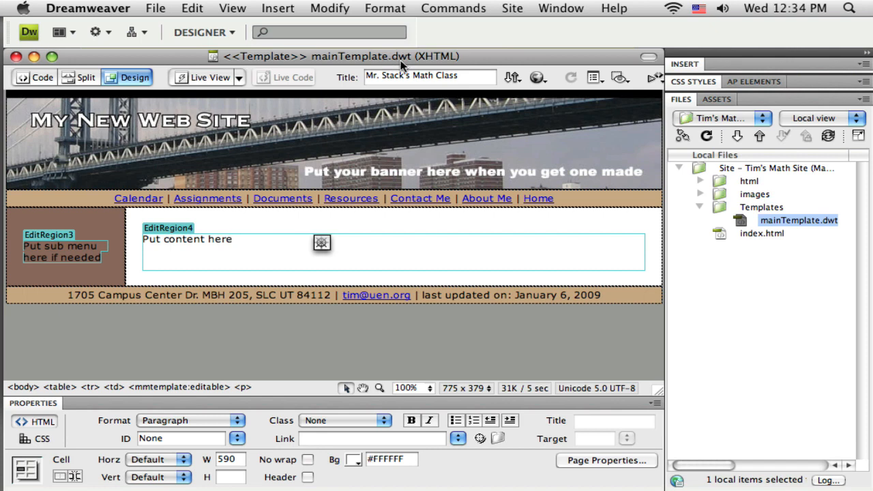
mouse_move(156, 130)
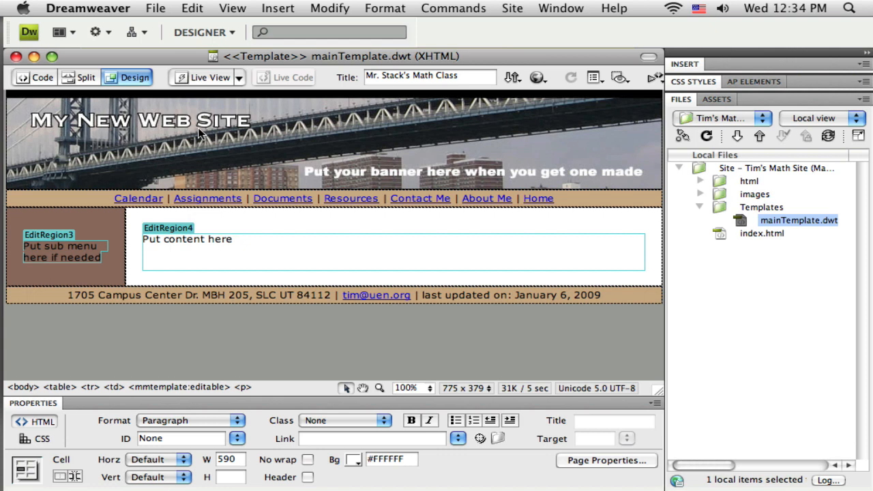
click(334, 139)
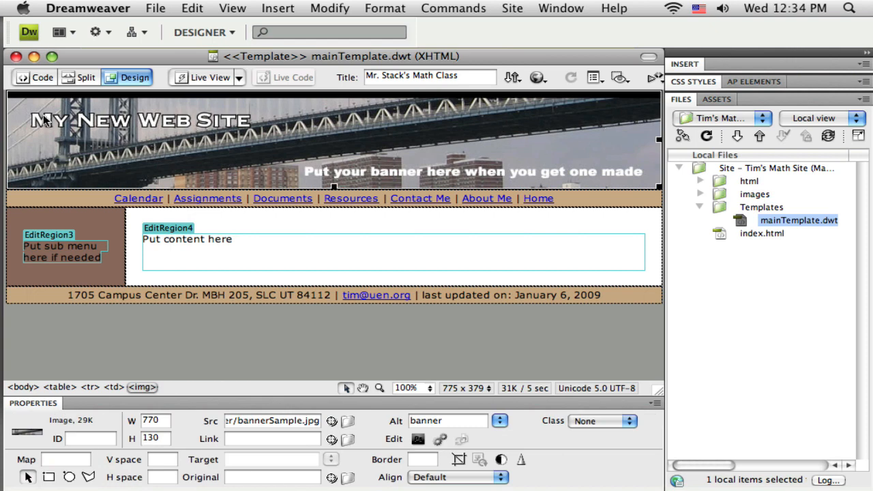
mouse_move(190, 129)
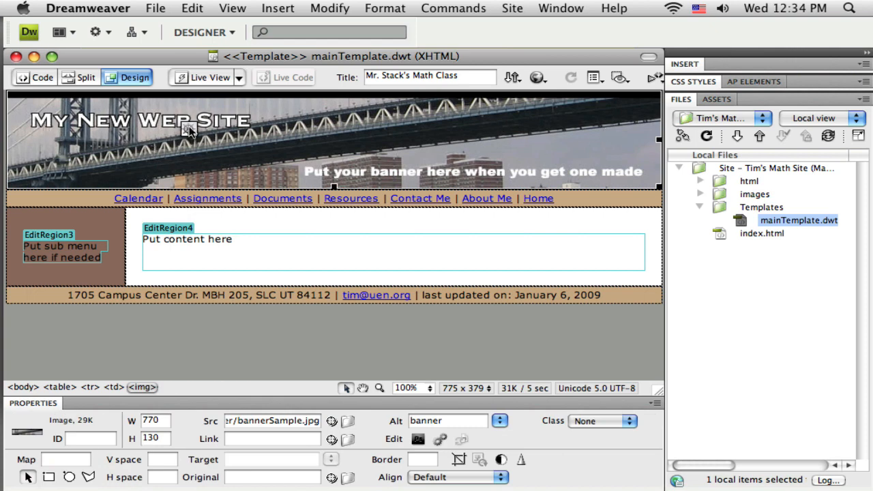
mouse_move(367, 114)
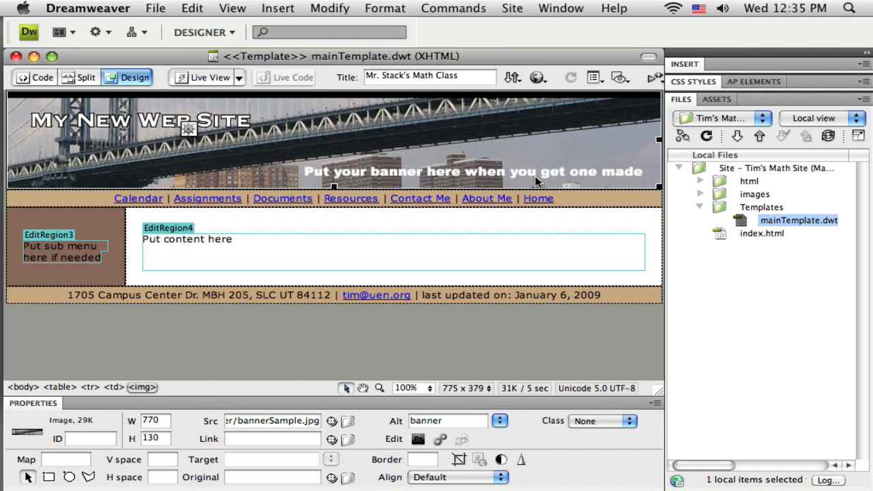
click(359, 172)
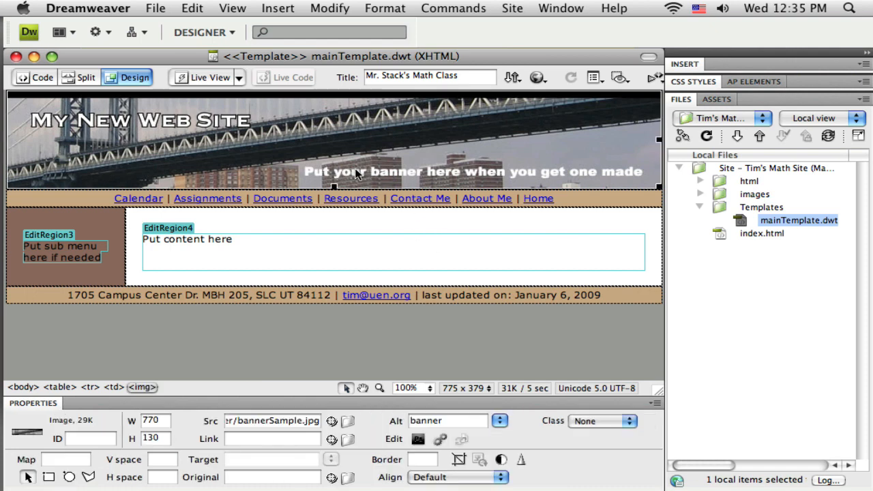
mouse_move(412, 153)
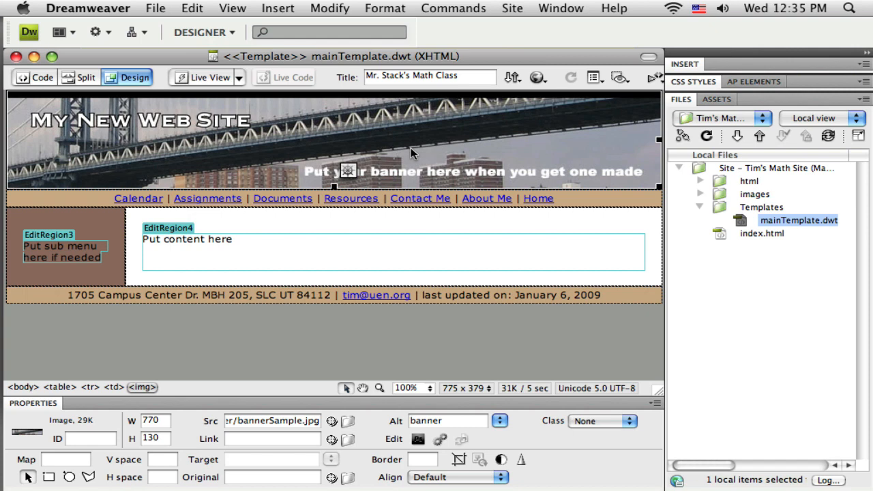
mouse_move(349, 150)
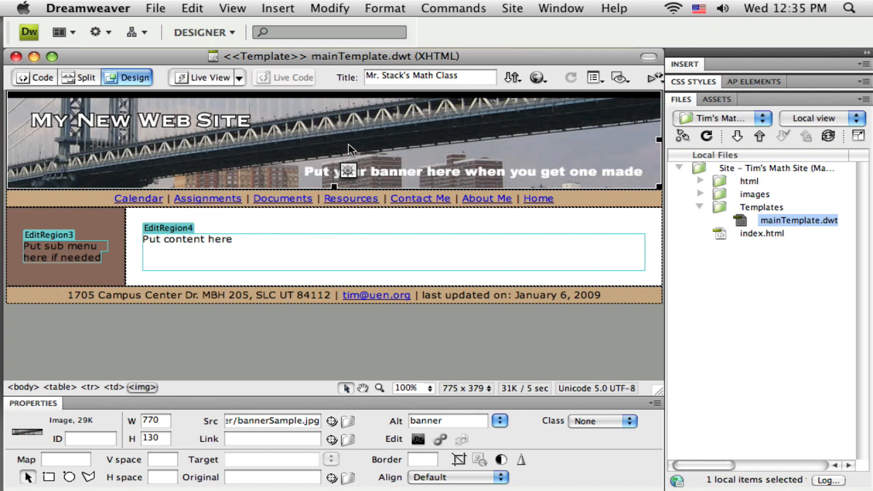
mouse_move(652, 139)
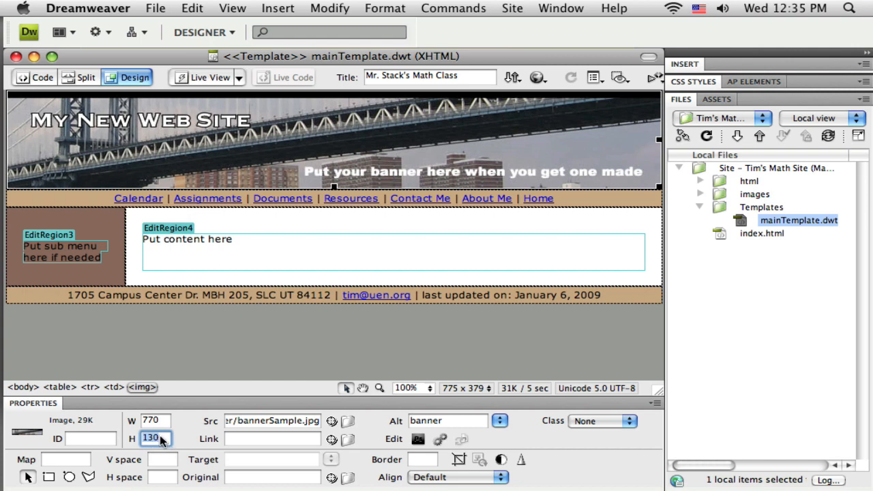
mouse_move(285, 111)
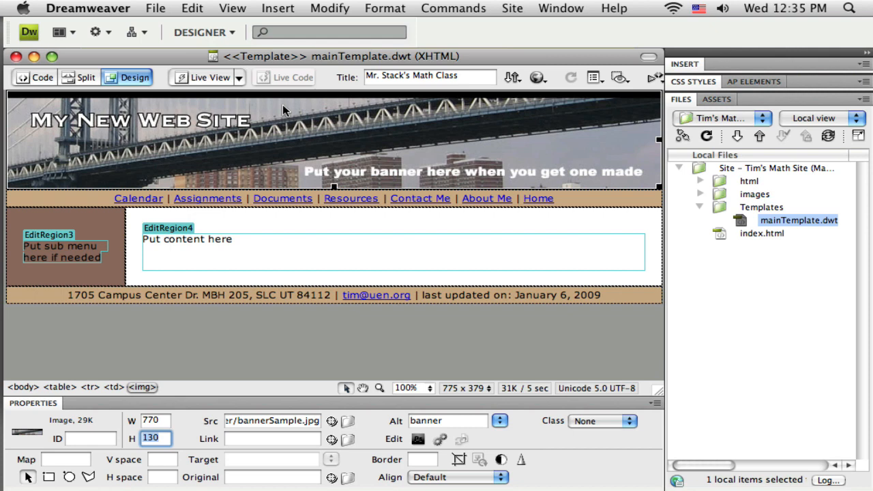
mouse_move(381, 155)
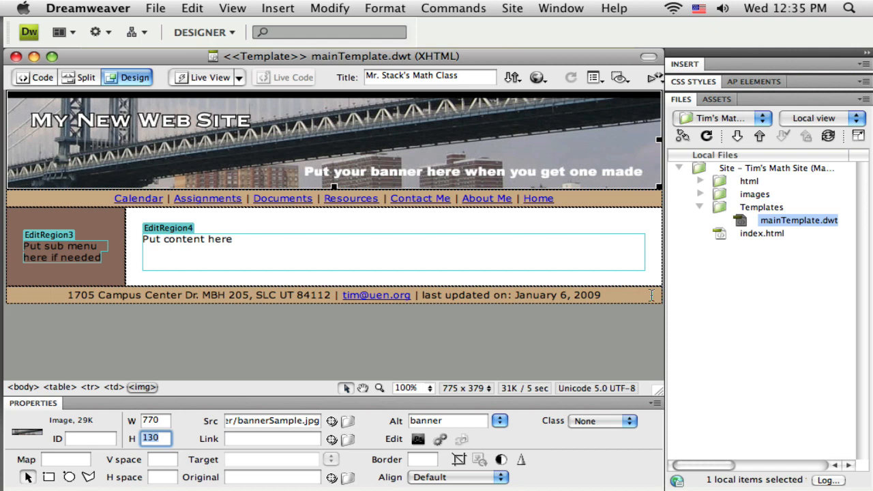
mouse_move(297, 221)
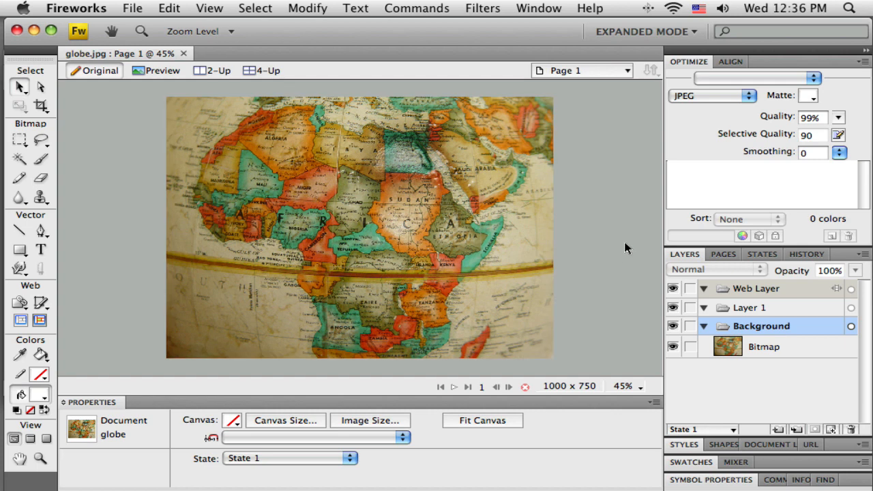
click(324, 166)
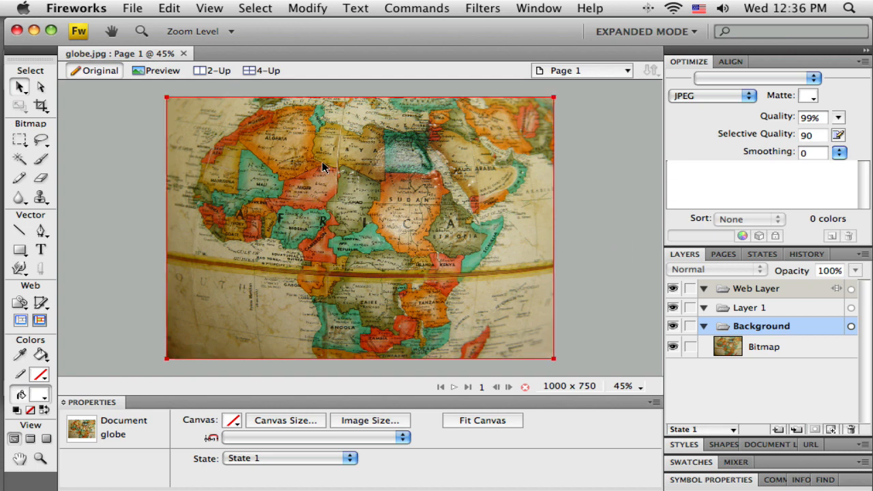
mouse_move(259, 217)
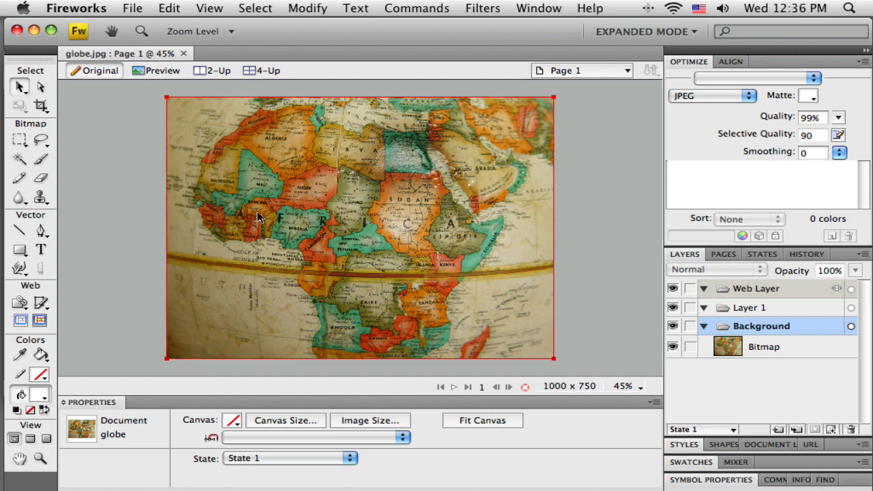
mouse_move(517, 163)
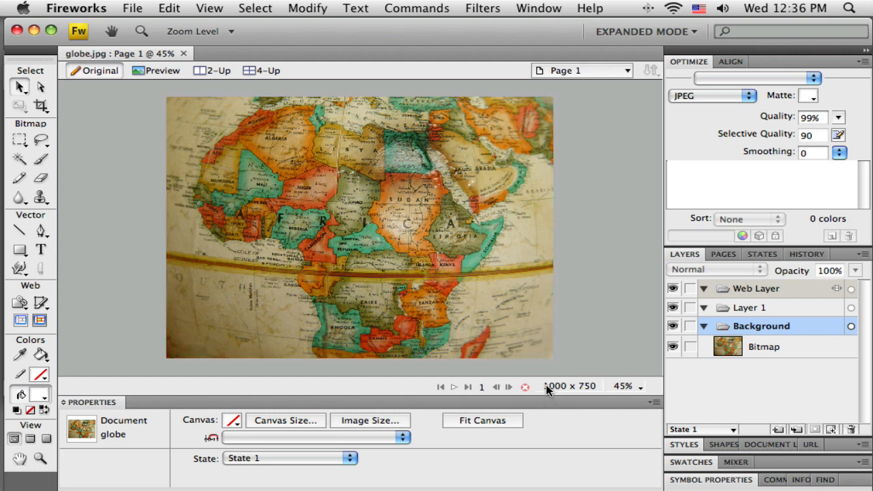
mouse_move(573, 393)
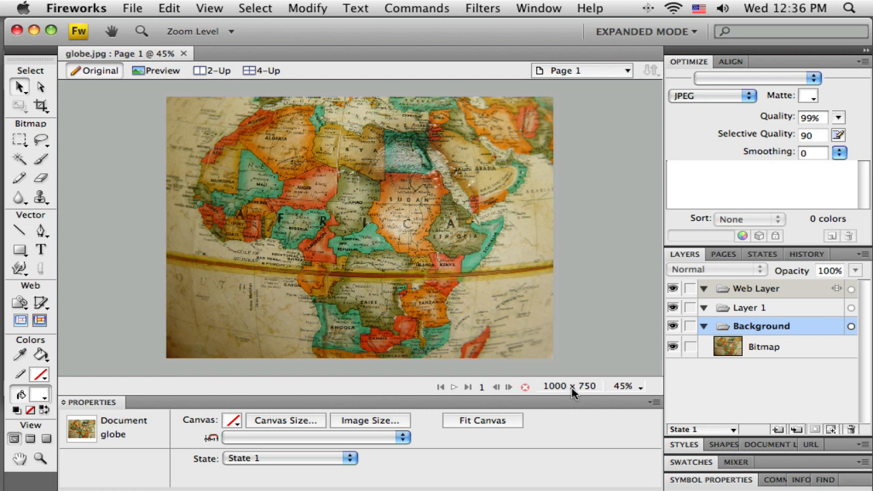
mouse_move(594, 395)
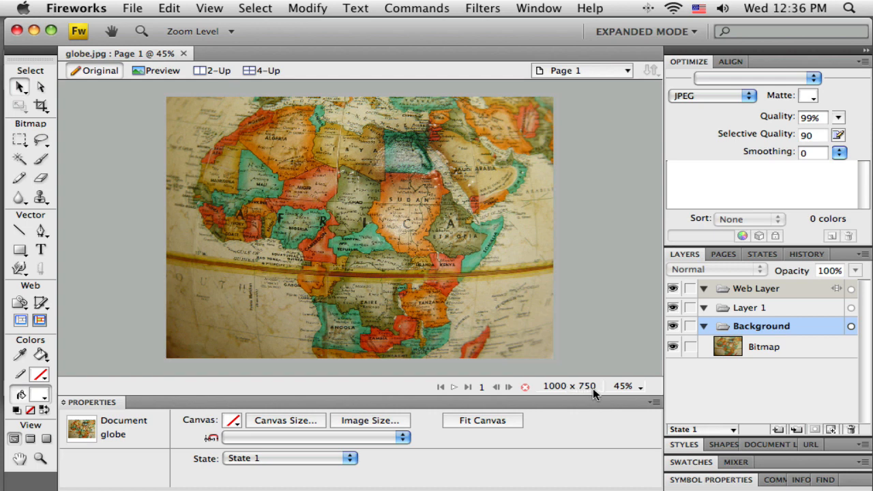
mouse_move(594, 388)
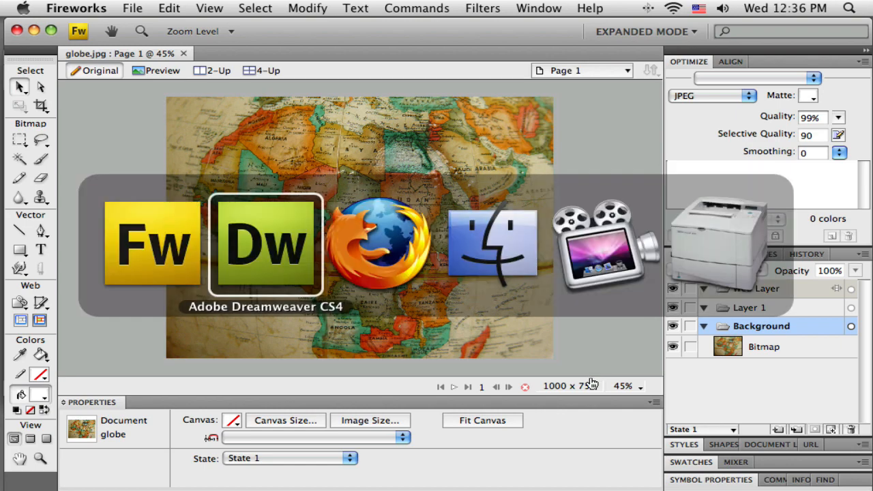
- Select the banner image in mainTemplate.dwt back in Dreamweaver
click(264, 246)
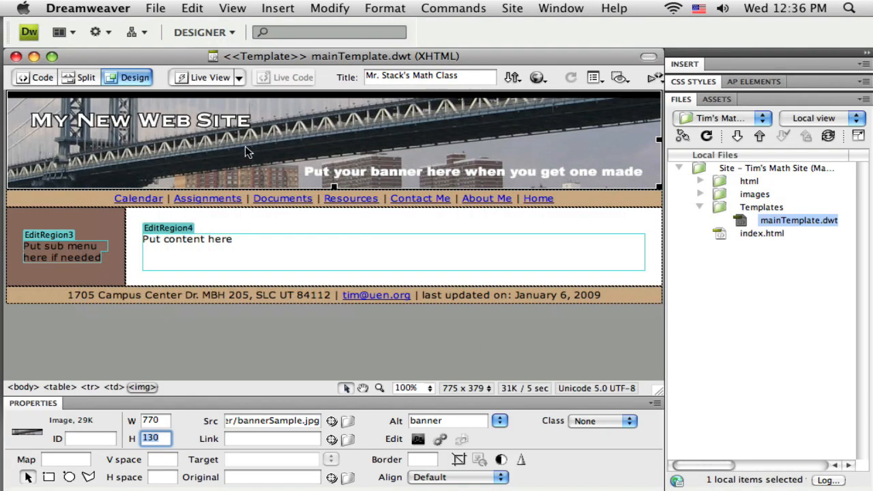
mouse_move(101, 175)
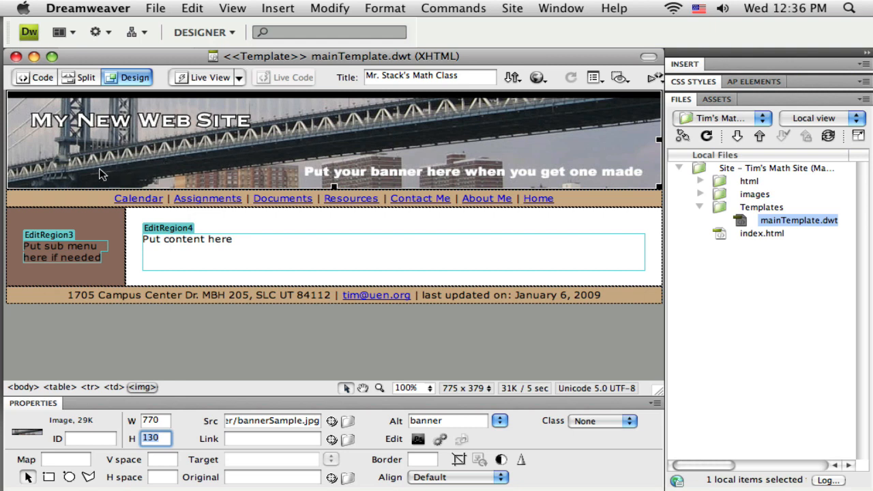
mouse_move(552, 143)
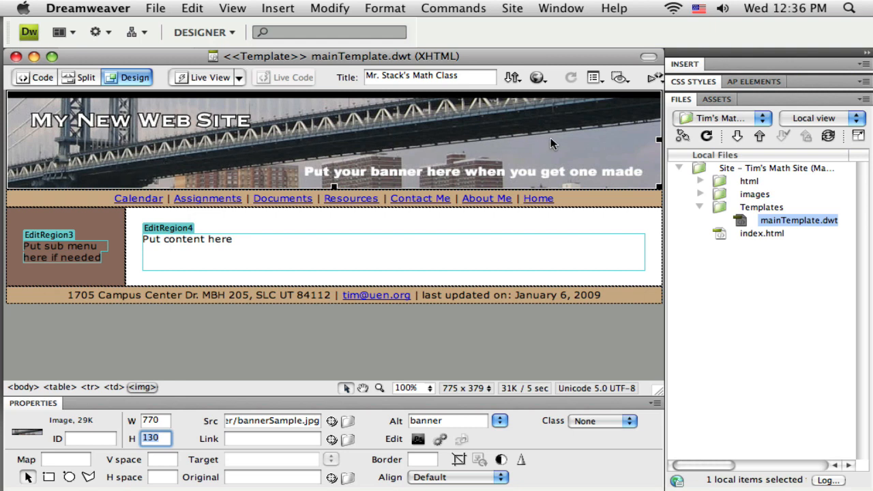
mouse_move(25, 136)
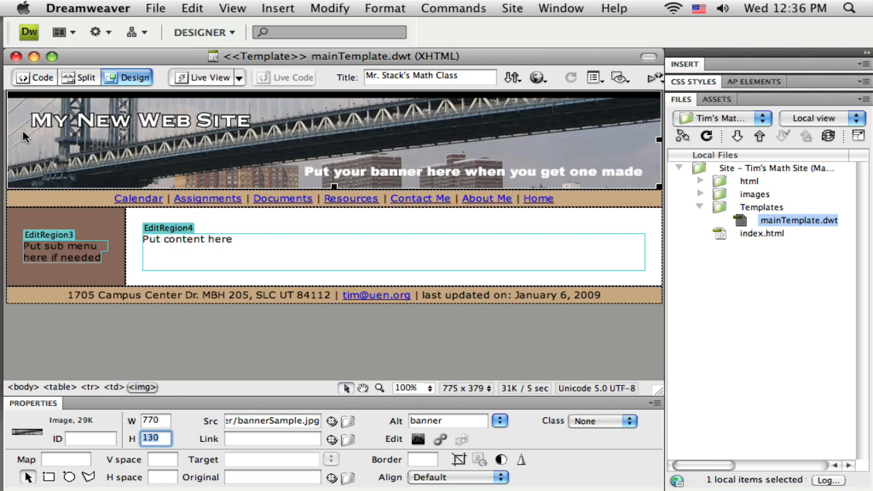
mouse_move(95, 139)
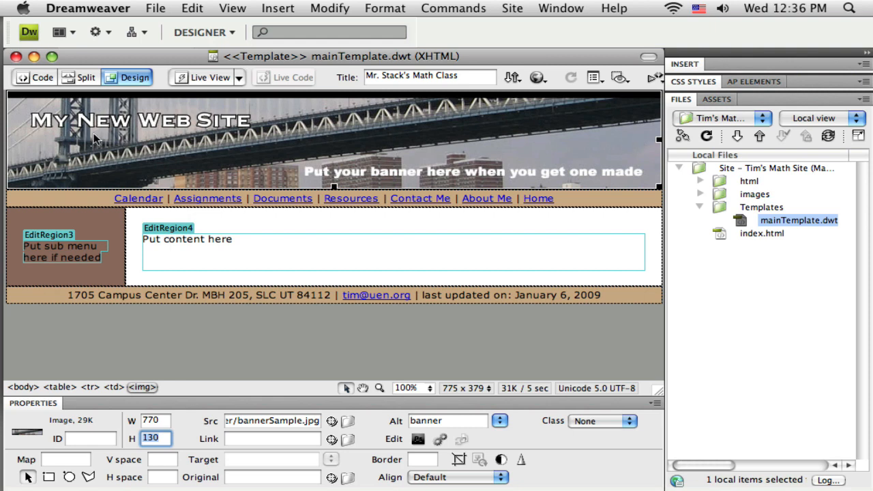
mouse_move(462, 139)
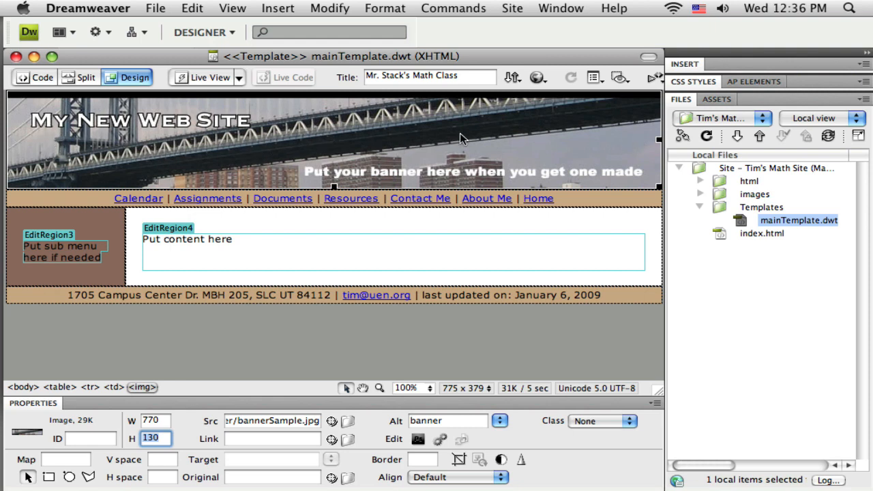
mouse_move(114, 139)
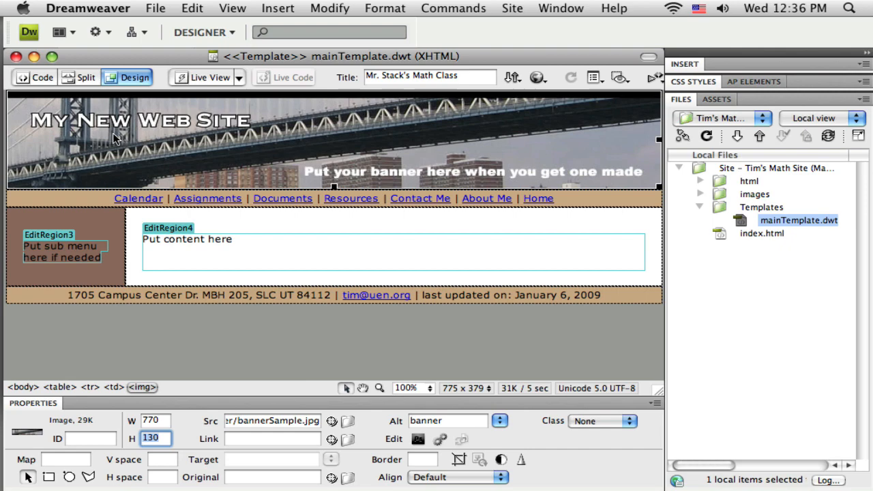
mouse_move(361, 139)
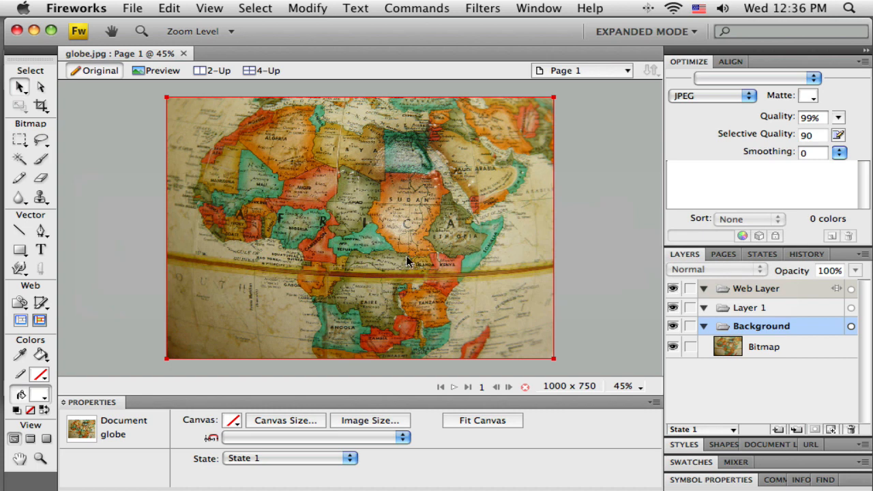
mouse_move(390, 237)
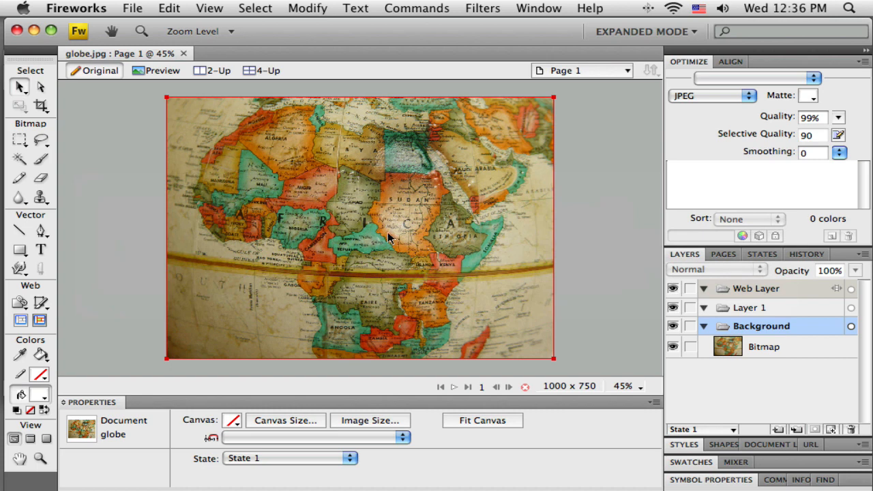
mouse_move(418, 255)
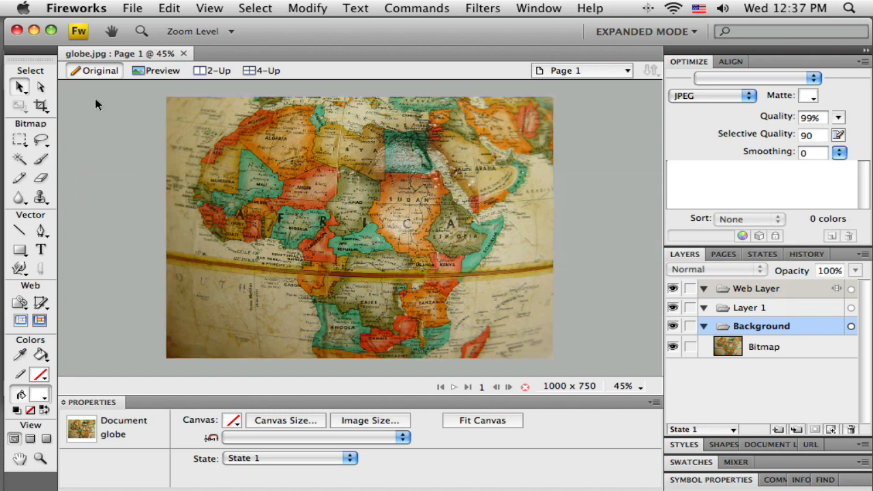
- Choose the Crop tool for the globe photo
click(293, 273)
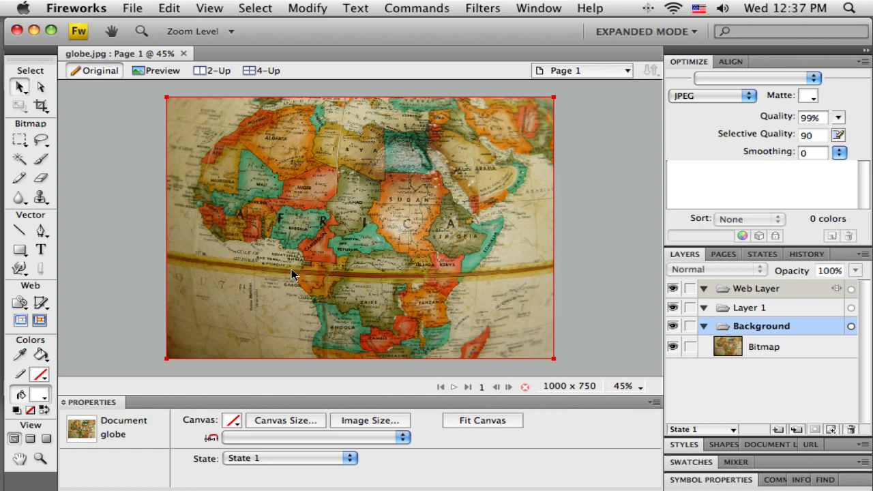
mouse_move(307, 276)
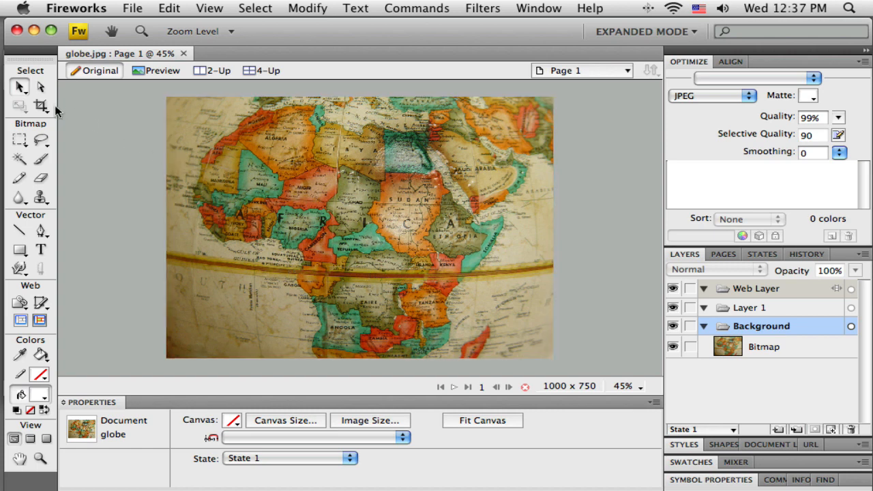
mouse_move(41, 87)
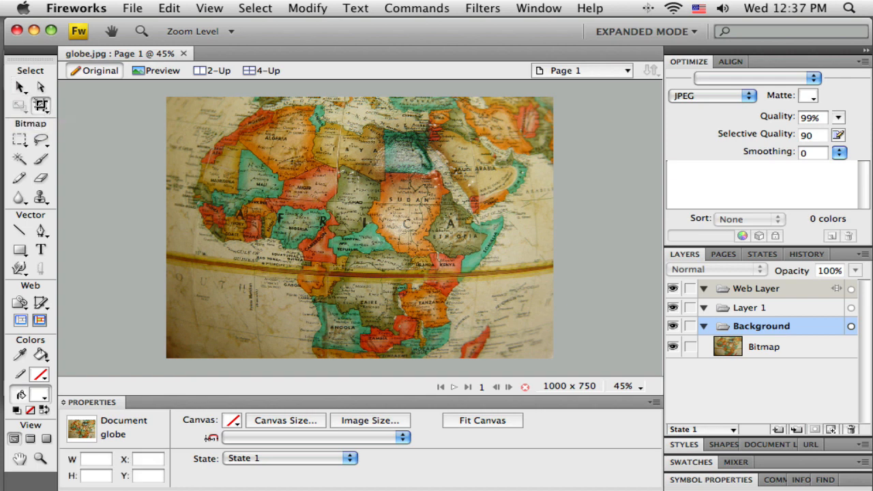
- Drag a crop marquee of about 866 × 191 across Africa's midsection and adjust its handles
drag(203, 189, 410, 266)
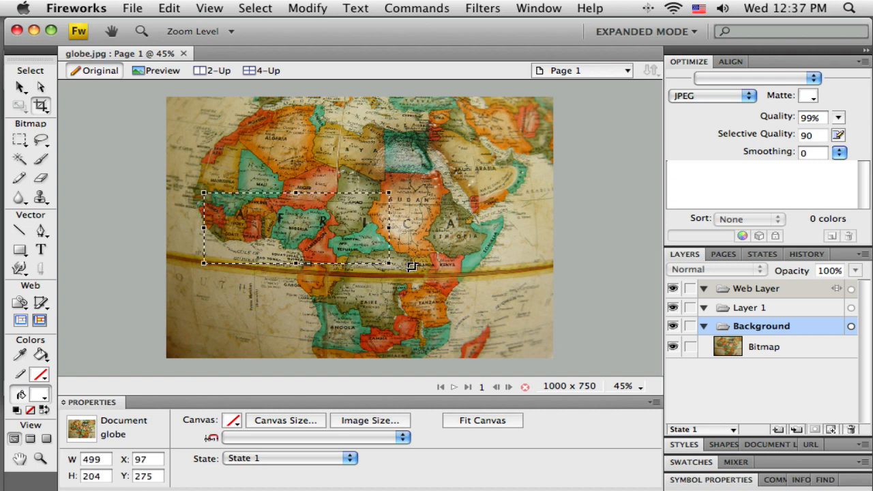
drag(412, 266, 537, 255)
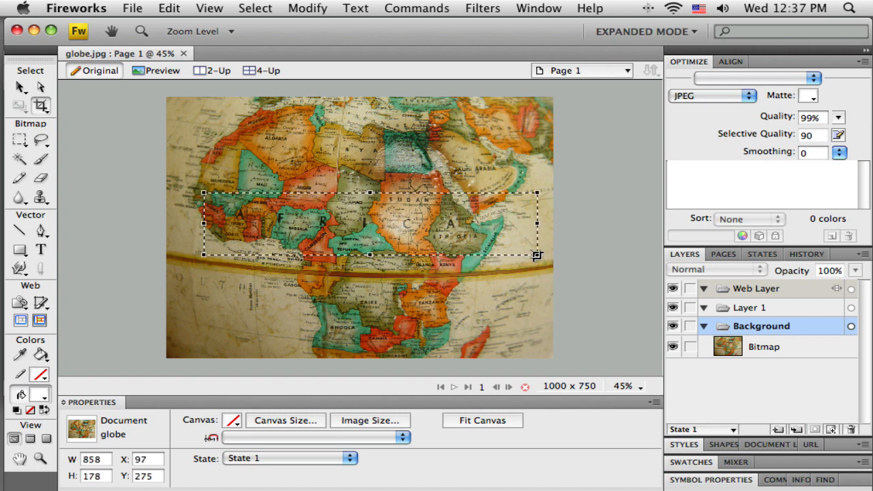
drag(537, 256, 537, 253)
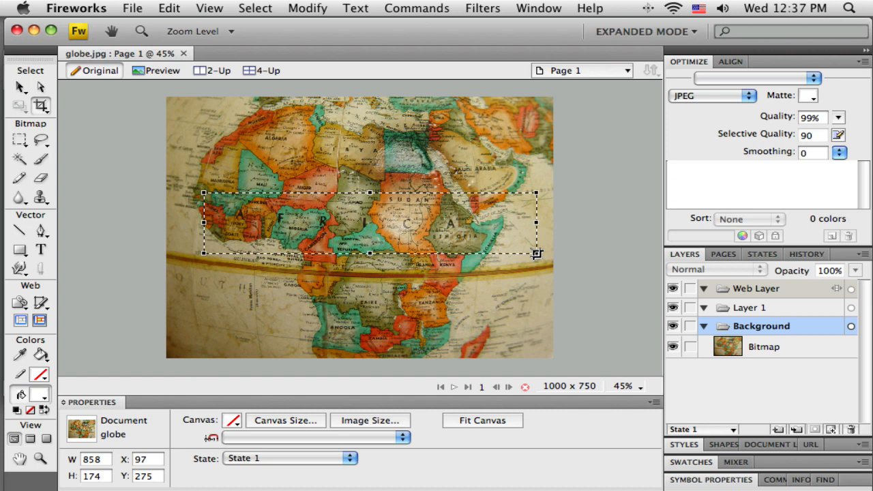
drag(537, 254, 537, 279)
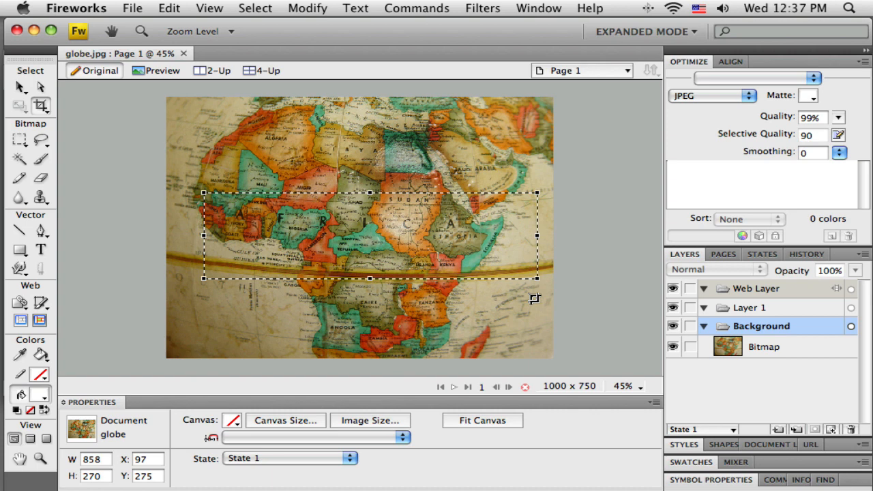
drag(539, 278, 539, 259)
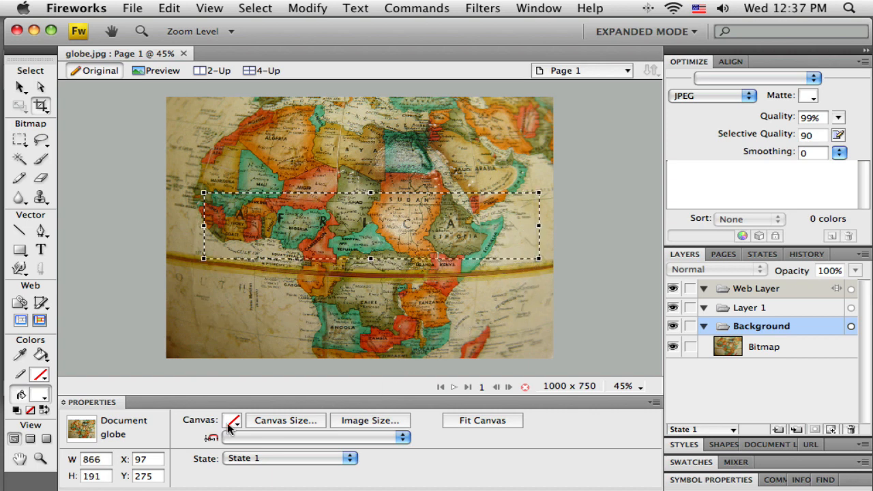
mouse_move(147, 368)
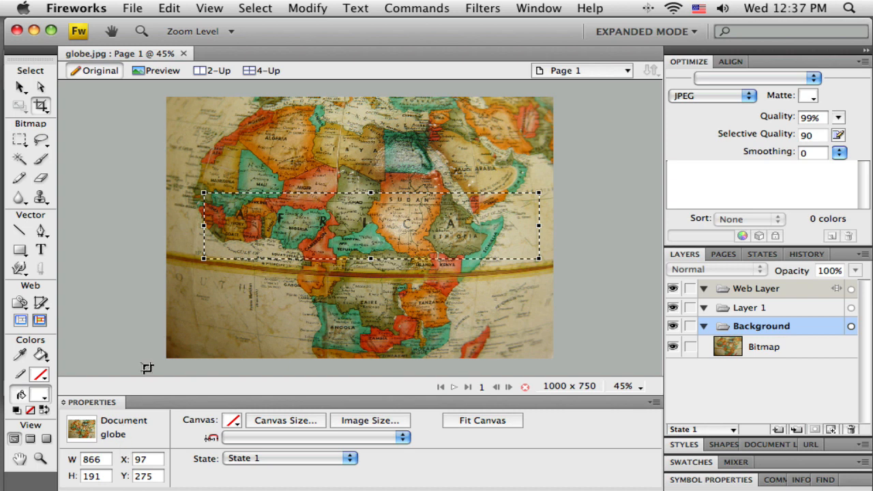
click(93, 476)
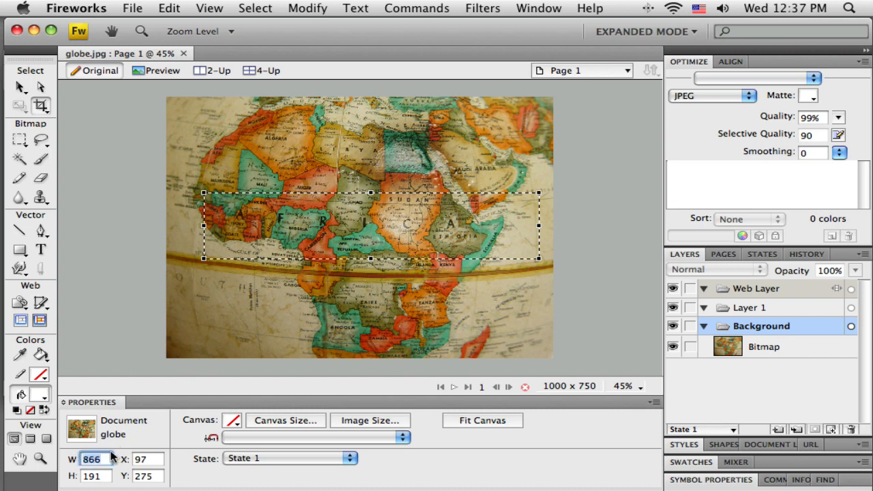
text(770)
click(95, 476)
text(130)
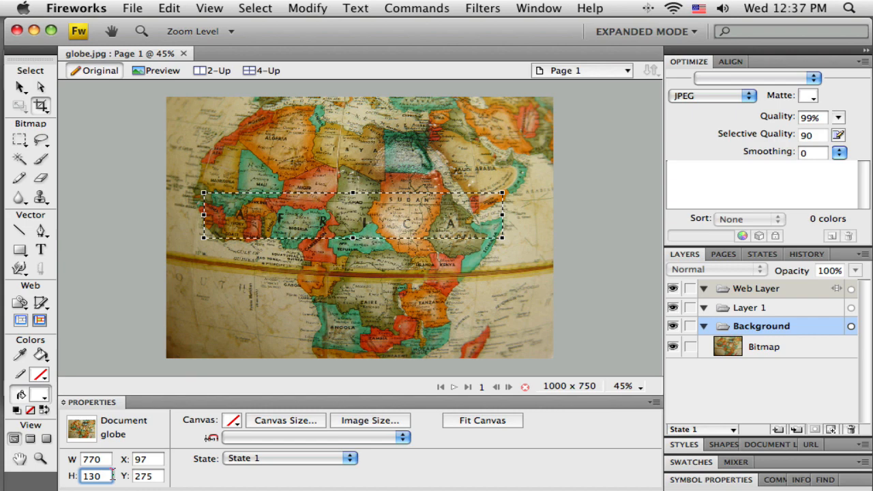
drag(352, 216, 329, 253)
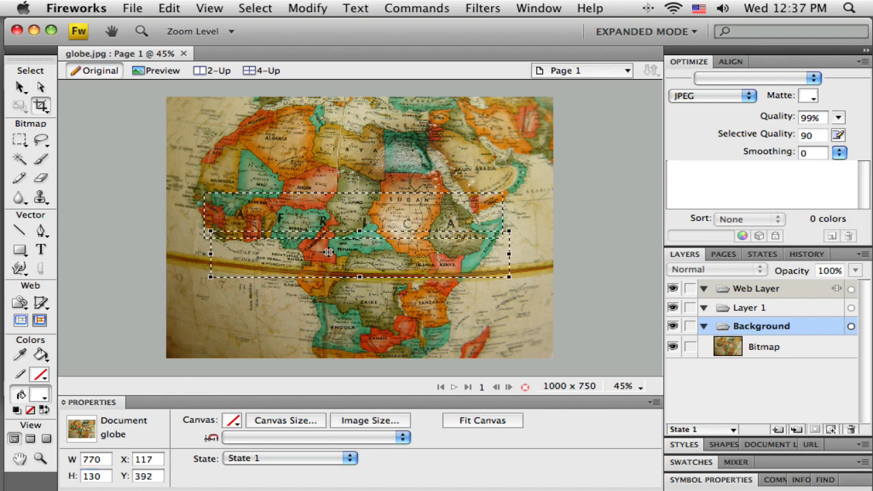
drag(330, 253, 343, 242)
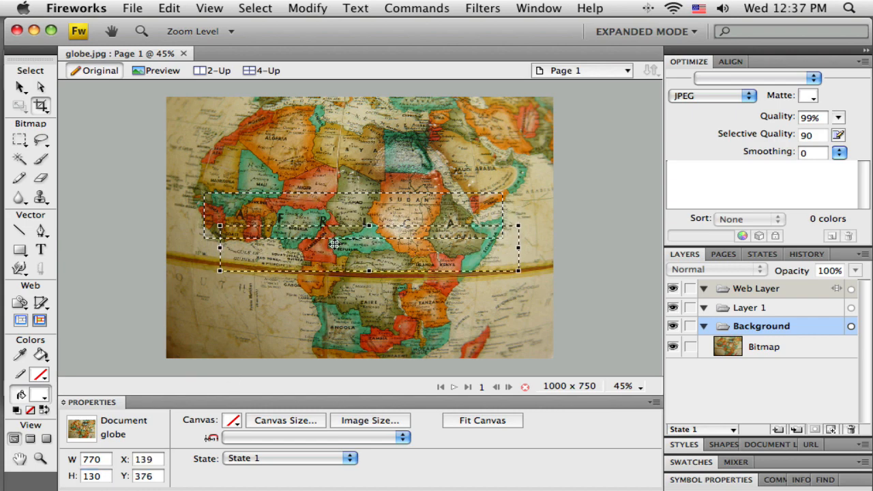
drag(334, 243, 324, 174)
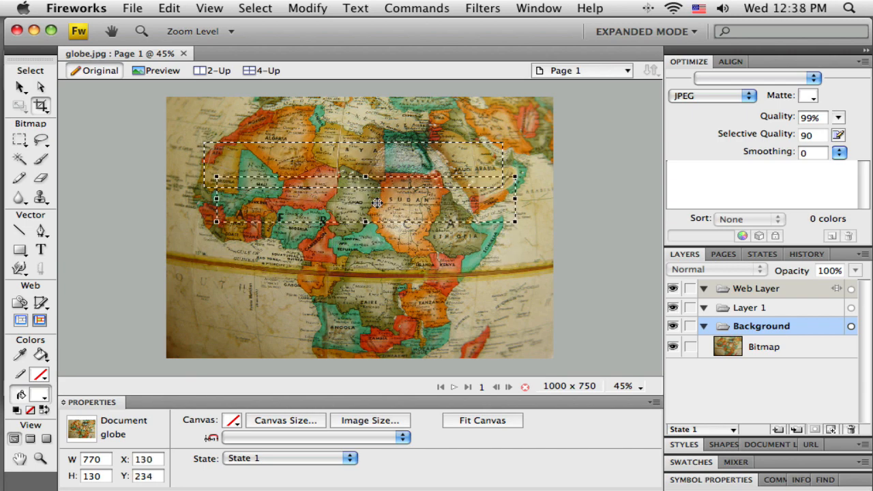
drag(376, 204, 371, 169)
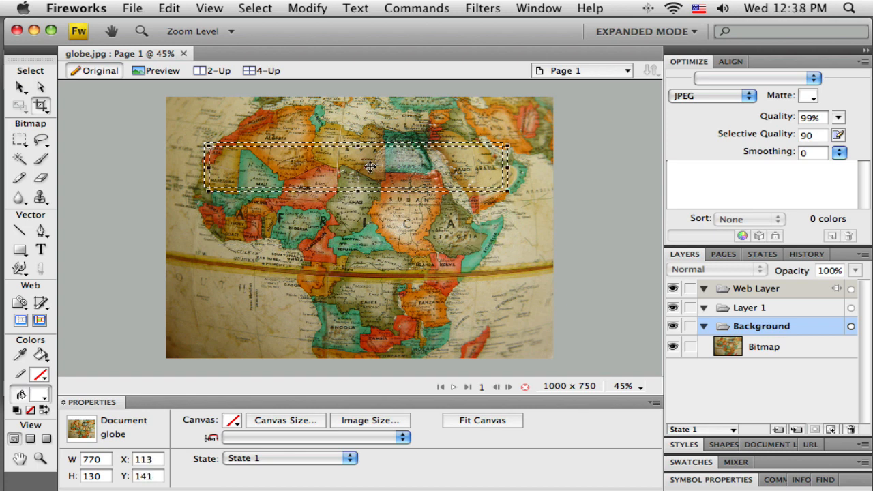
drag(368, 169, 352, 169)
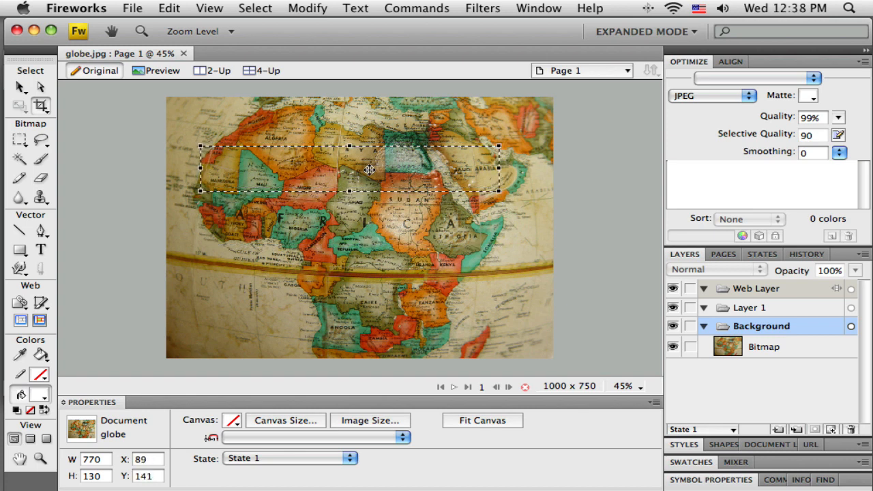
drag(368, 169, 330, 164)
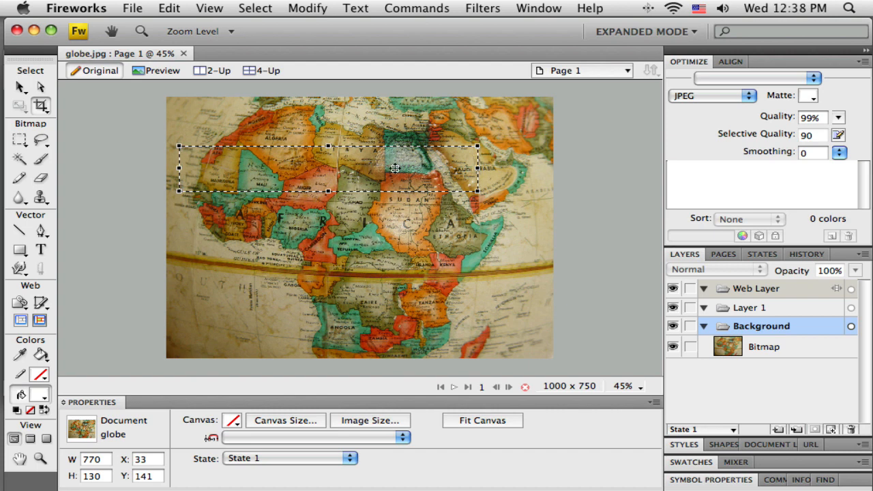
drag(394, 170, 401, 162)
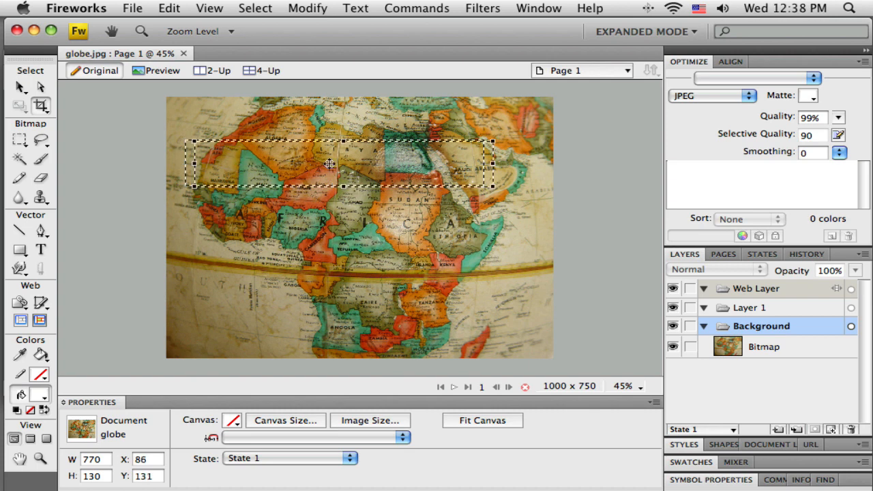
drag(330, 163, 378, 169)
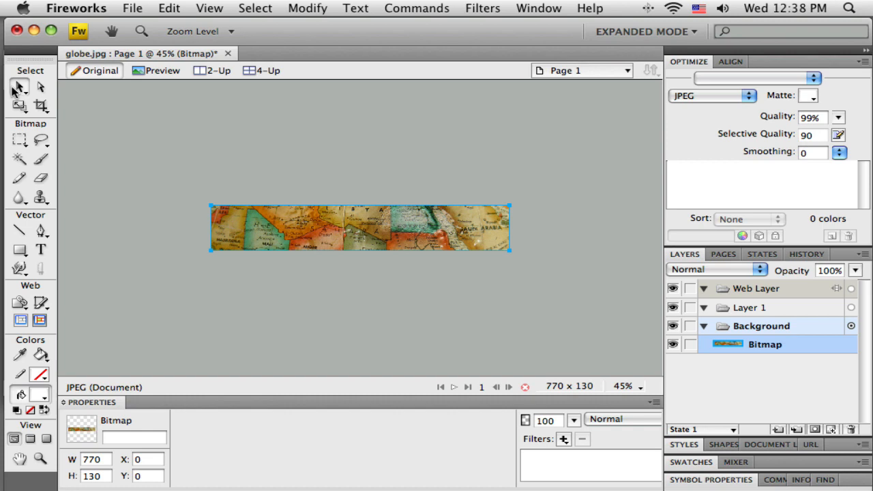
mouse_move(401, 354)
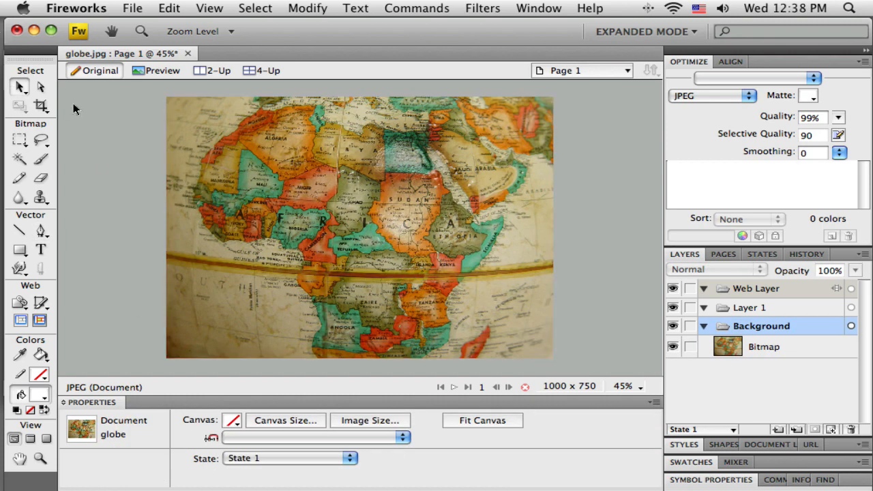
- Crop the photo to a 770 × 130 strip positioned lower, across the AFRICA lettering
drag(225, 188, 524, 240)
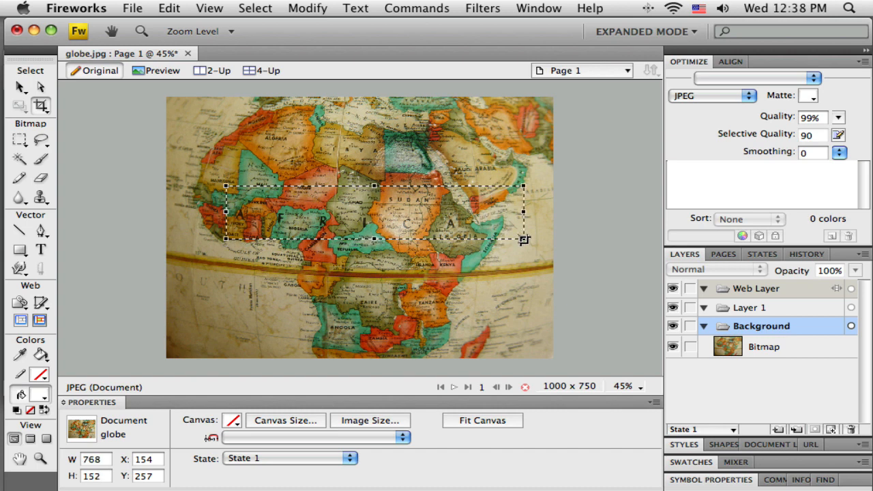
triple_click(93, 458)
text(770)
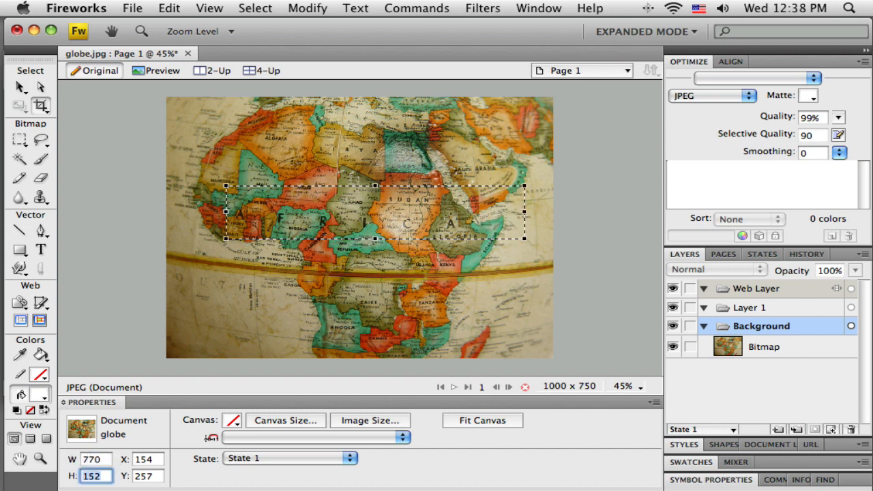
drag(374, 239, 373, 231)
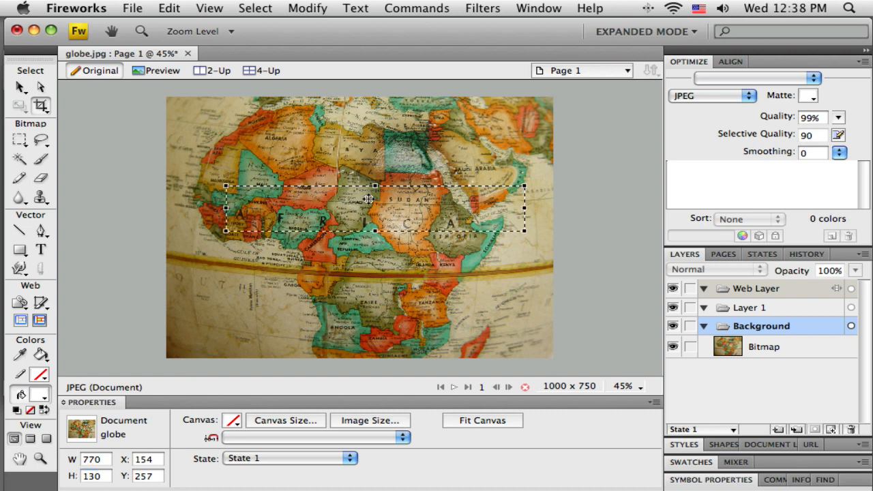
drag(368, 197, 365, 218)
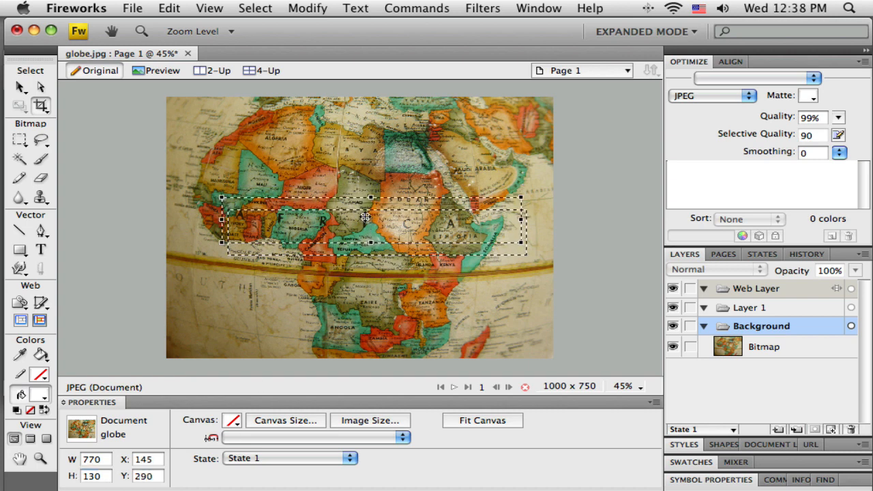
drag(366, 217, 363, 234)
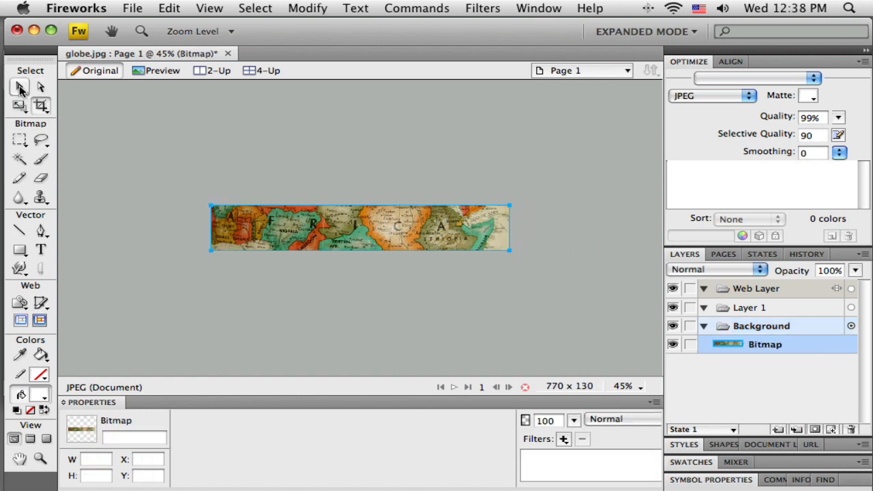
click(402, 293)
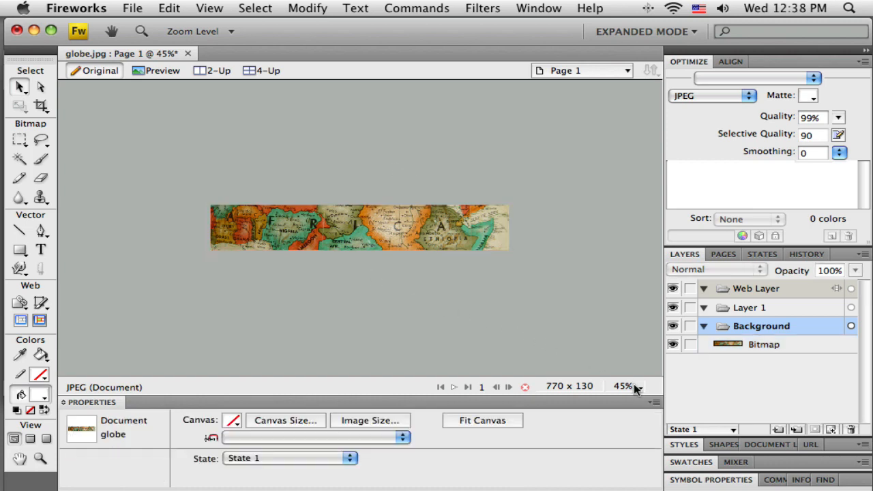
click(634, 386)
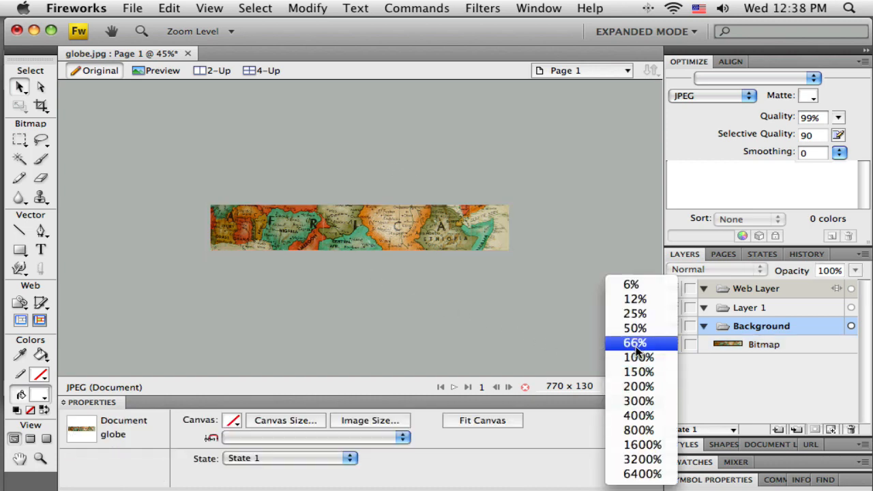
click(634, 343)
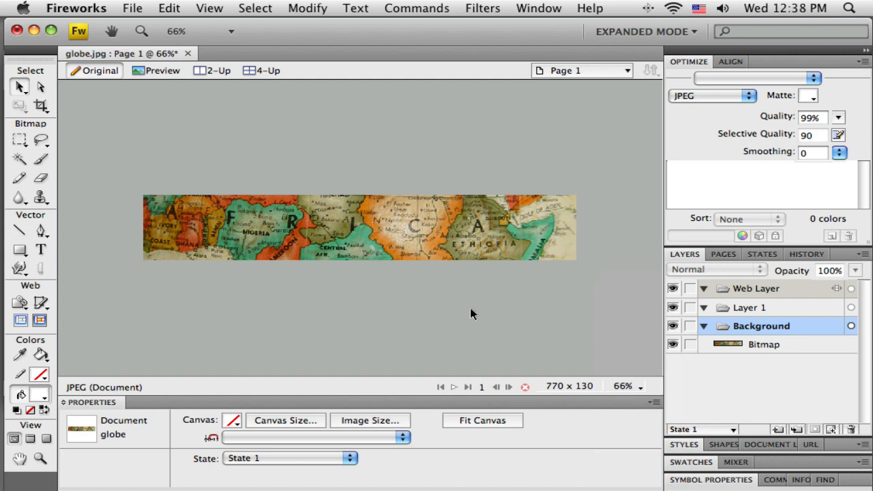
mouse_move(628, 390)
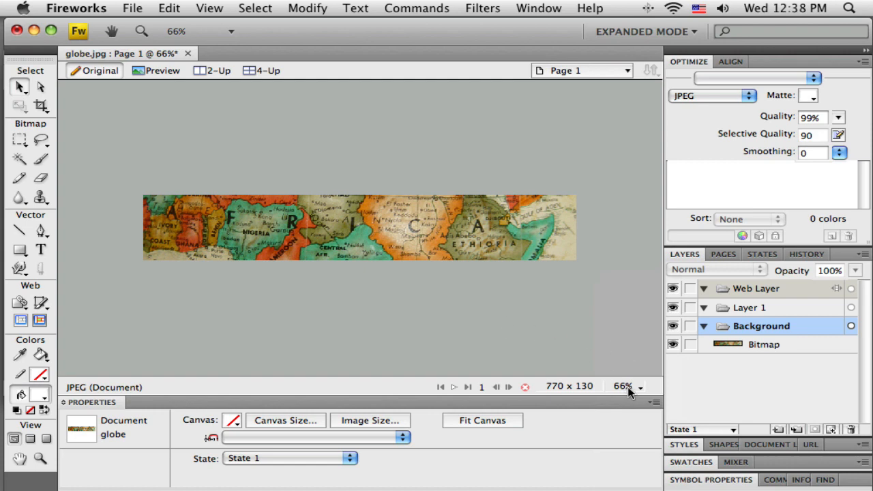
mouse_move(628, 390)
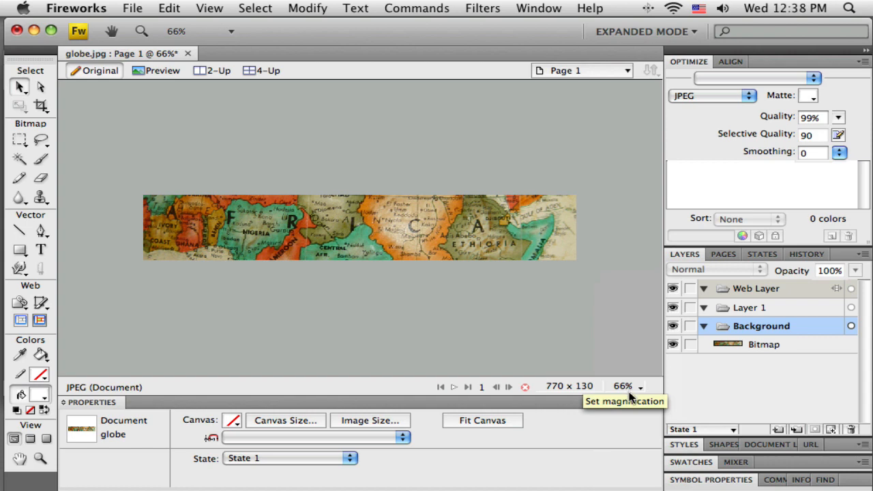
mouse_move(341, 286)
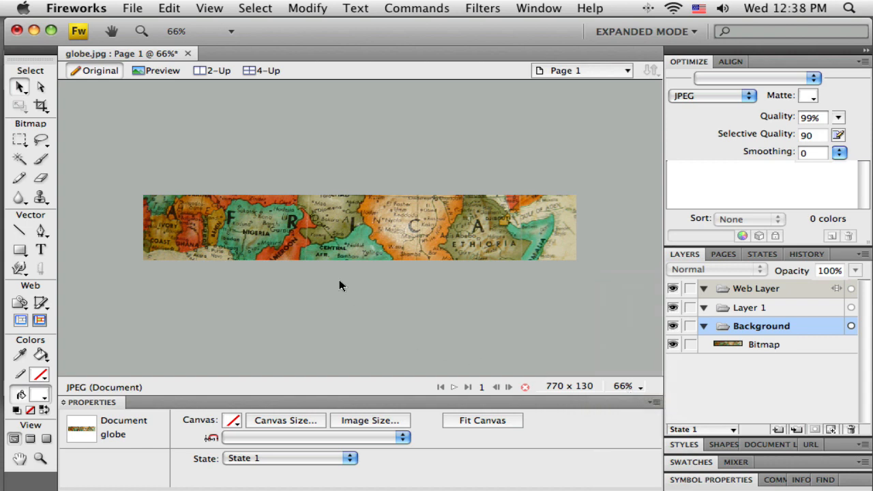
mouse_move(594, 316)
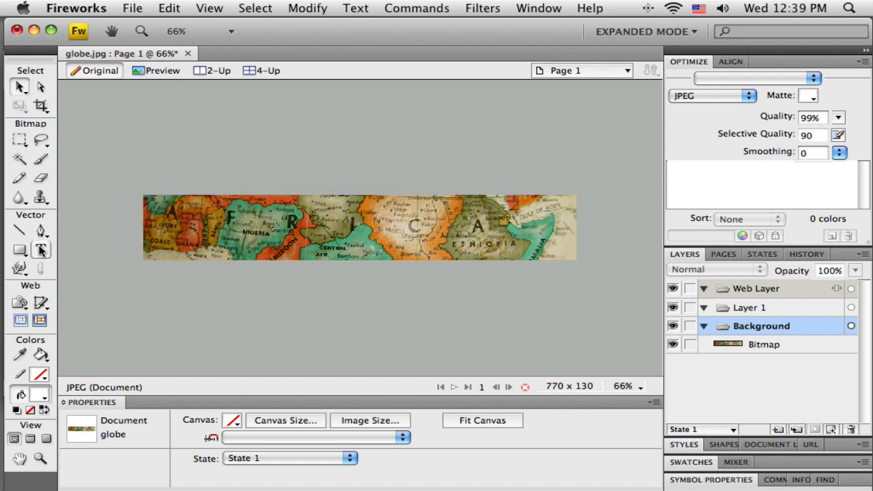
mouse_move(40, 250)
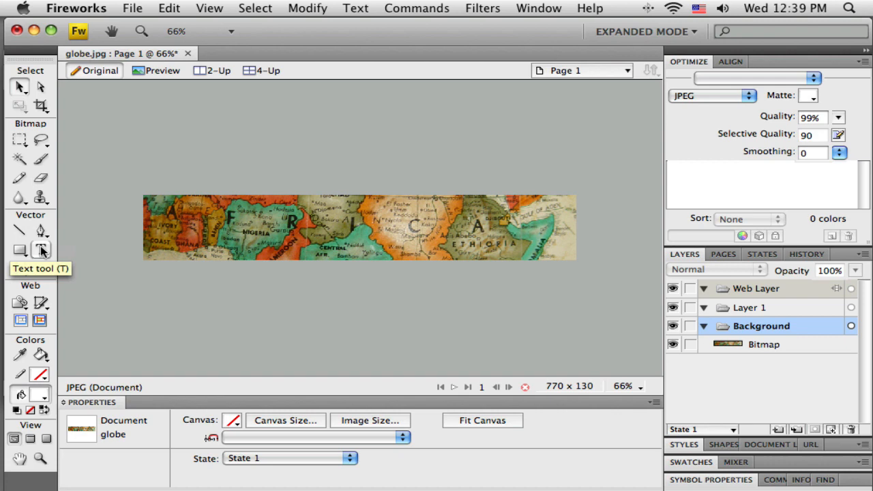
- Add the title text "Mr. Stack's Math Class" on the banner's left side with the Text tool
click(41, 249)
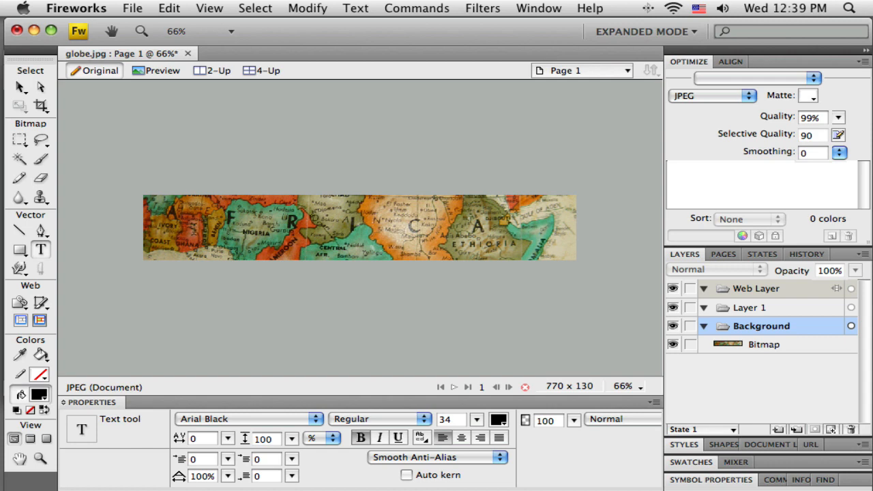
click(196, 226)
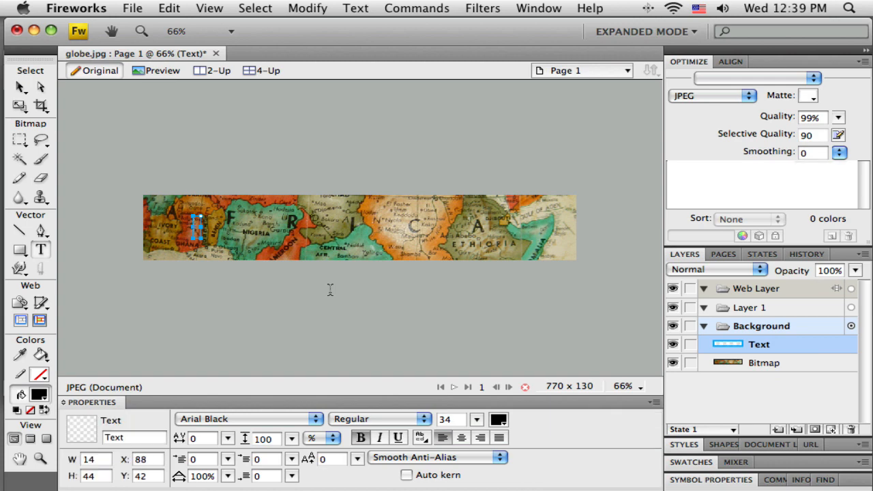
text(Mr. Stack)
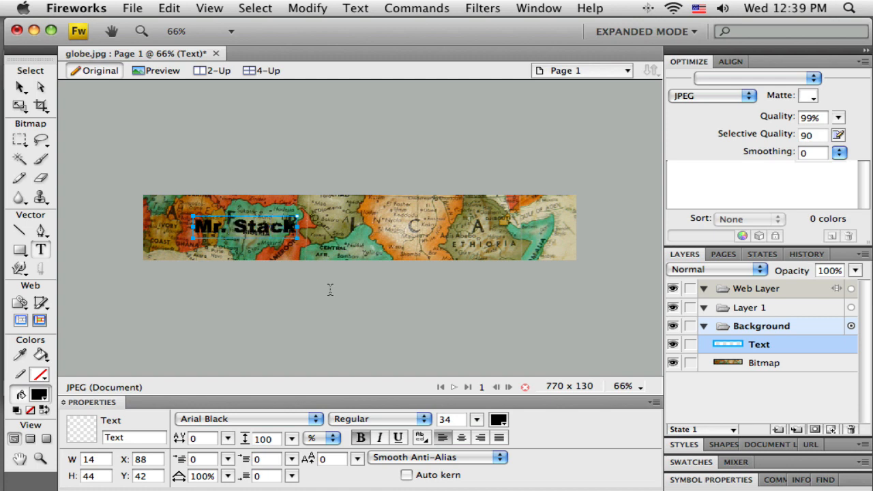
text('s Mat)
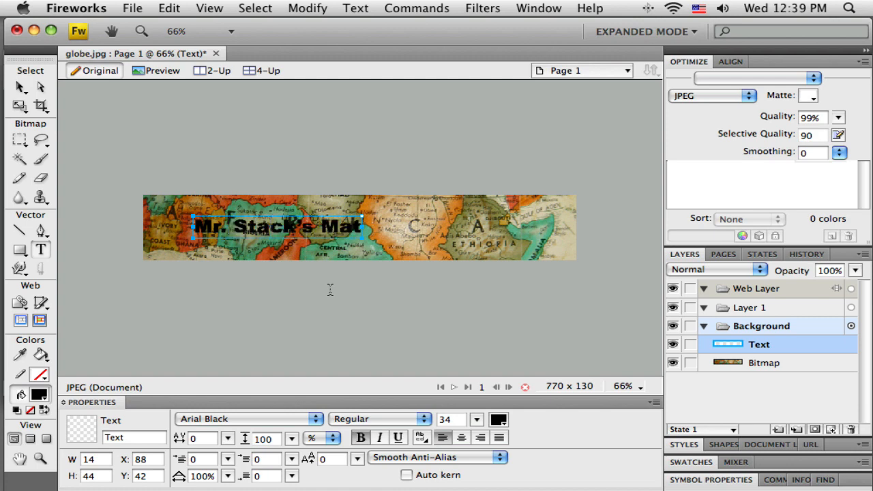
text(h Site)
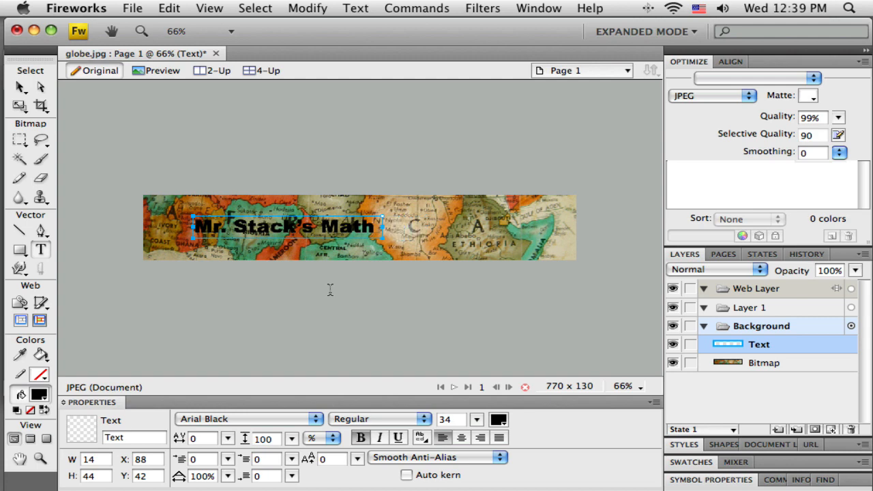
text(Cla)
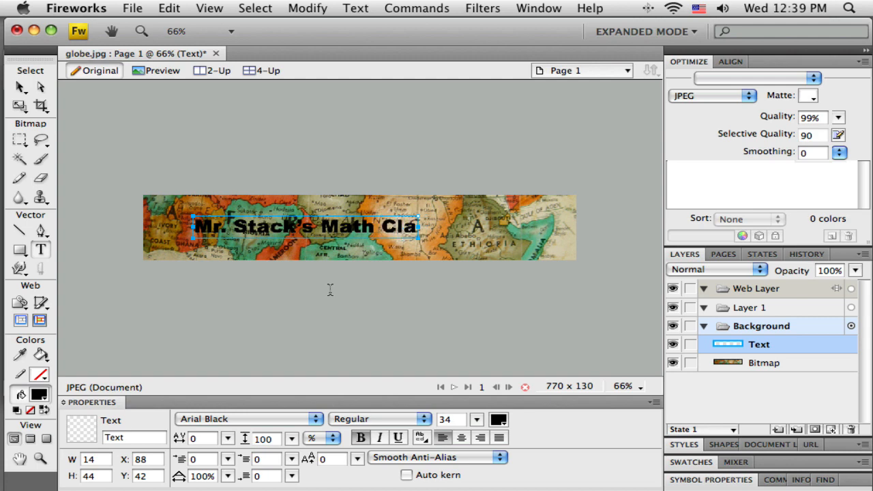
text(ss)
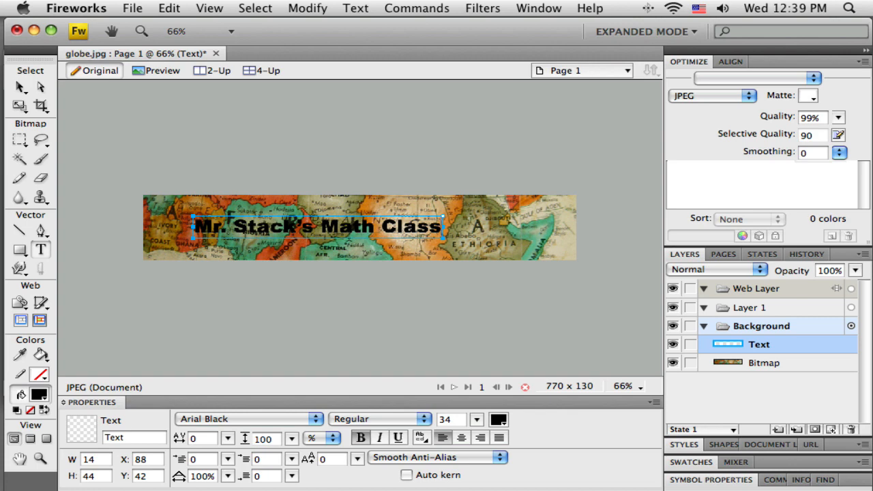
mouse_move(56, 111)
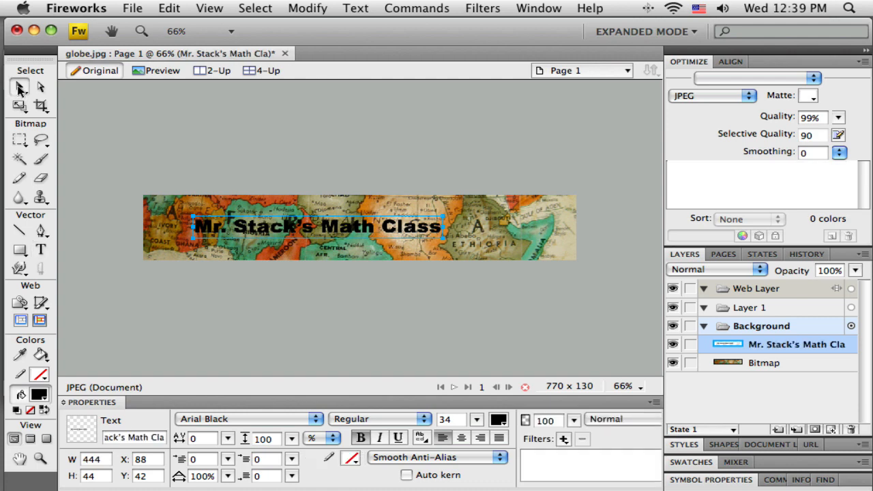
mouse_move(246, 237)
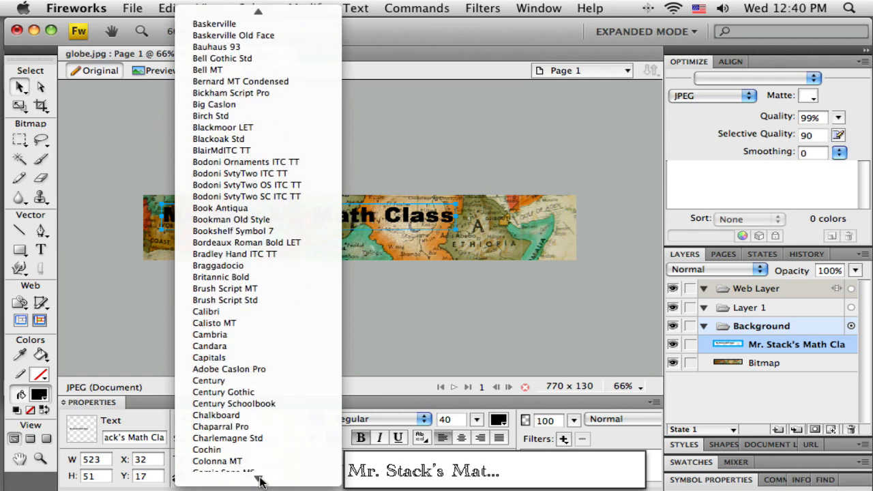
- Set the title font to Verdana and shift the text block slightly up and left
scroll(down, 3)
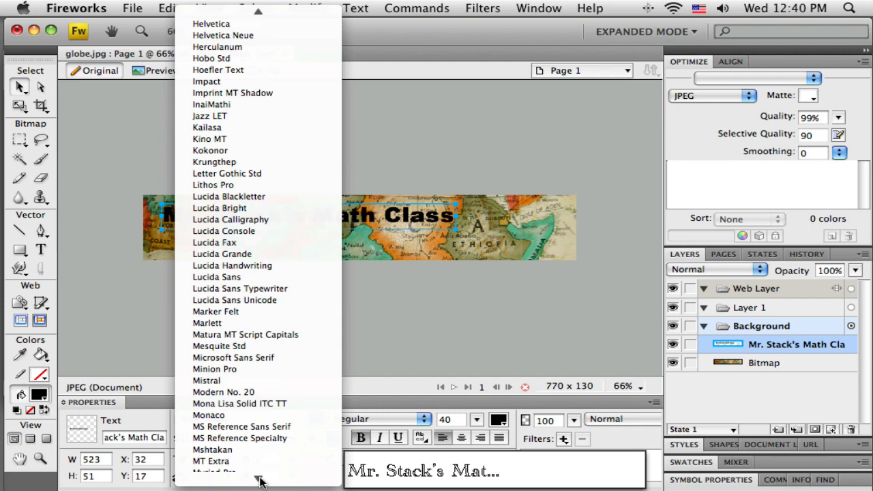
scroll(down, 3)
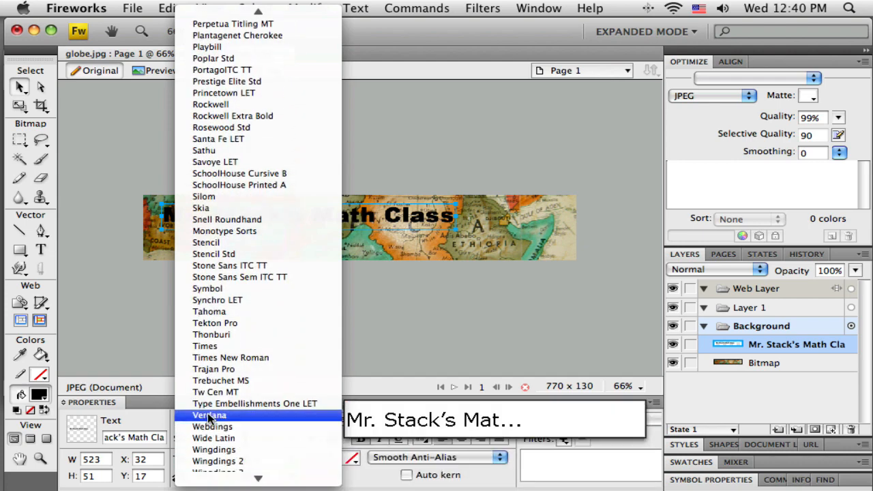
mouse_move(253, 404)
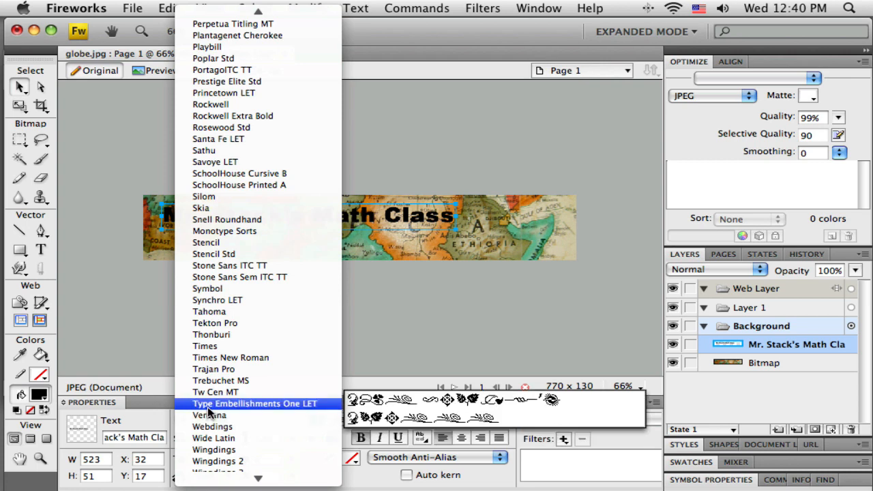
mouse_move(210, 414)
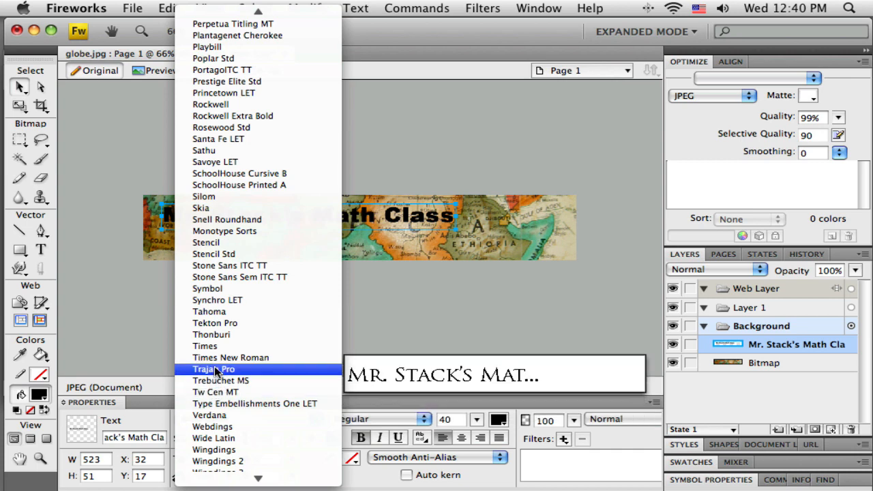
mouse_move(231, 357)
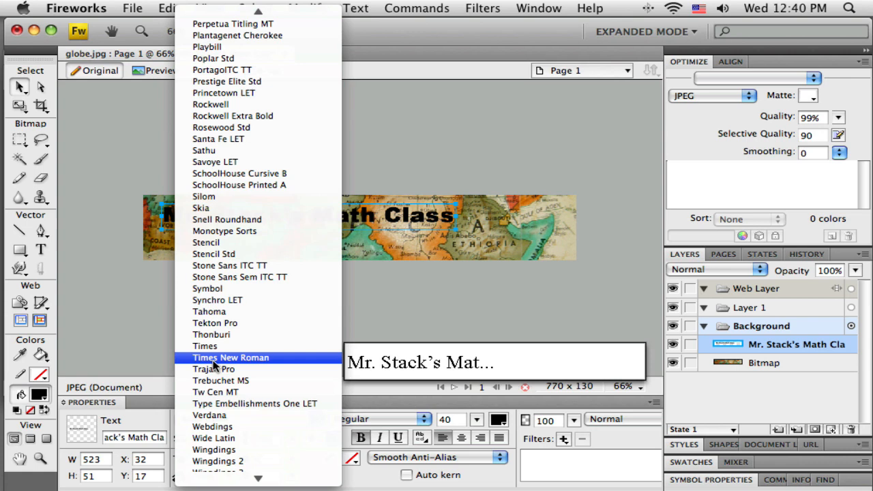
mouse_move(204, 346)
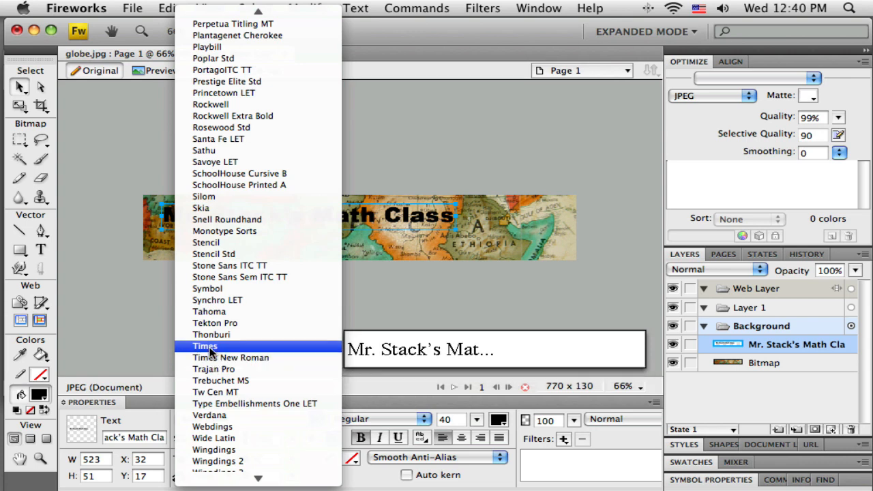
mouse_move(216, 321)
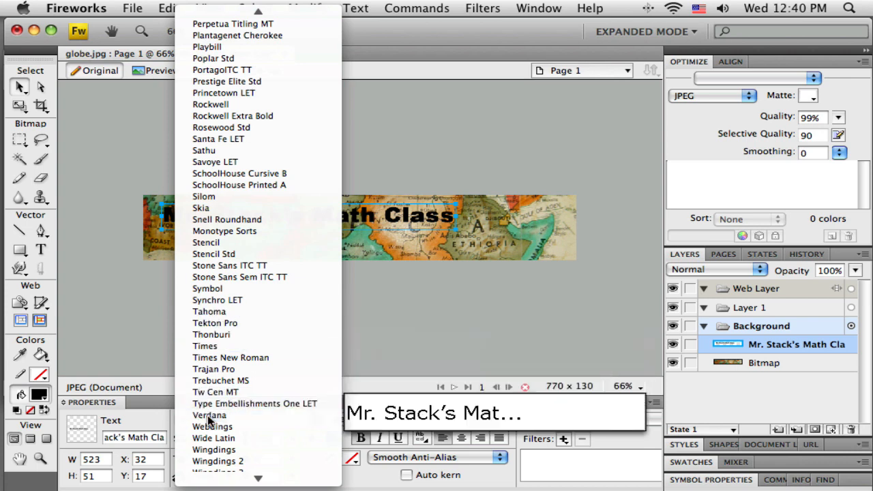
click(210, 414)
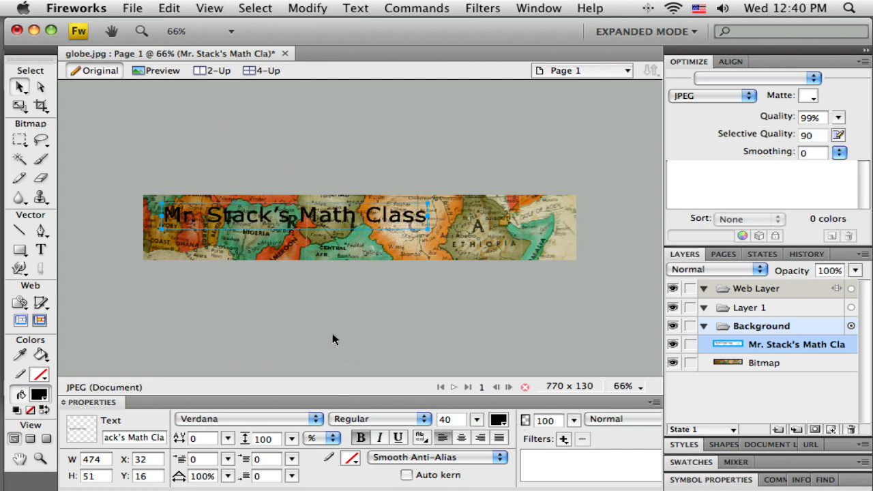
drag(289, 215, 289, 240)
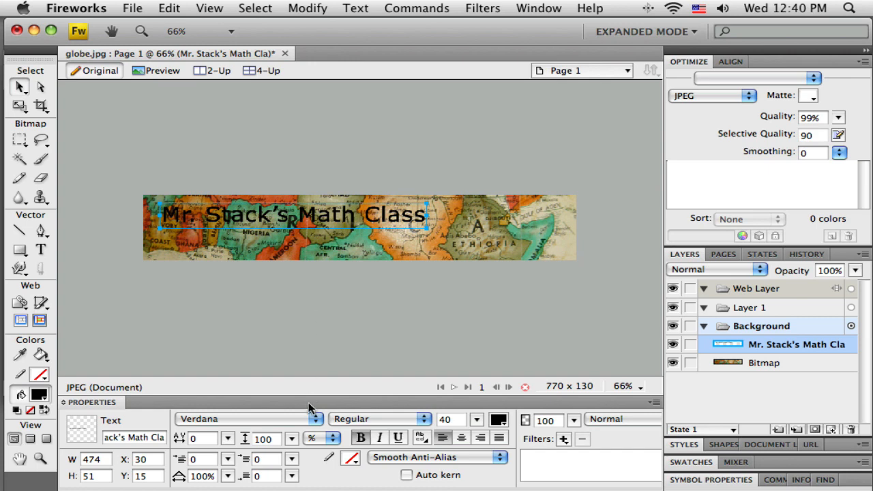
mouse_move(551, 467)
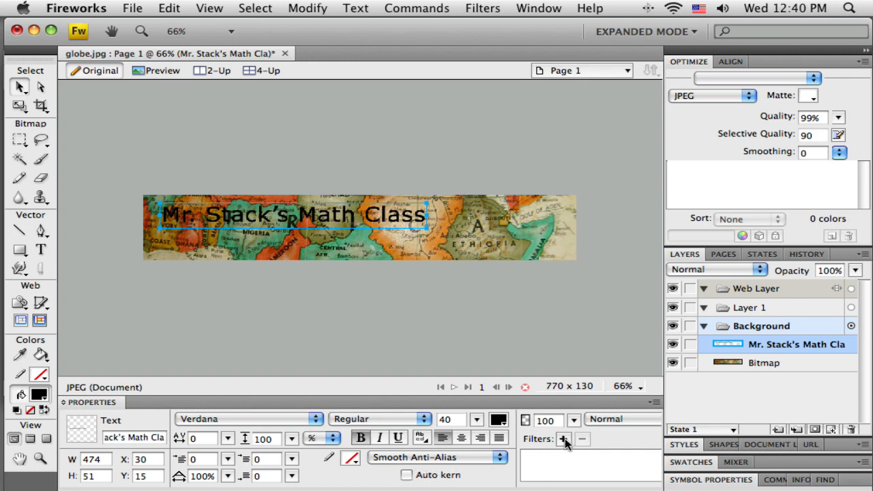
mouse_move(564, 439)
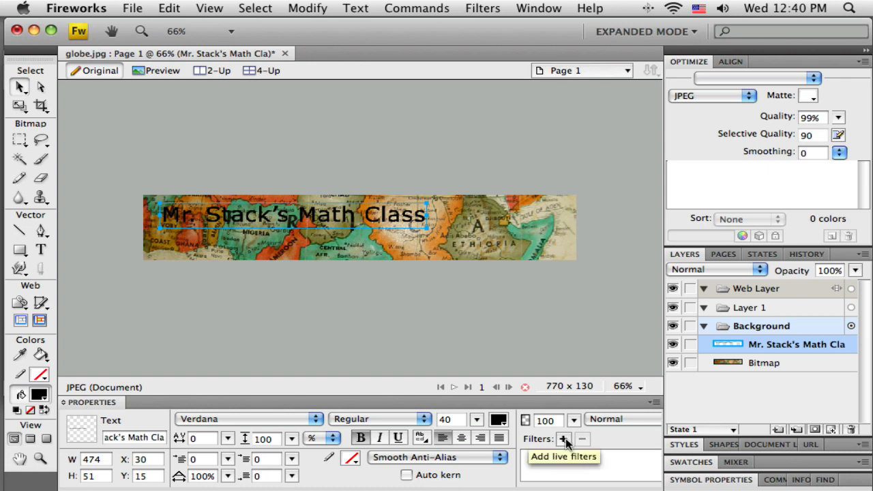
- Add a Drop Shadow live filter to the title and change its text colour to white
click(564, 439)
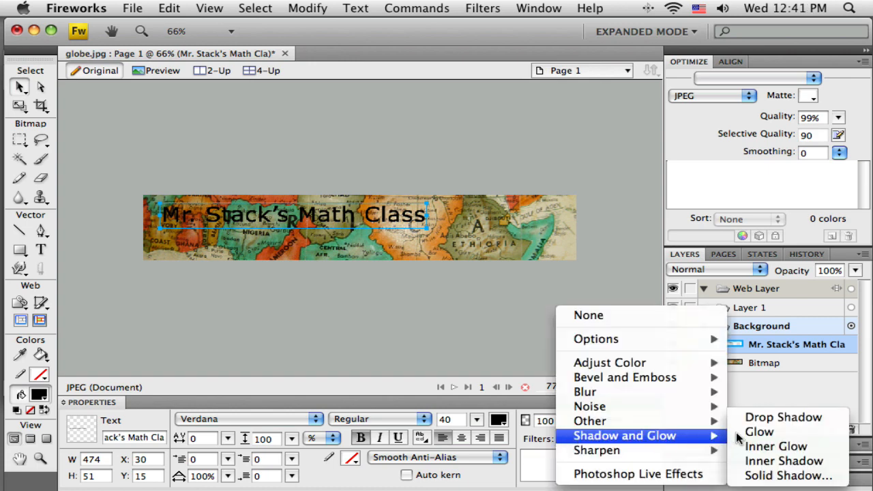
click(783, 417)
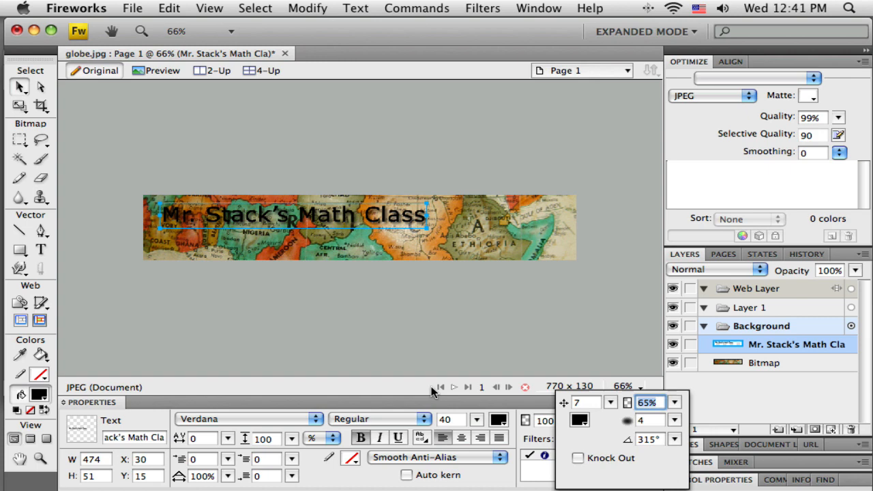
mouse_move(498, 426)
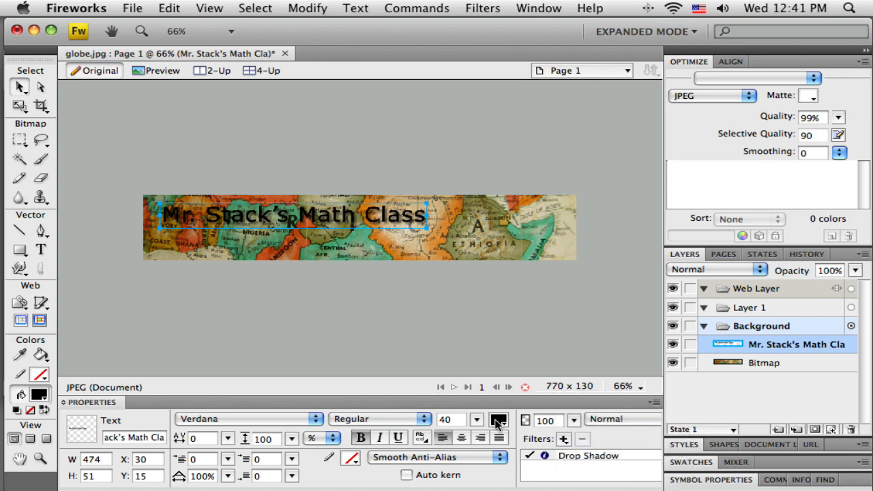
click(499, 419)
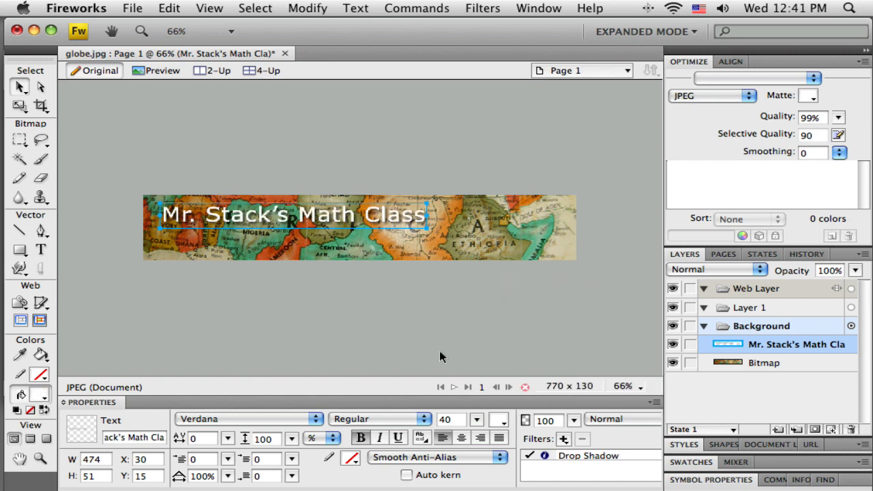
mouse_move(390, 341)
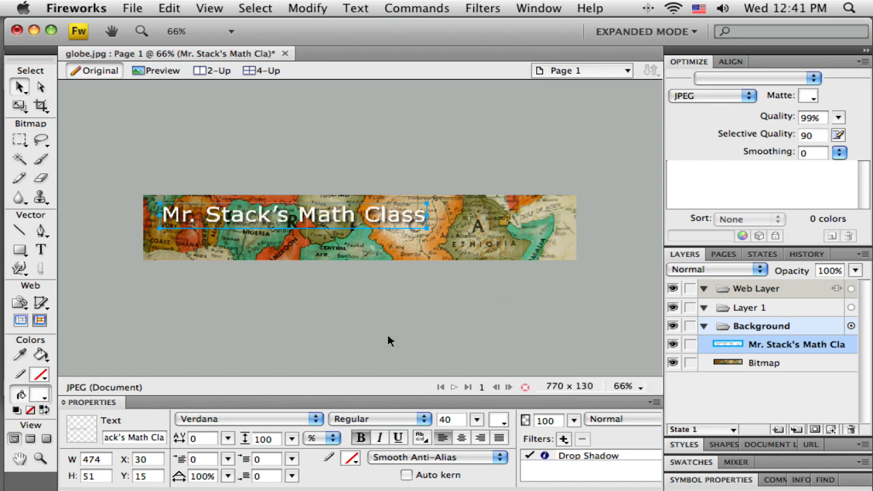
mouse_move(431, 343)
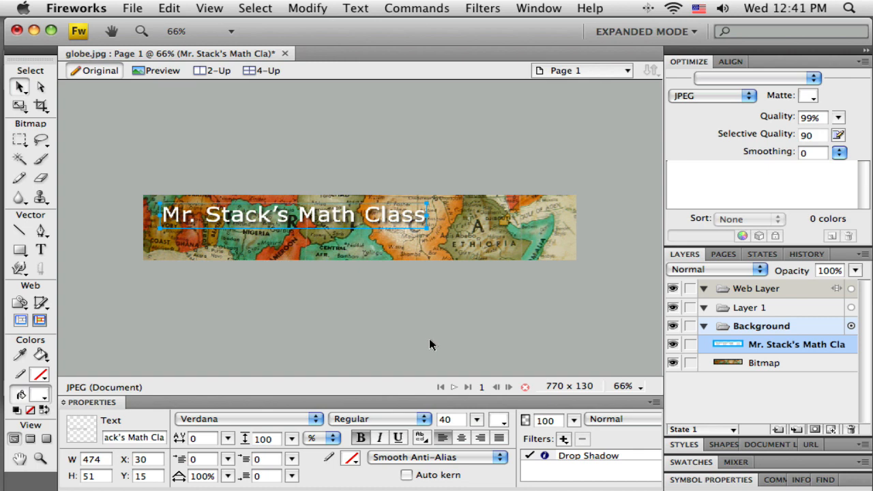
mouse_move(599, 416)
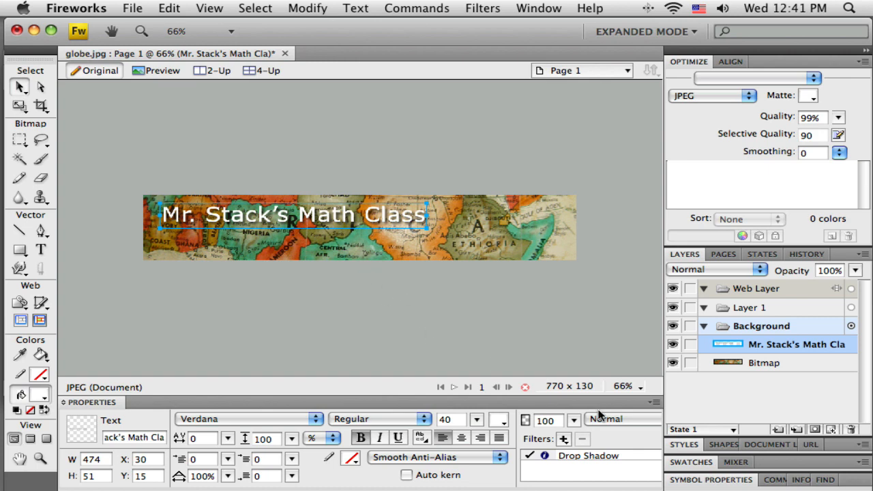
click(624, 386)
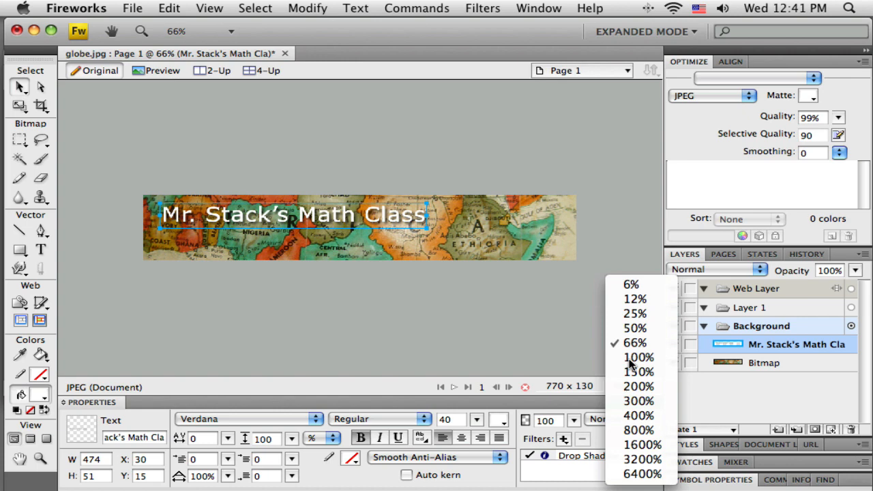
- View at 100% zoom and nudge the shadowed title into place at the banner's upper left
click(638, 357)
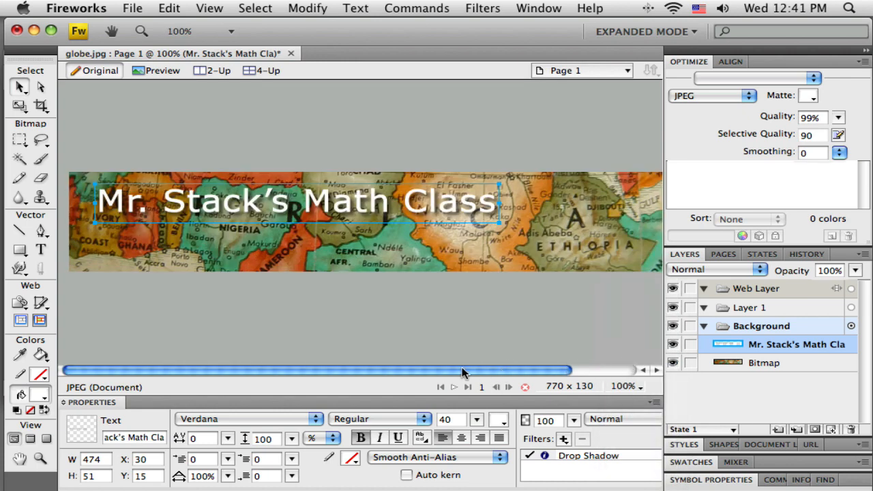
mouse_move(385, 210)
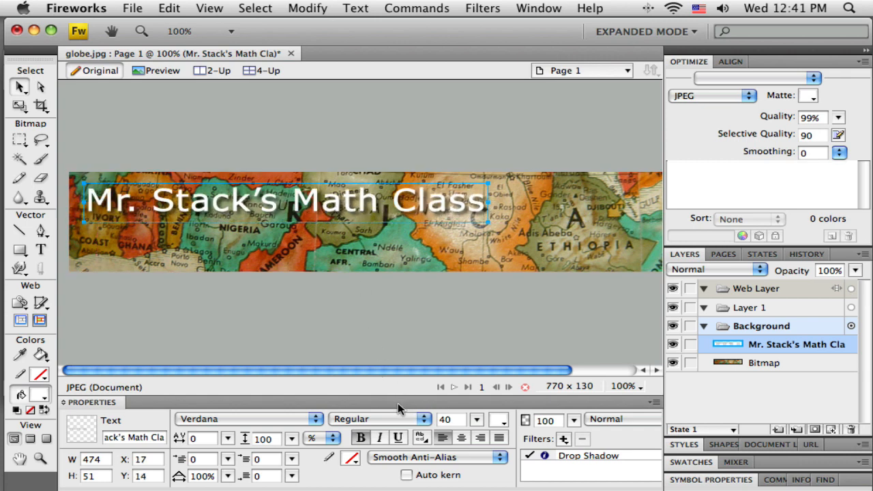
click(349, 457)
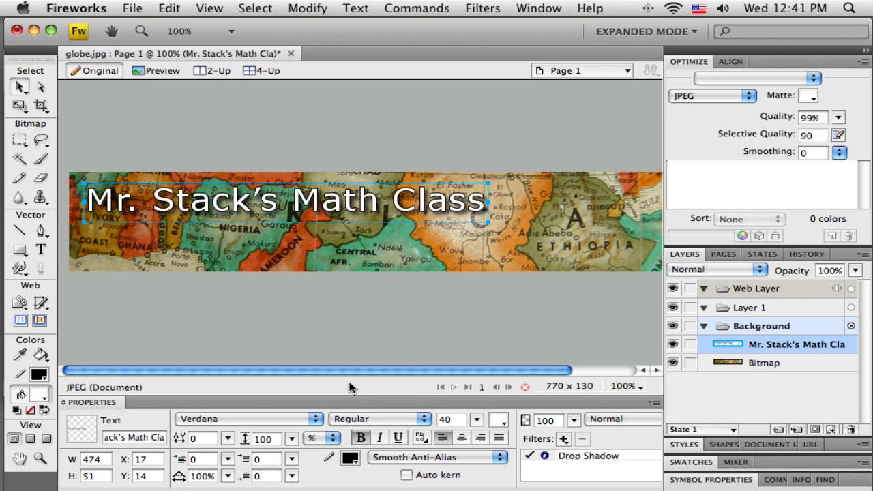
mouse_move(341, 207)
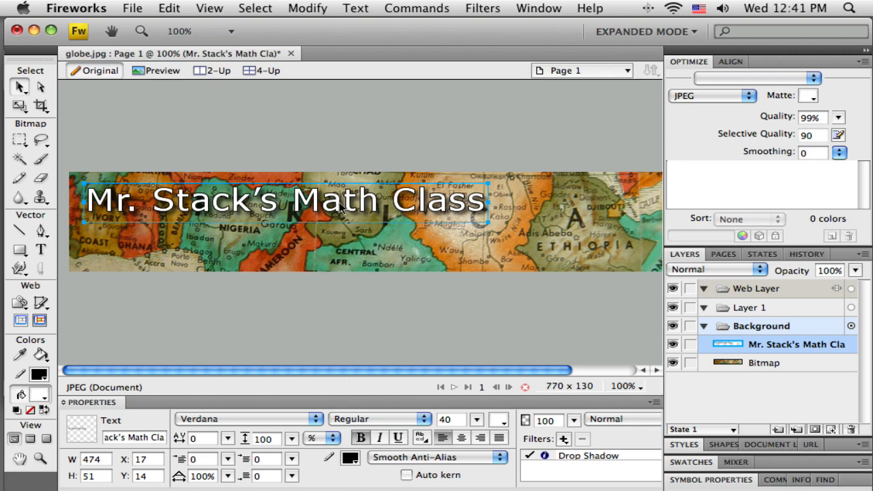
drag(293, 198, 334, 208)
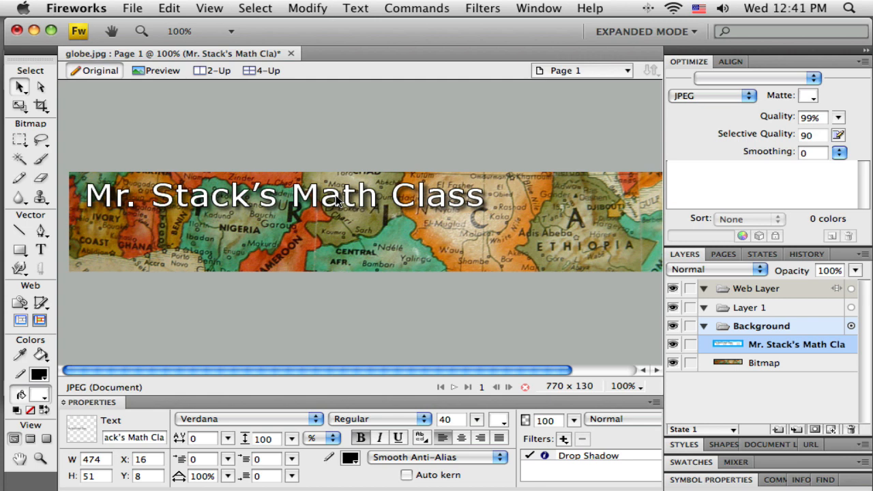
click(314, 196)
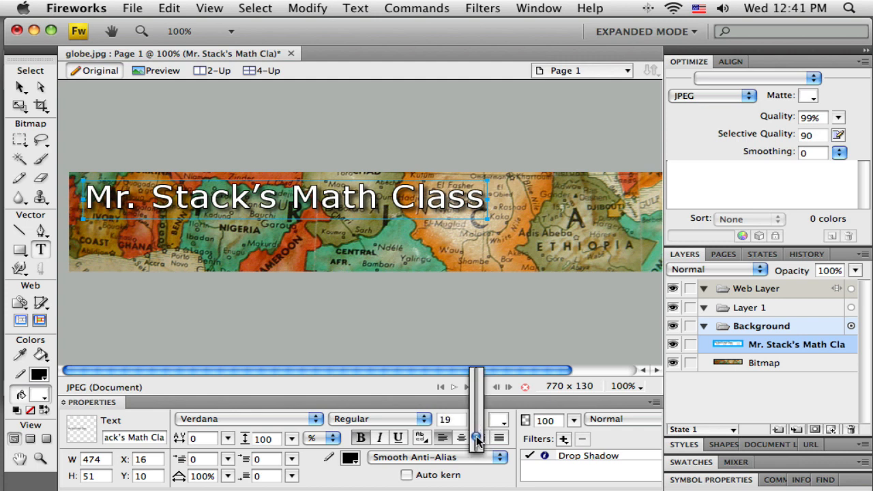
- Add the 20-point Verdana subtitle "Everything you need to pass" under the title
click(477, 438)
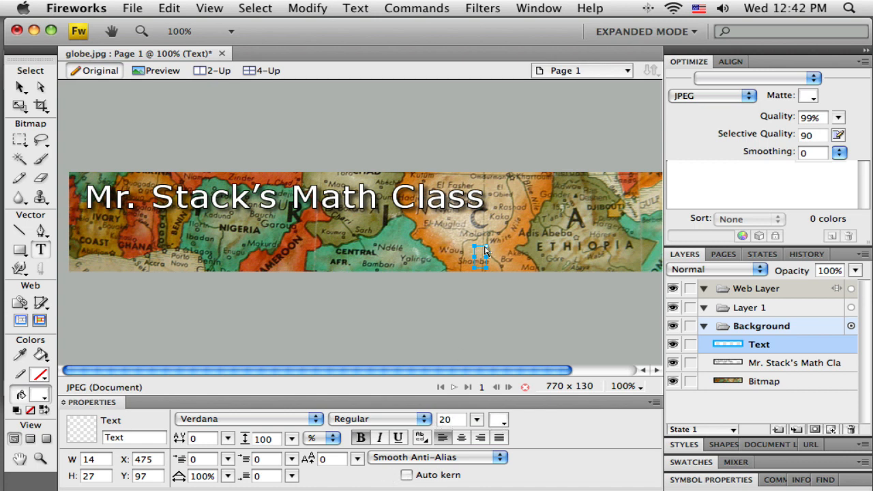
text(Everything you need to pas)
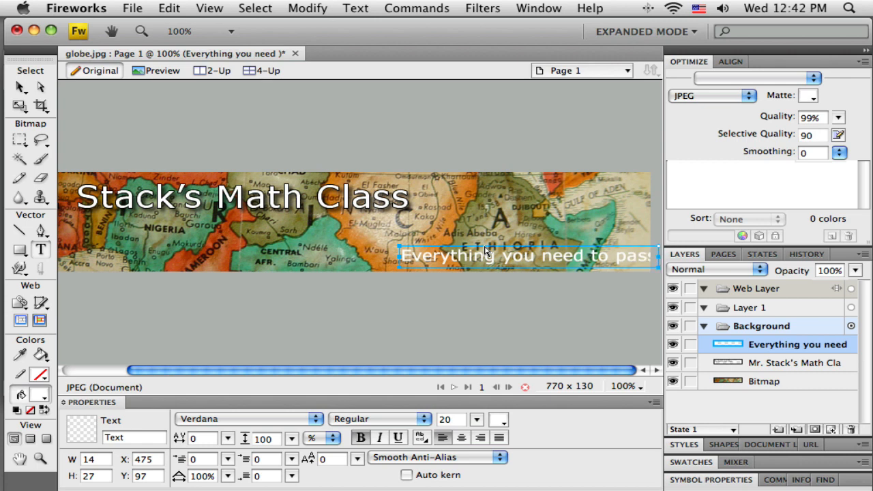
click(525, 257)
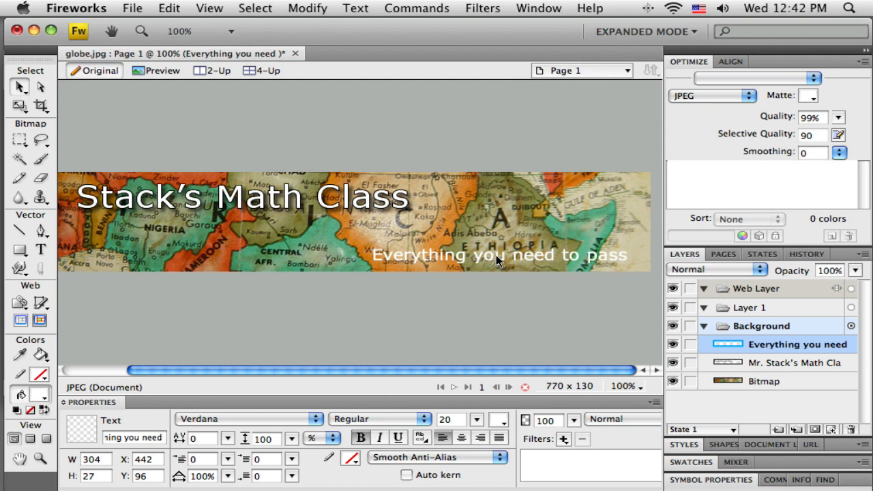
click(502, 255)
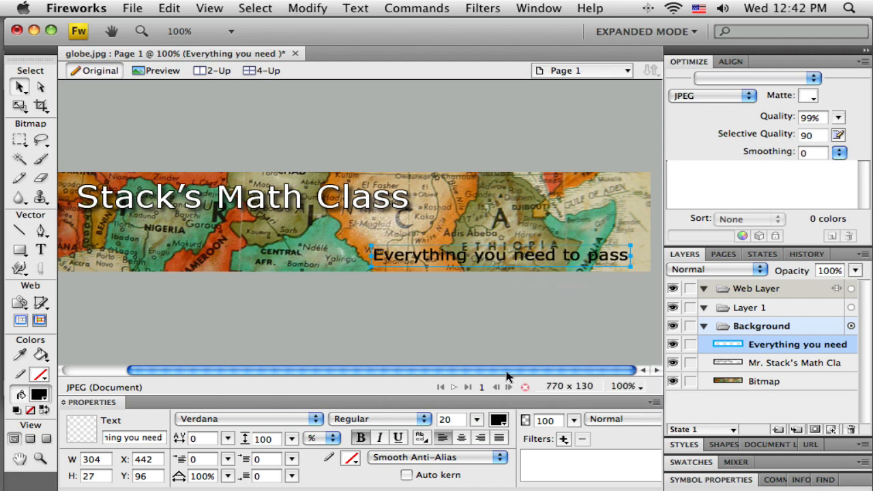
- Set the subtitle's stroke colour and settle it at the banner's lower right
click(349, 455)
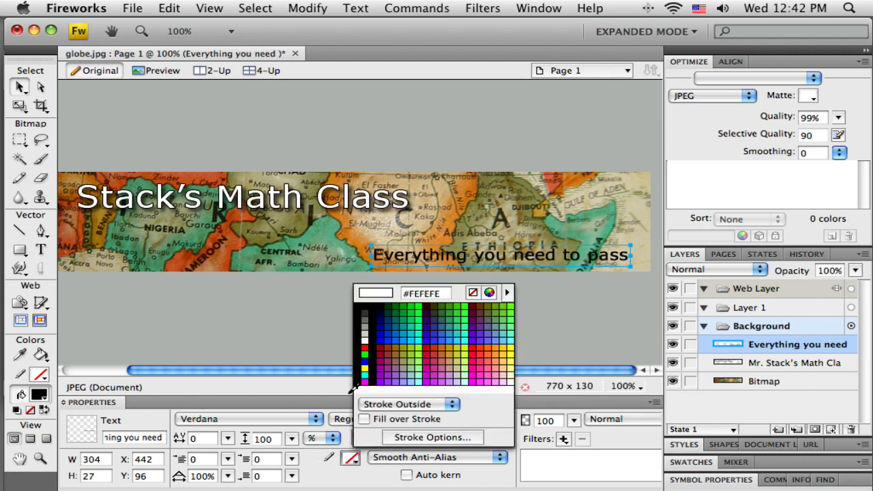
click(478, 293)
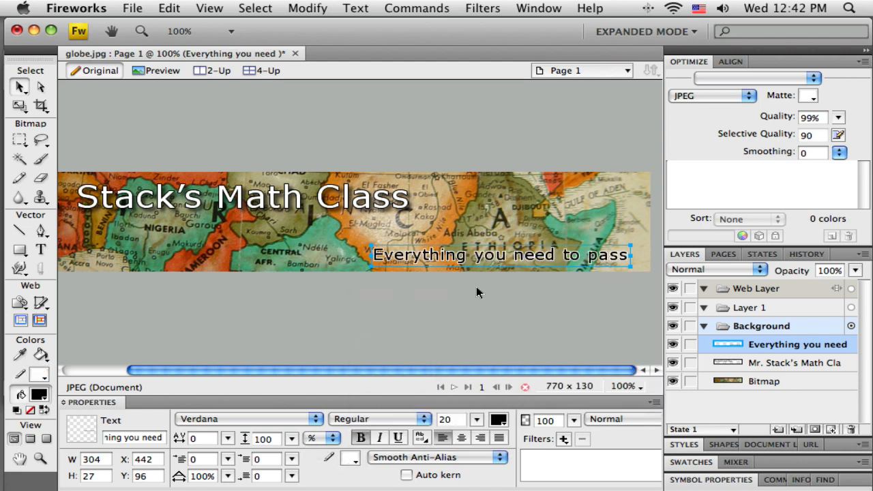
drag(501, 255, 502, 259)
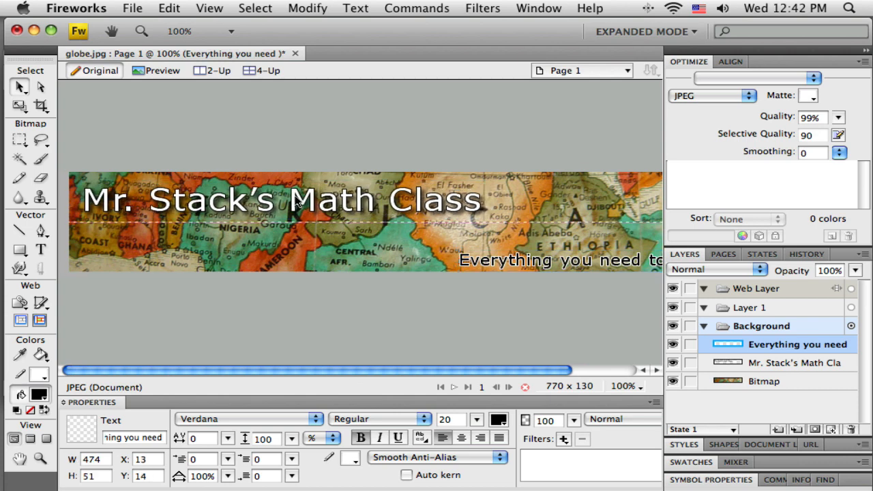
click(794, 363)
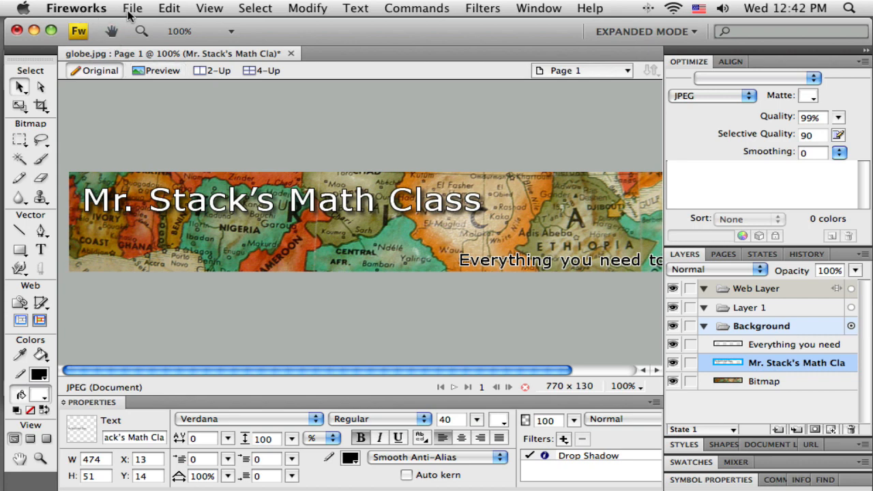
- Save the editable banner as Fireworks PNG globebanner.png in the site's masters folder
click(132, 8)
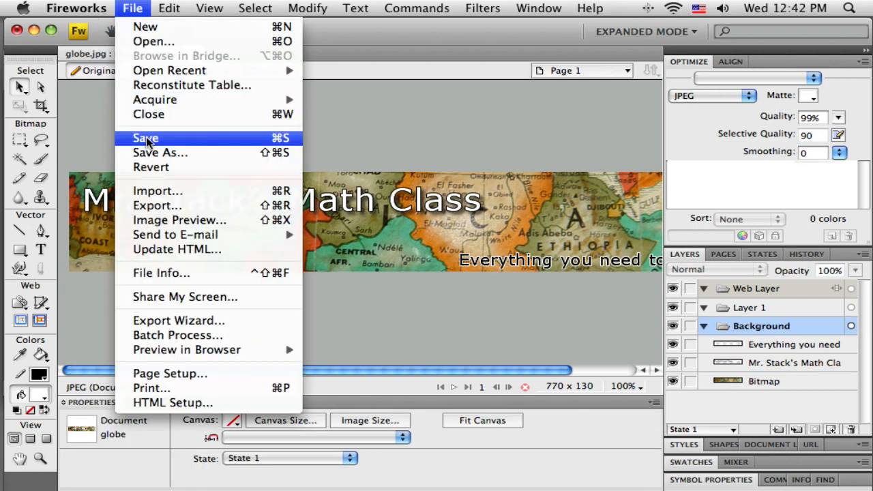
click(145, 138)
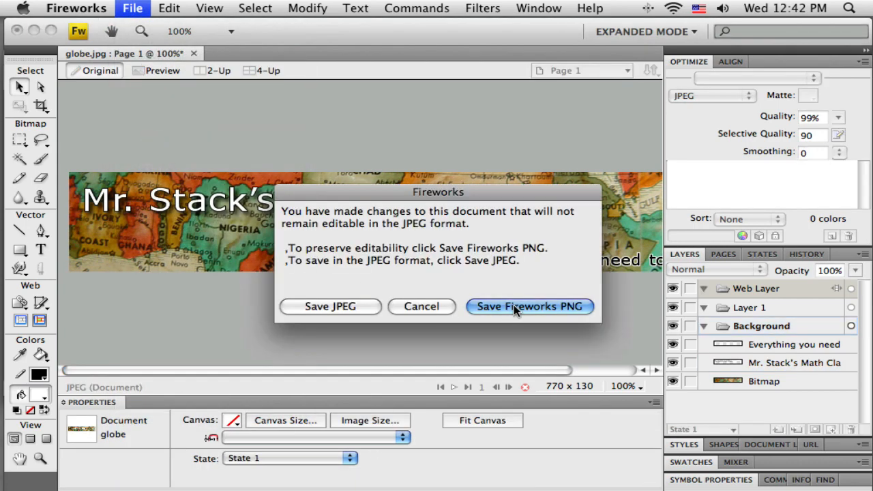
click(530, 306)
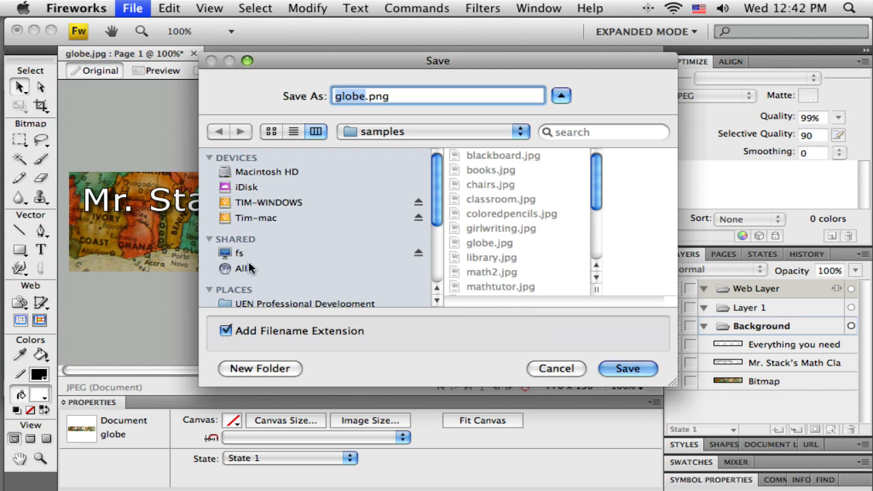
scroll(down, 3)
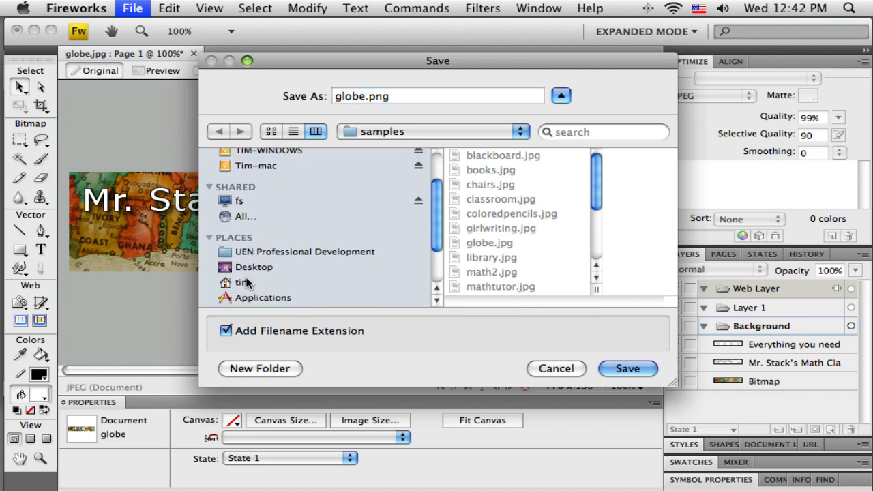
click(243, 283)
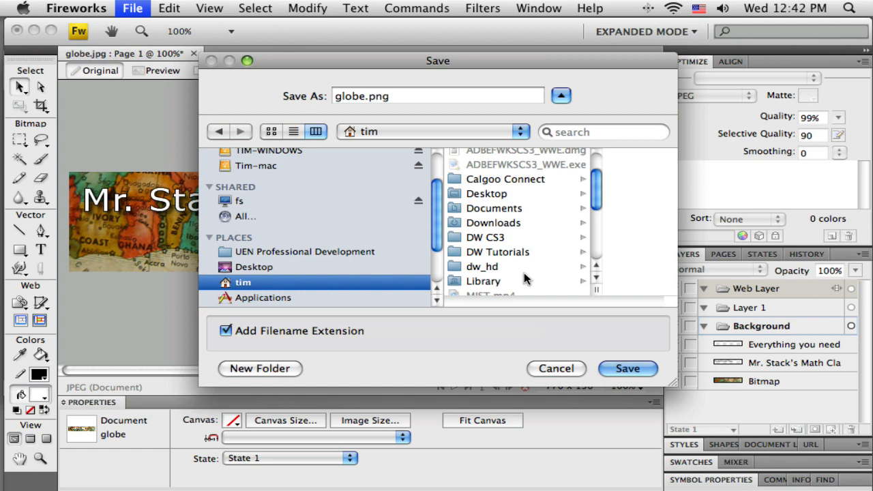
click(253, 265)
text(banner)
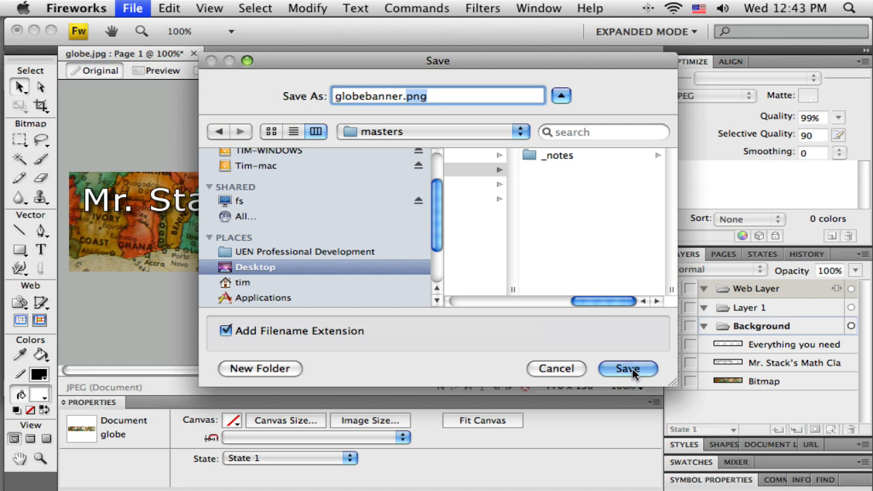
click(627, 368)
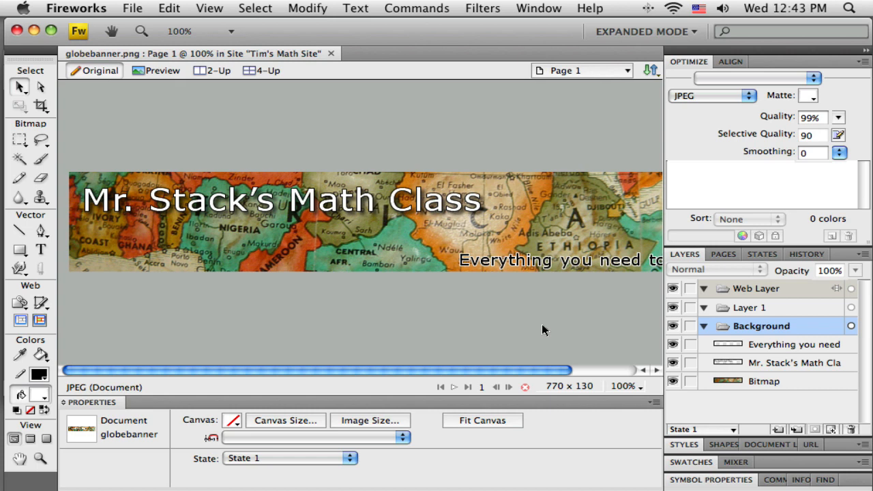
mouse_move(564, 333)
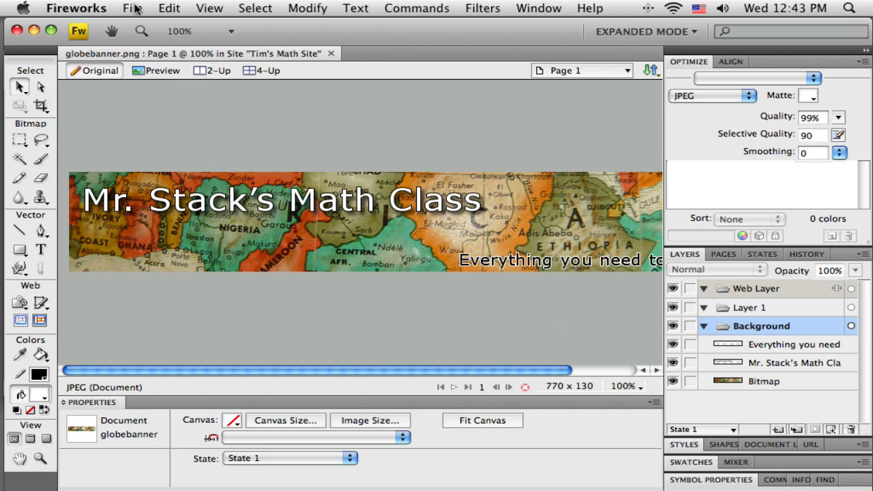
- Show the banner in Image Preview as a 2-Up comparison of two JPEG versions
click(132, 8)
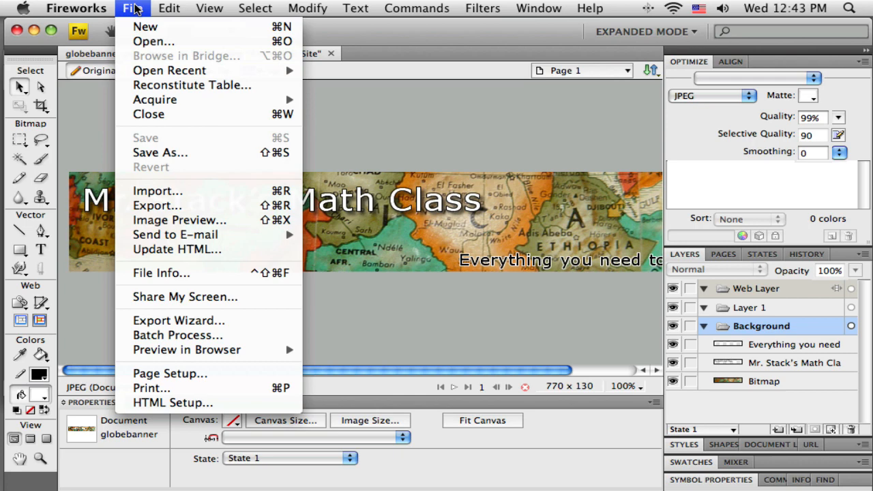
mouse_move(180, 220)
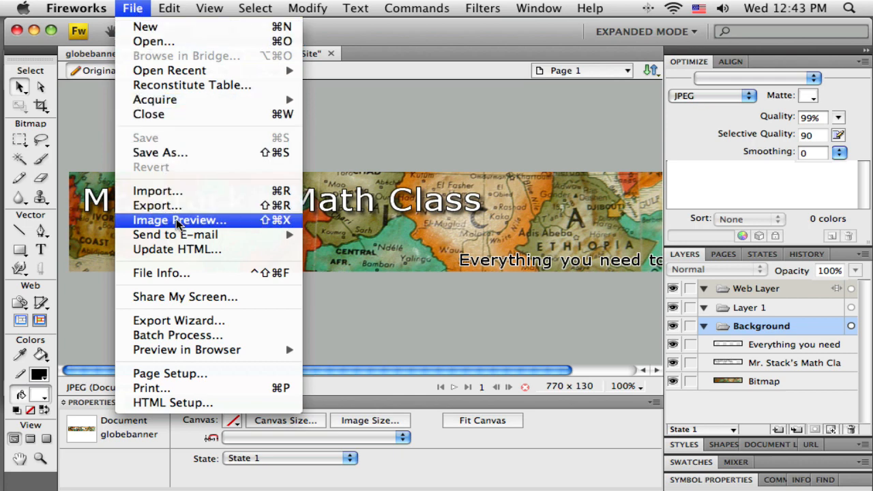
click(180, 220)
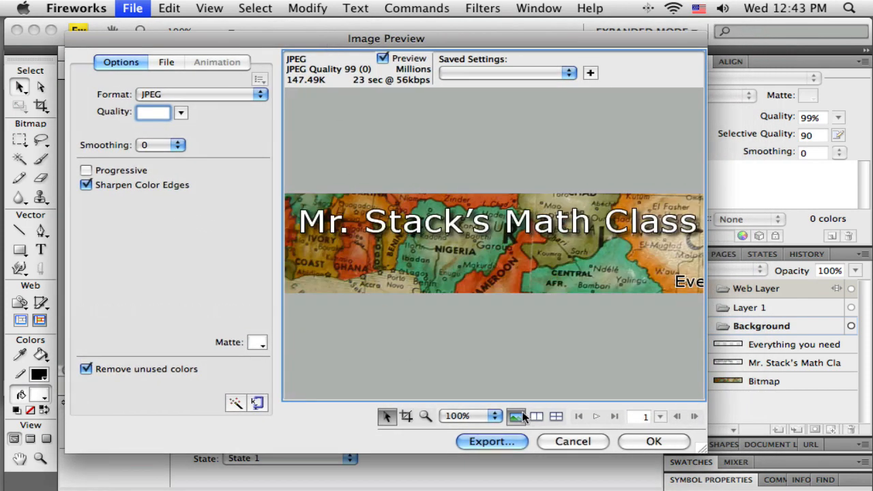
click(536, 416)
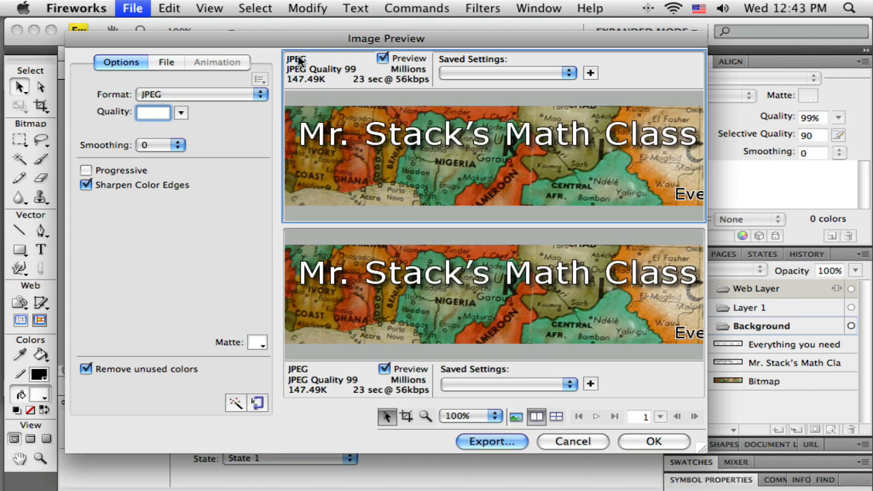
mouse_move(324, 75)
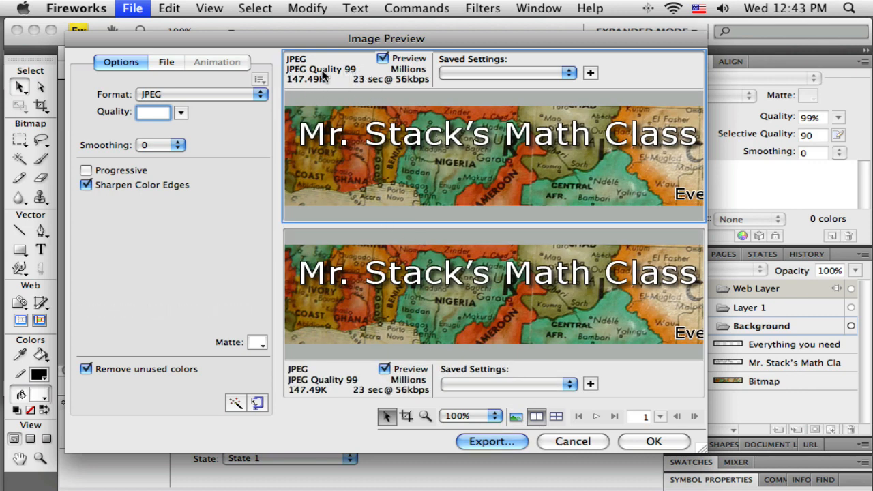
mouse_move(376, 117)
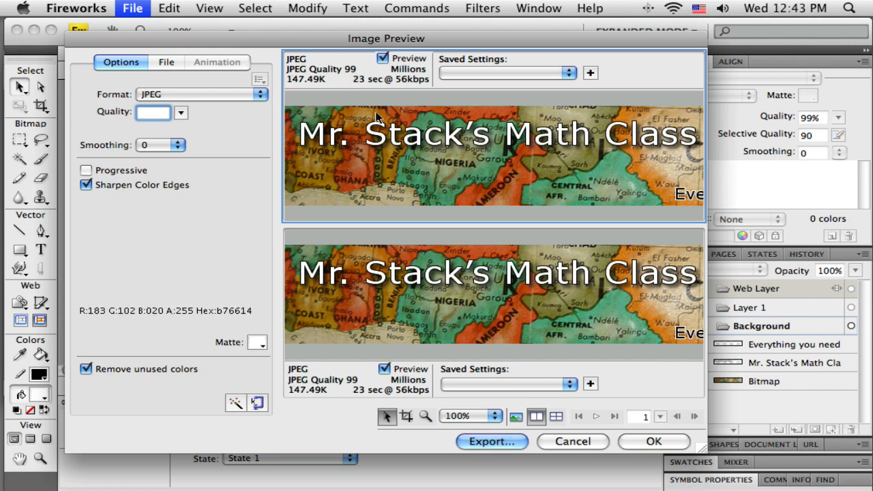
mouse_move(324, 121)
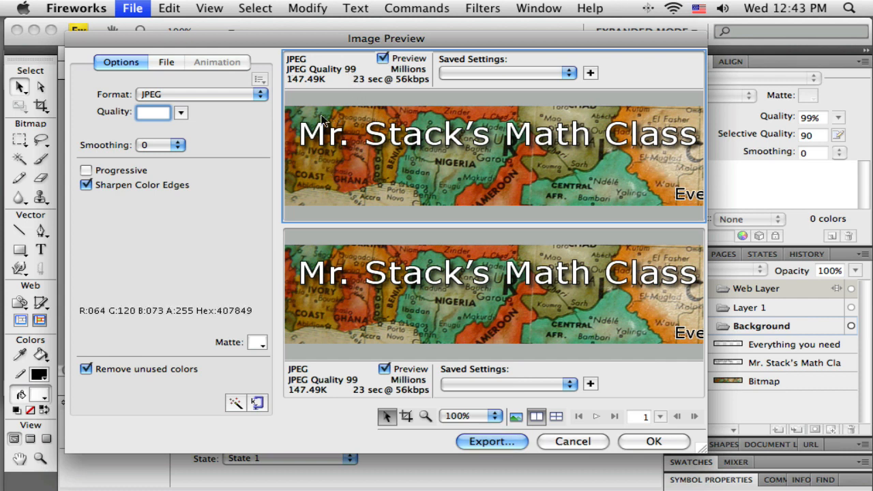
mouse_move(313, 82)
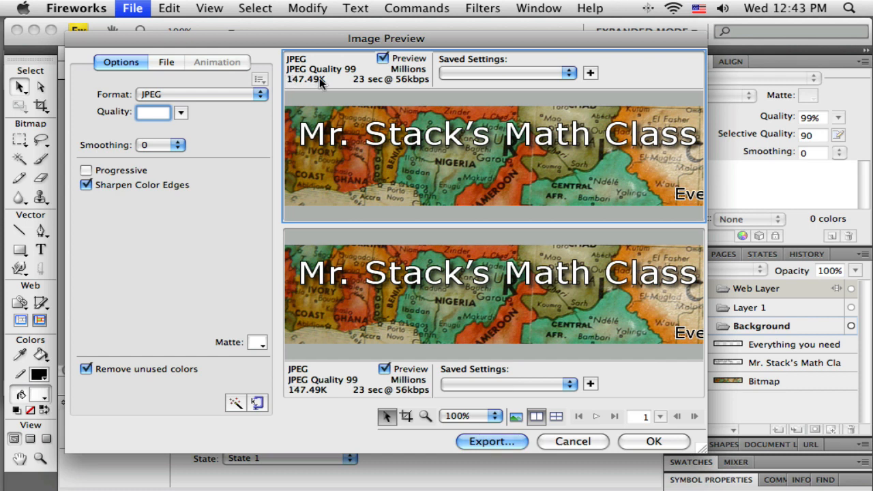
mouse_move(408, 293)
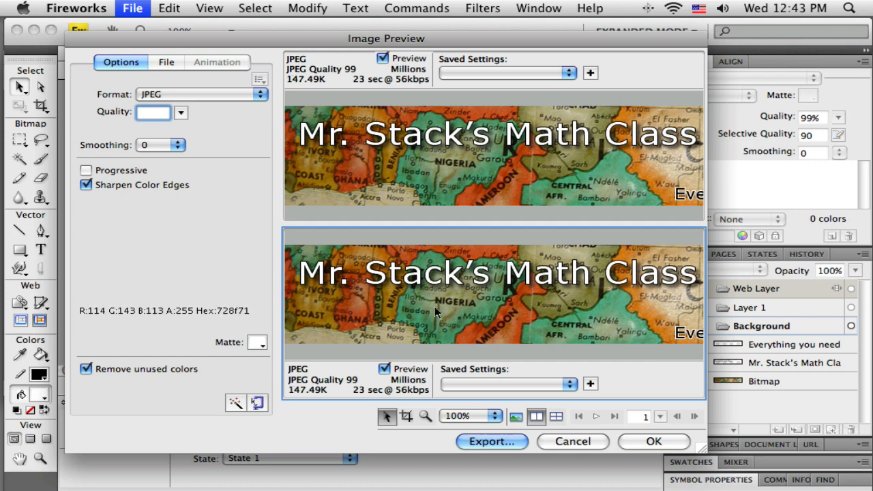
- Lower the second version's JPEG quality to 80% and then 70% (about 33 KB)
click(180, 111)
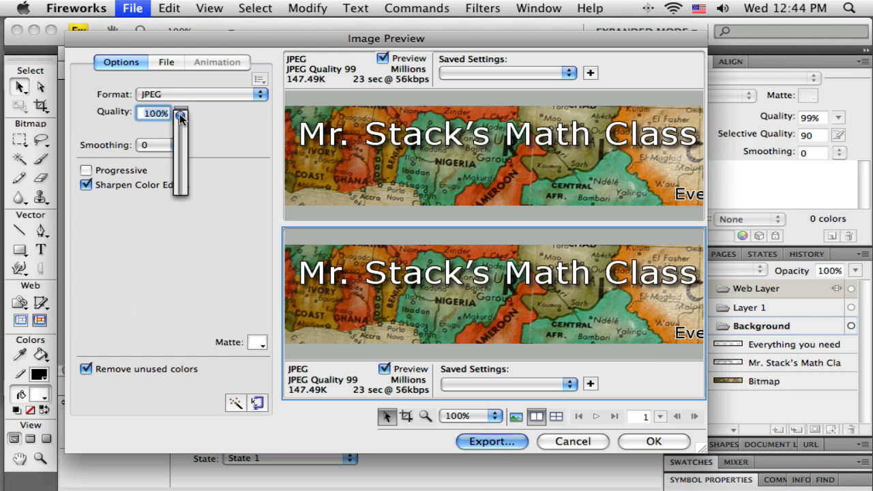
drag(180, 116, 180, 134)
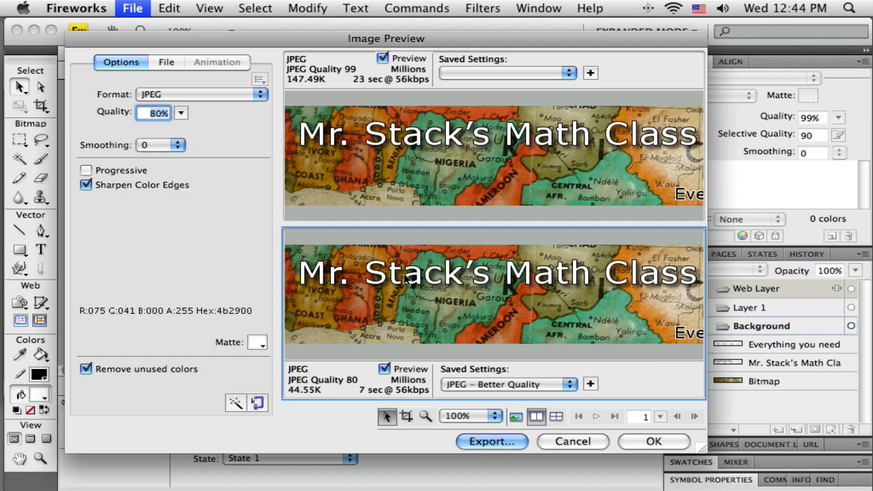
mouse_move(534, 325)
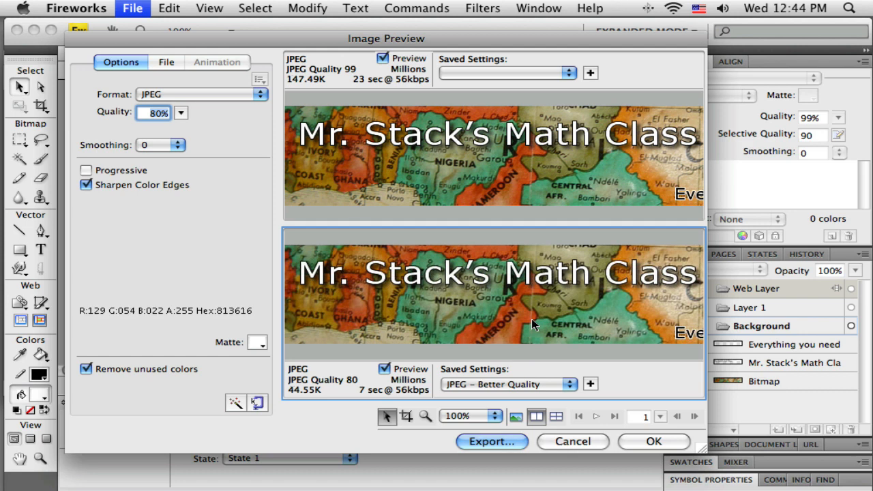
mouse_move(292, 398)
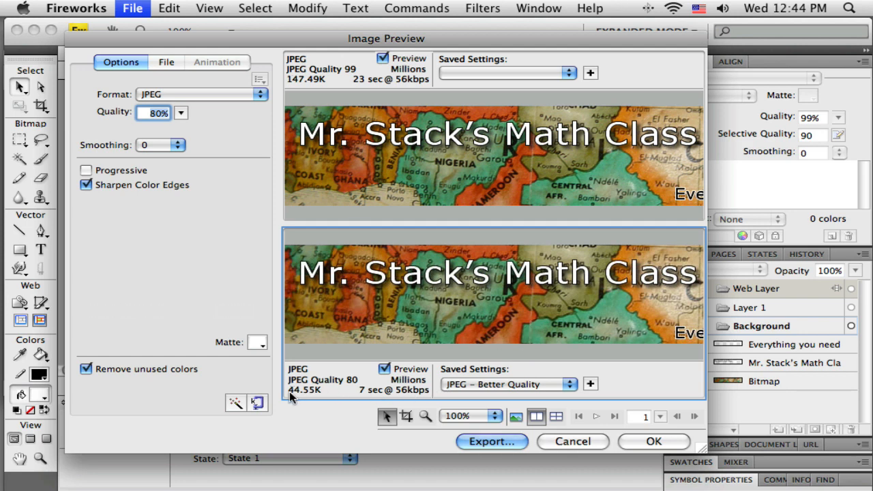
mouse_move(341, 394)
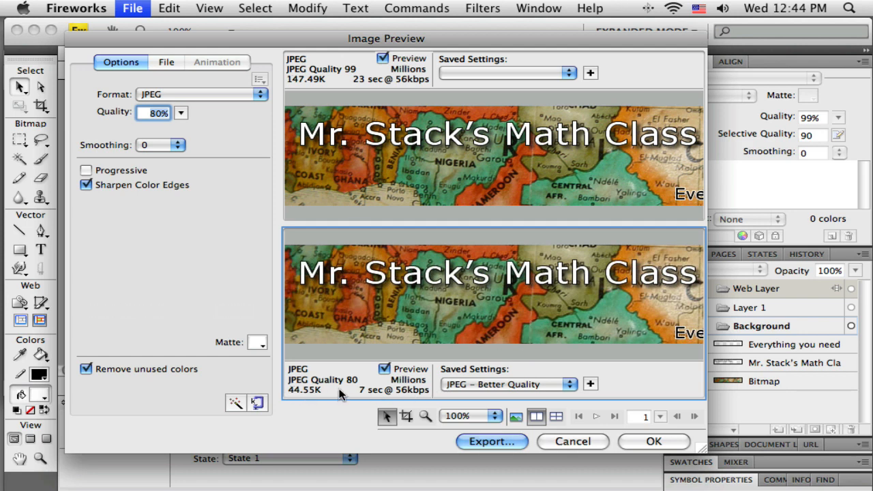
mouse_move(213, 129)
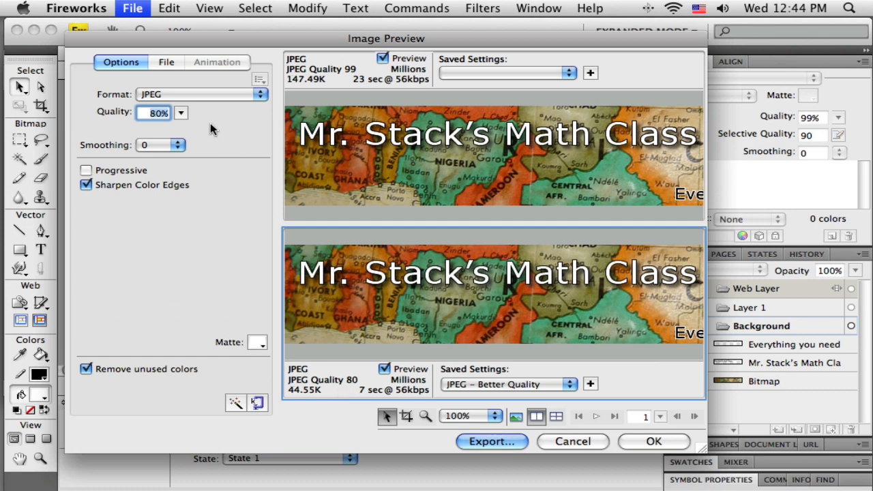
click(180, 112)
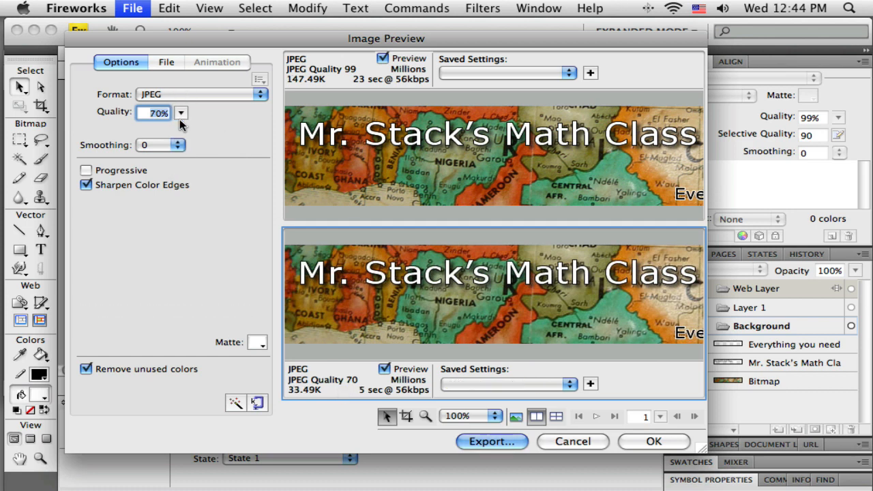
mouse_move(416, 312)
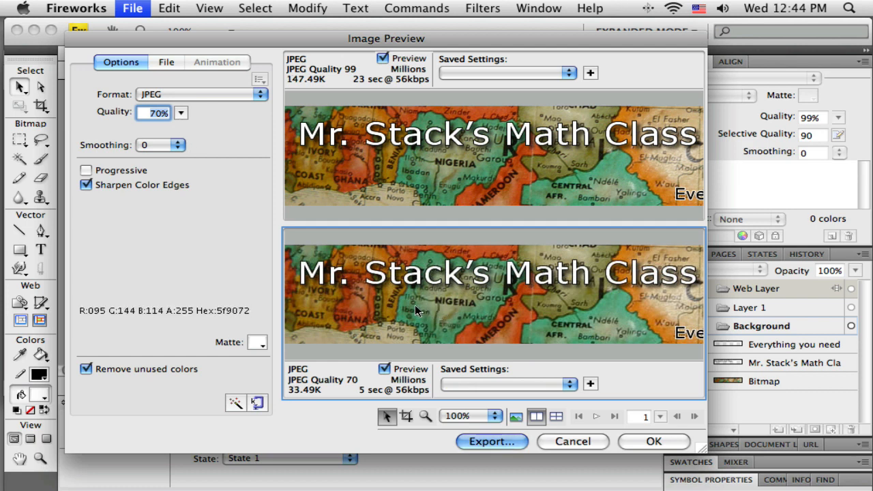
mouse_move(611, 287)
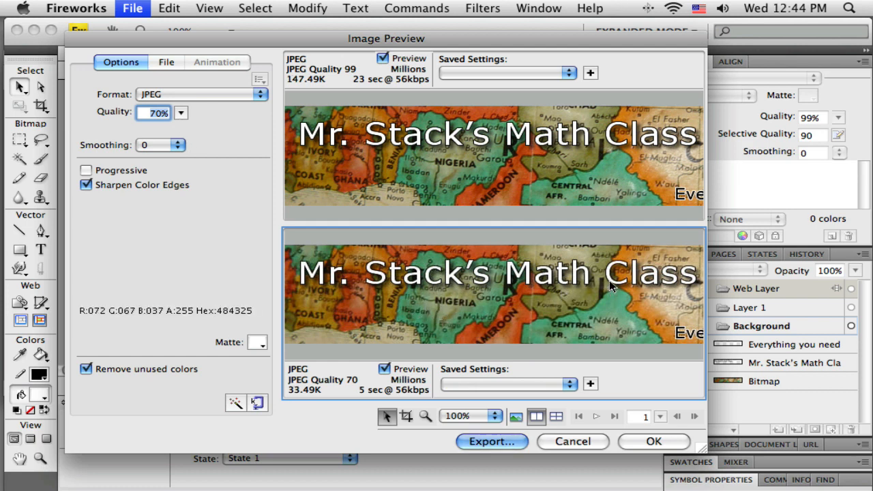
mouse_move(597, 270)
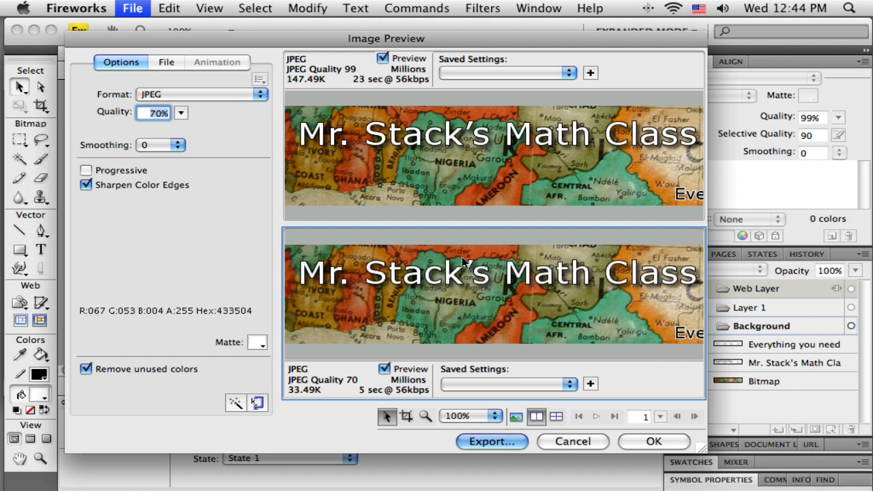
mouse_move(464, 286)
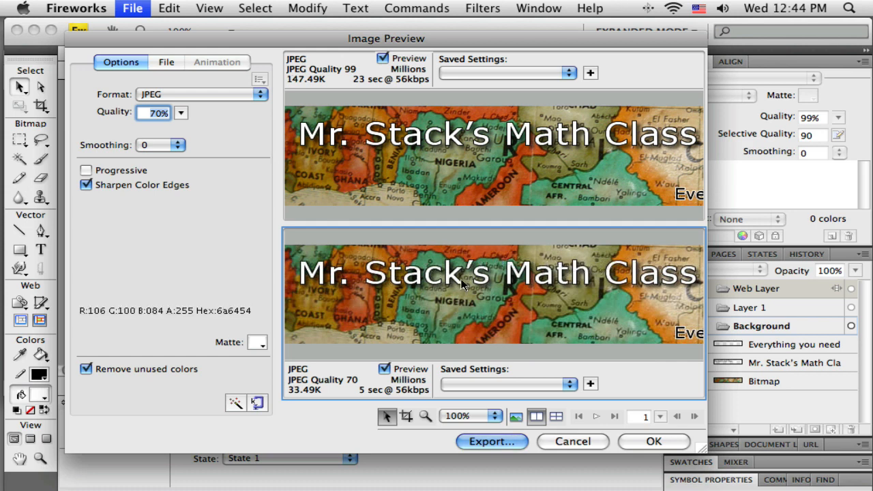
mouse_move(398, 313)
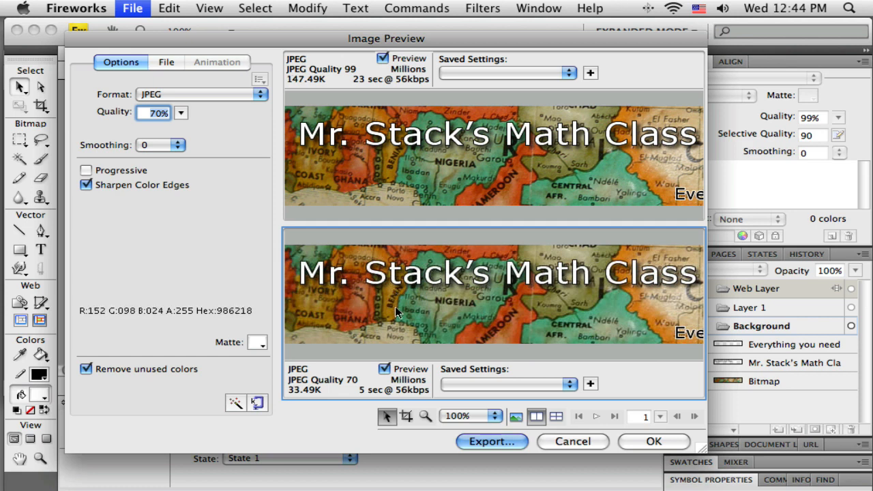
mouse_move(398, 312)
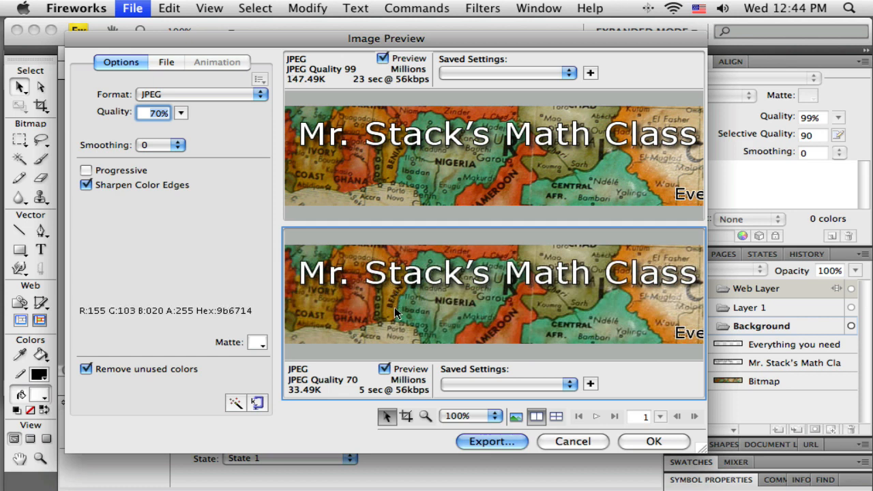
mouse_move(395, 312)
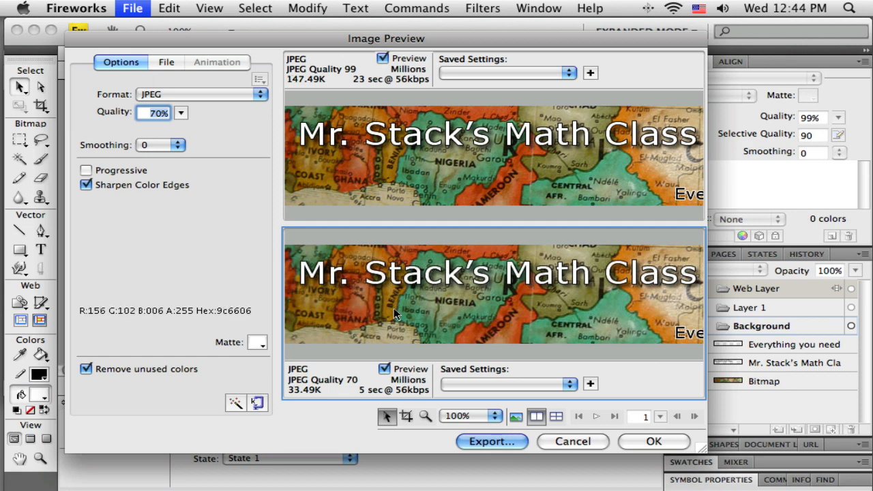
mouse_move(327, 270)
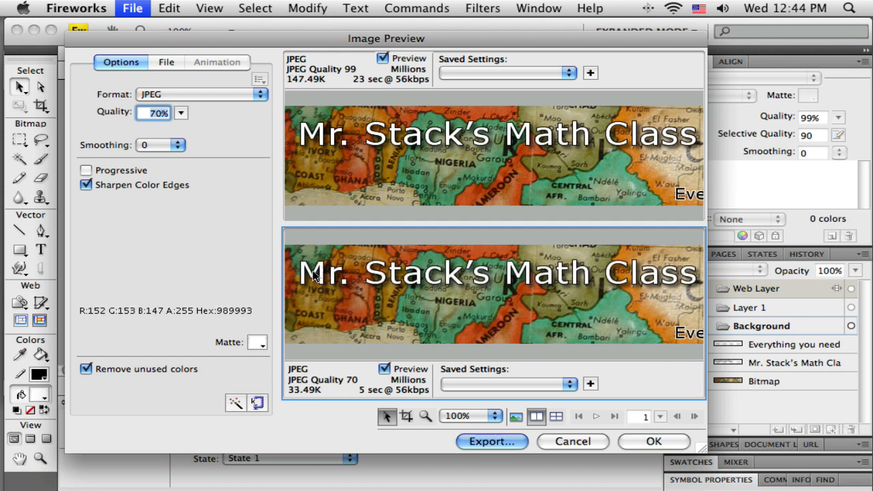
mouse_move(334, 285)
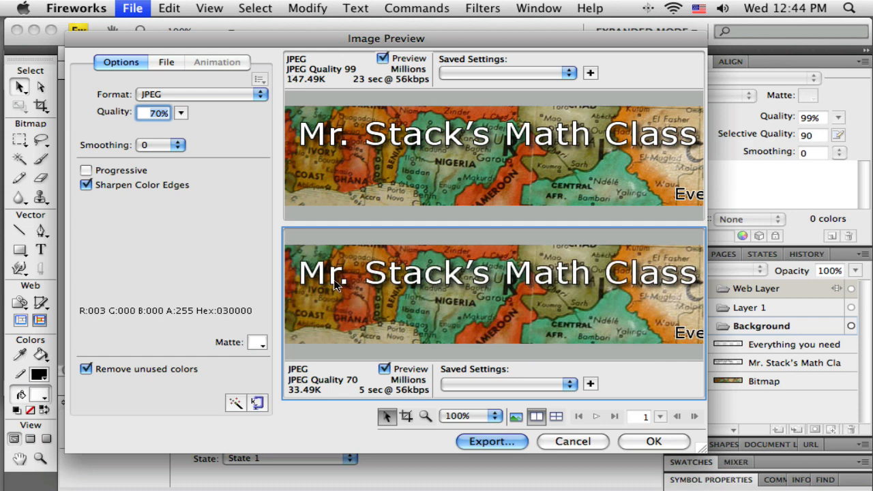
mouse_move(373, 275)
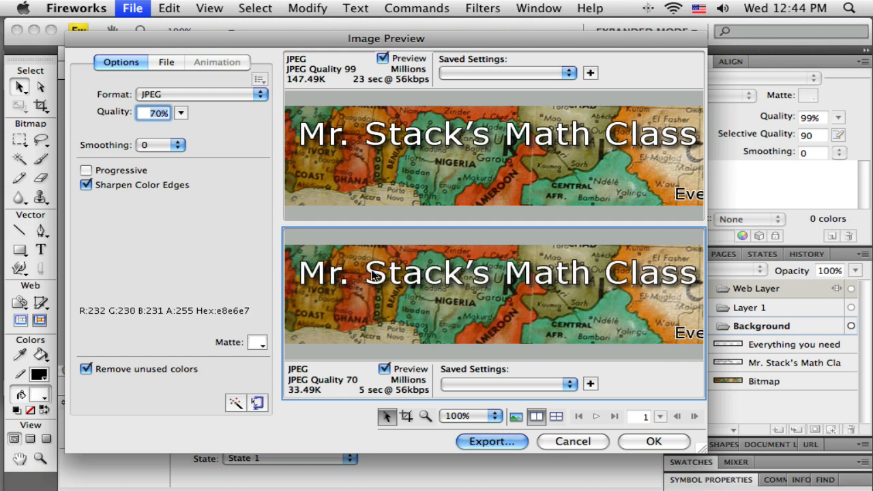
mouse_move(387, 289)
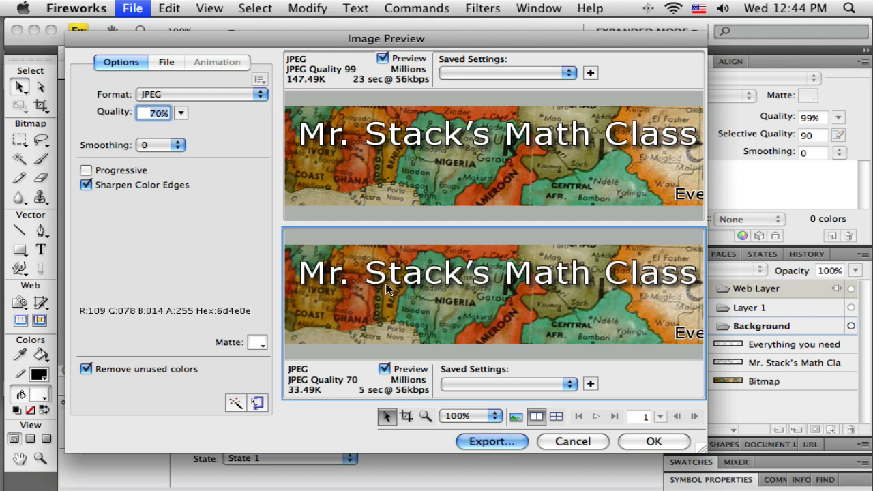
- Raise the second version's JPEG quality back to 80%, the 44.55K Better Quality preset
click(180, 112)
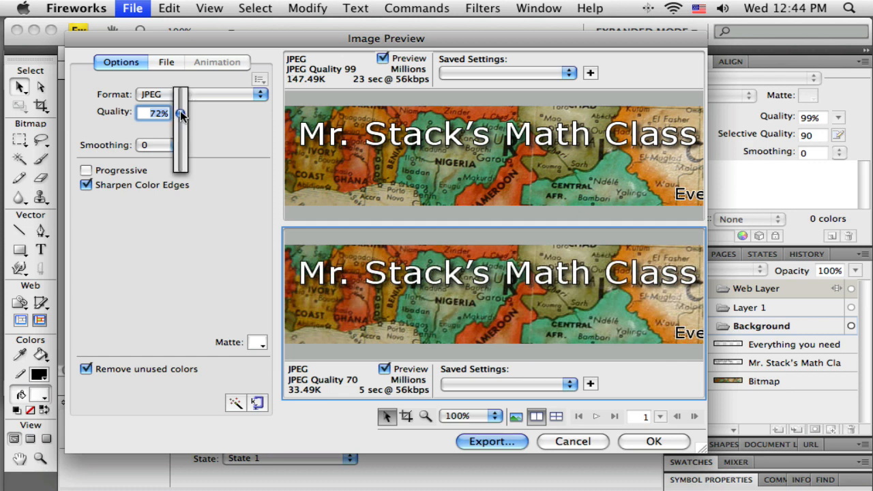
drag(181, 115, 182, 109)
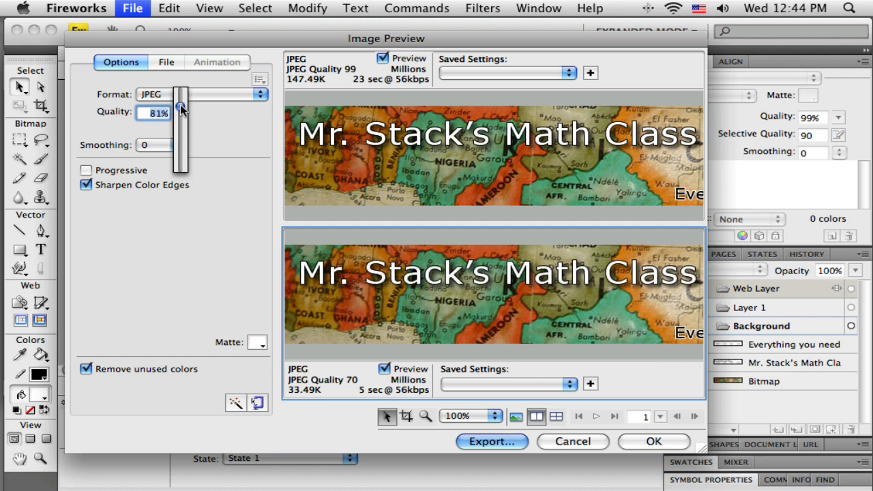
drag(181, 109, 181, 112)
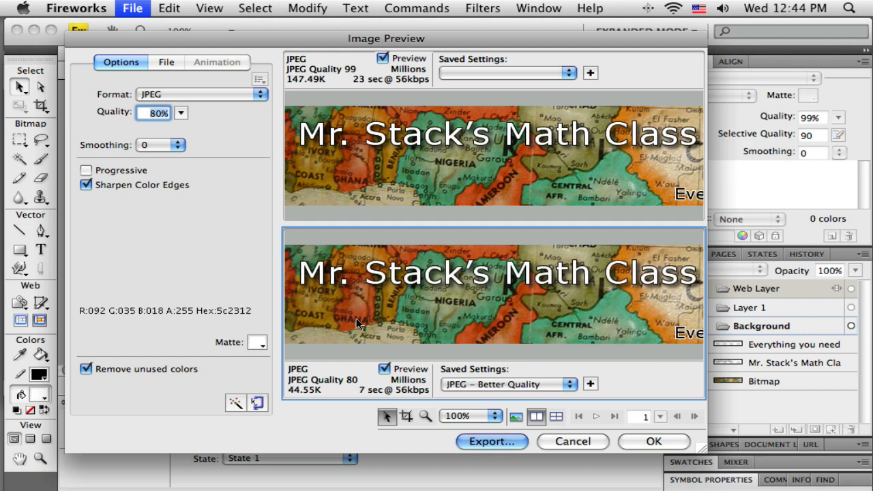
mouse_move(488, 305)
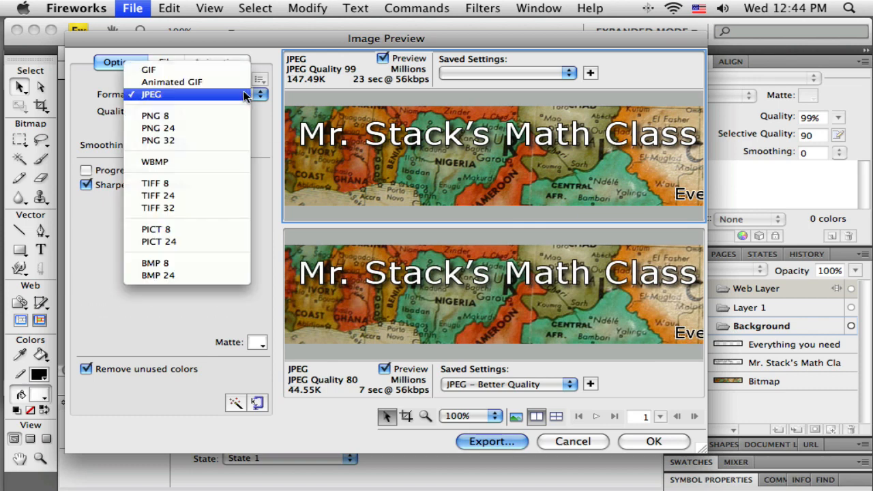
- Switch the upper version to GIF Adaptive 256 and reselect the 80% JPEG version
click(148, 69)
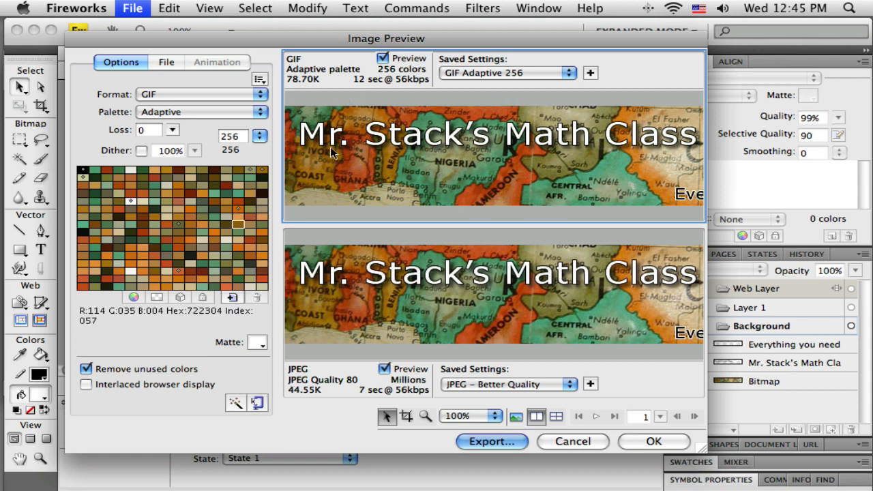
mouse_move(398, 147)
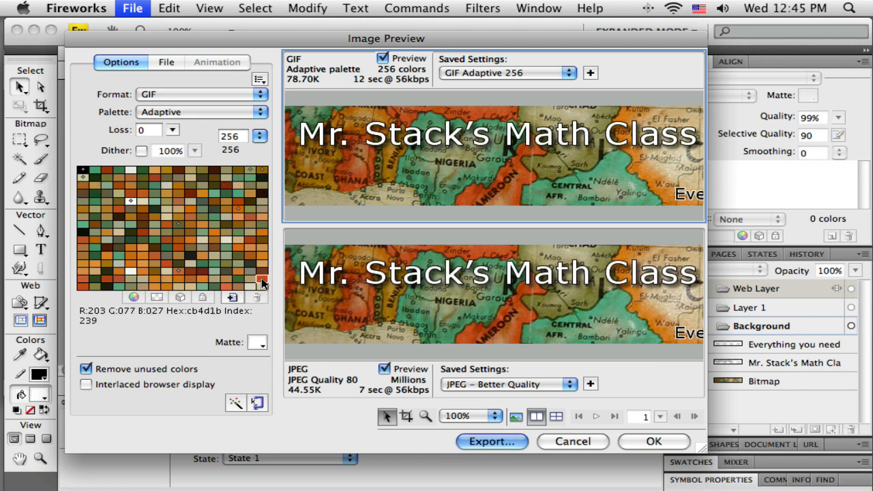
click(202, 94)
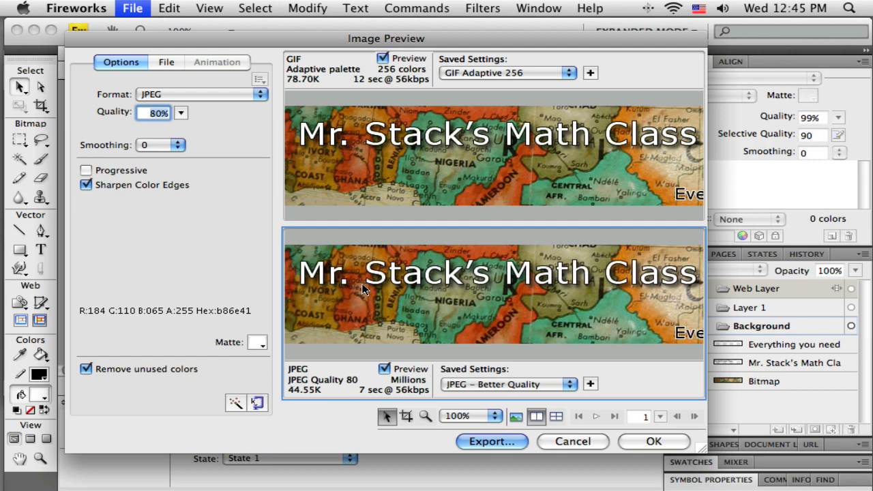
mouse_move(407, 293)
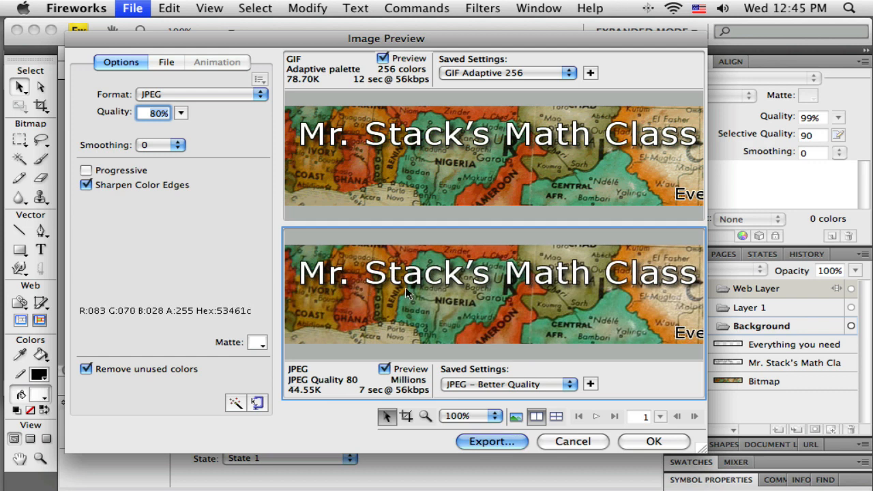
mouse_move(409, 293)
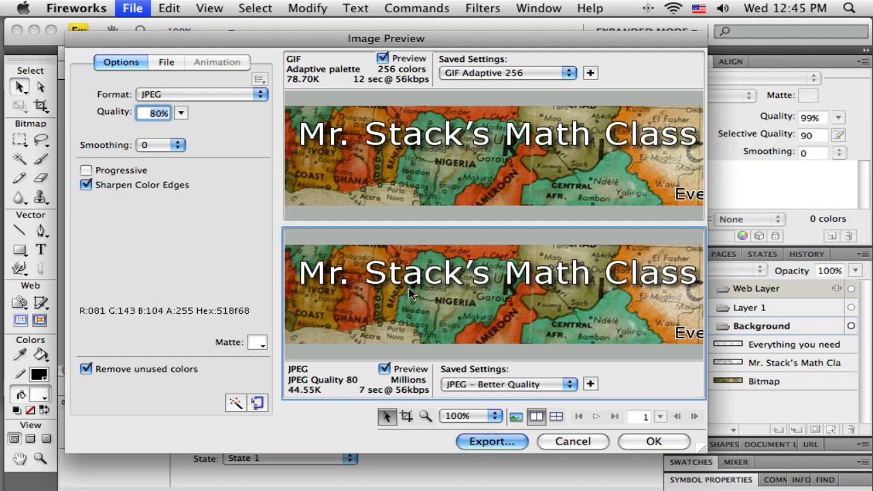
mouse_move(409, 294)
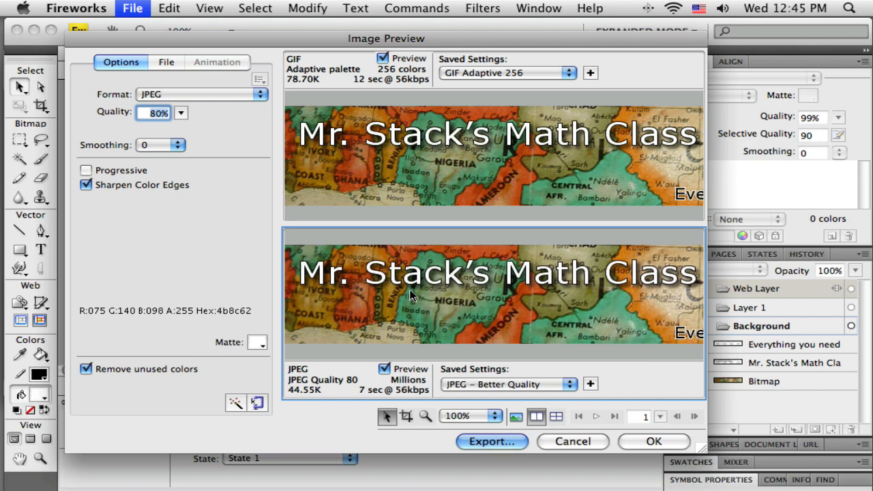
- Export the 80% JPEG as globebanner.jpg into timsRoot > images > banner
click(490, 441)
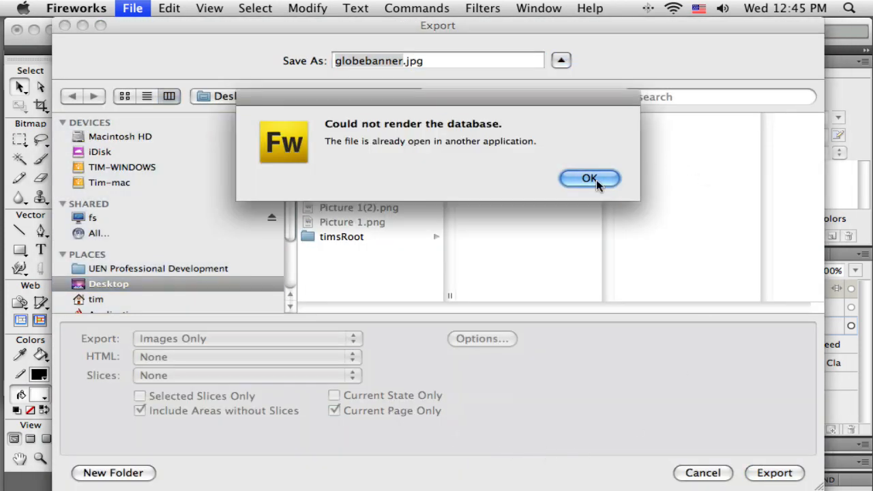
click(589, 178)
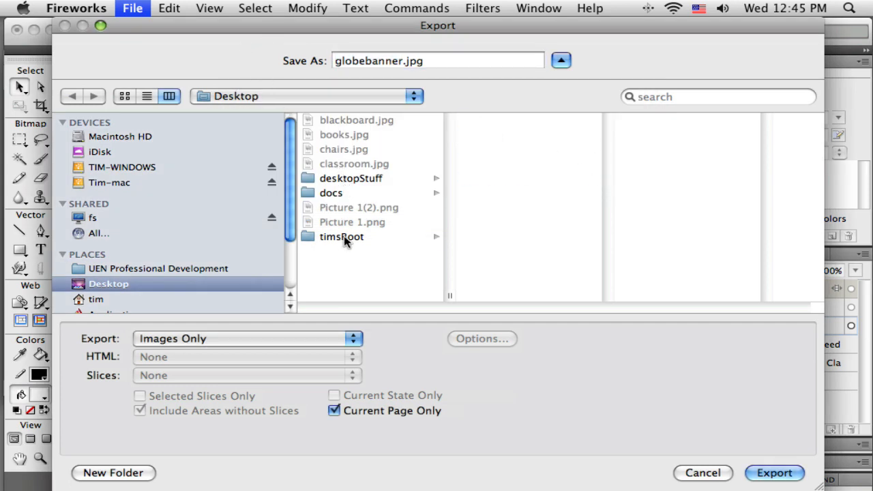
click(493, 148)
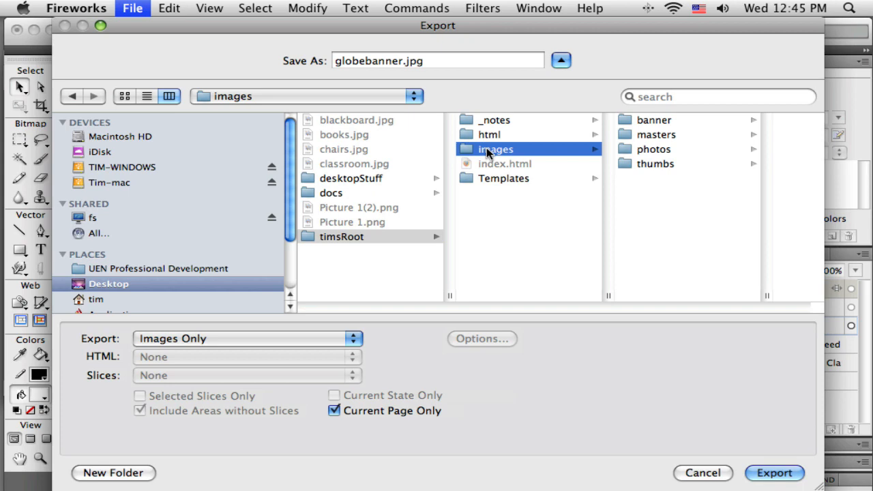
click(653, 120)
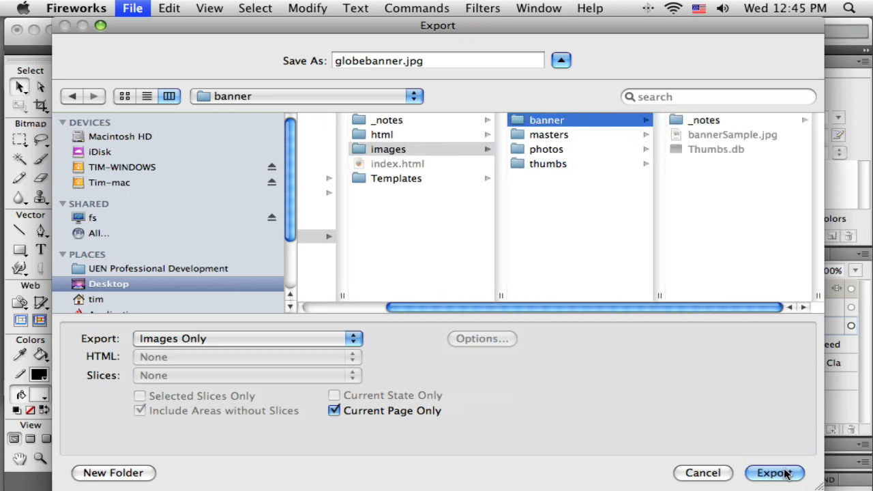
click(774, 472)
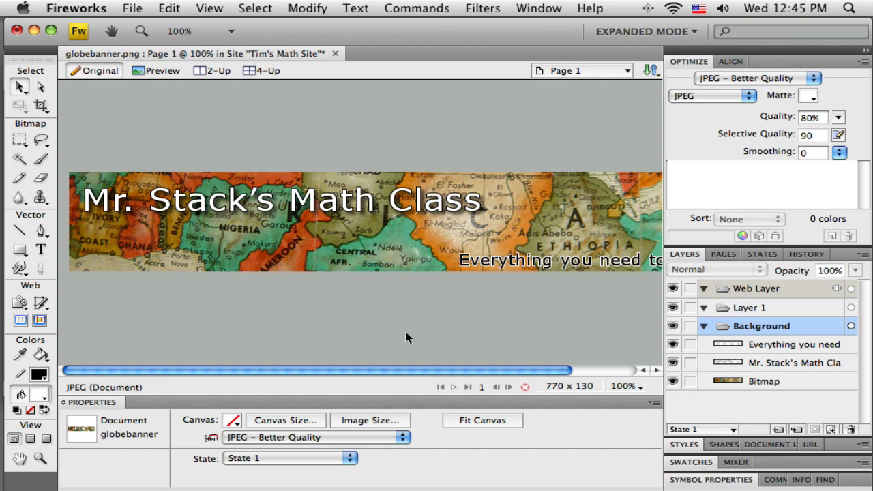